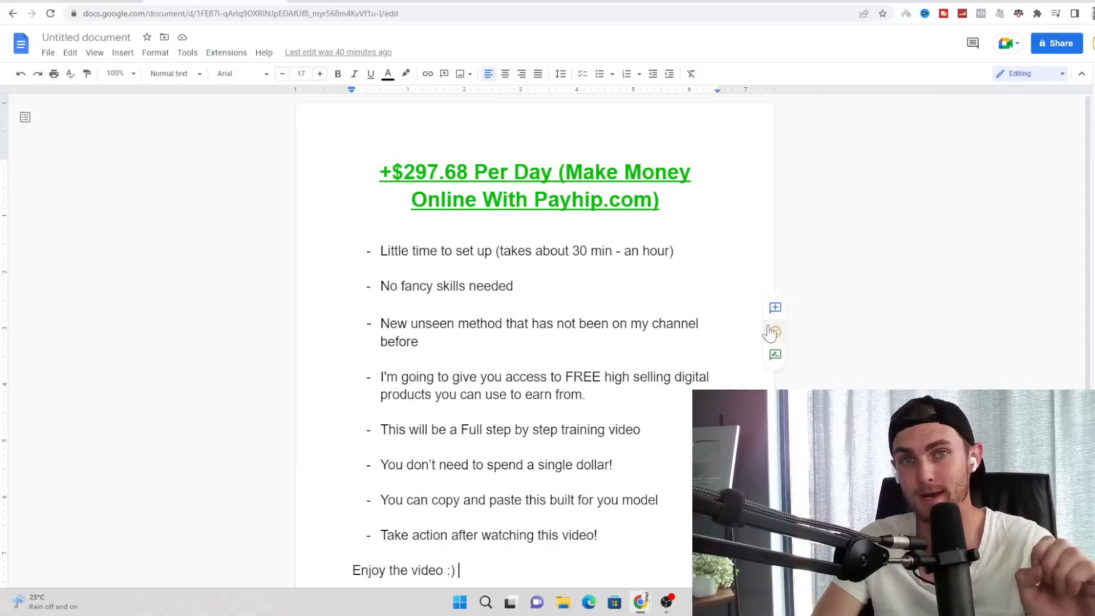
pyautogui.moveTo(773, 331)
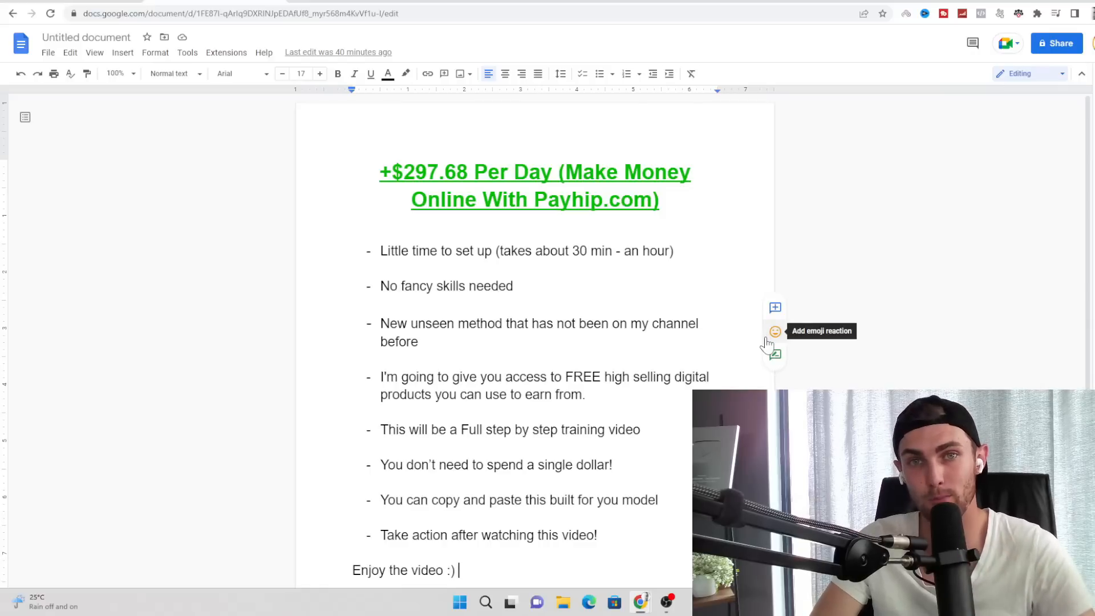
# - Scroll further down the Payhip video outline in Google Docs
pyautogui.scroll(-3)
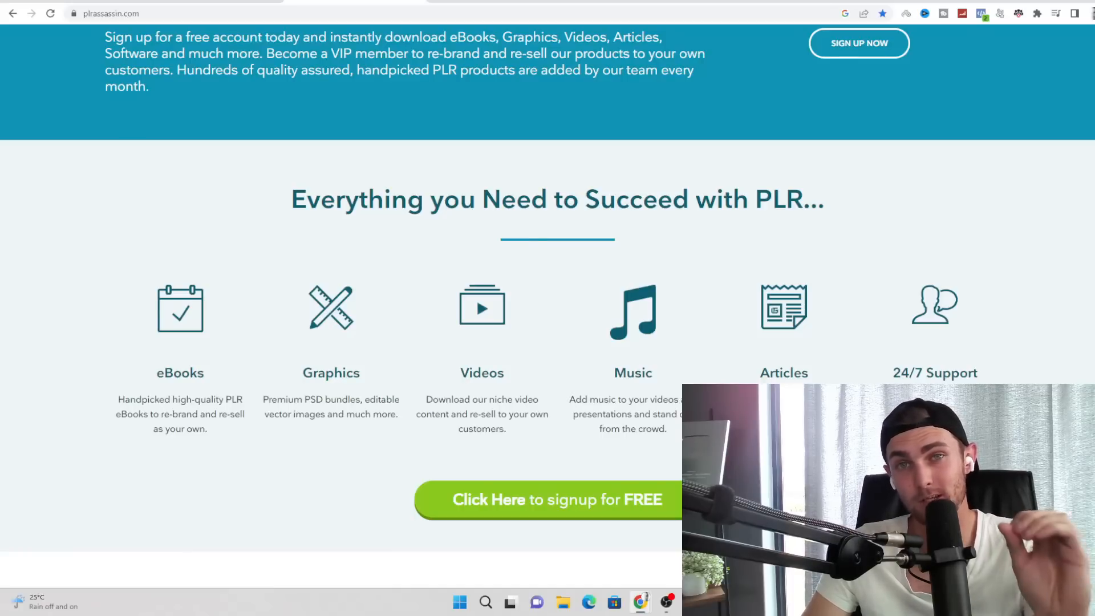
pyautogui.moveTo(564, 168)
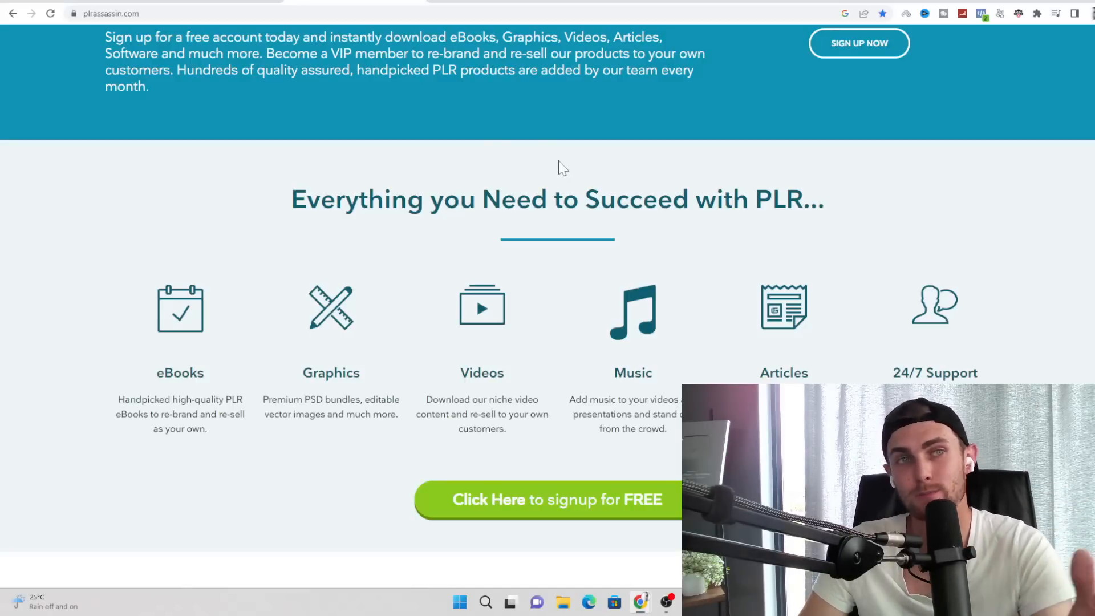
pyautogui.scroll(3)
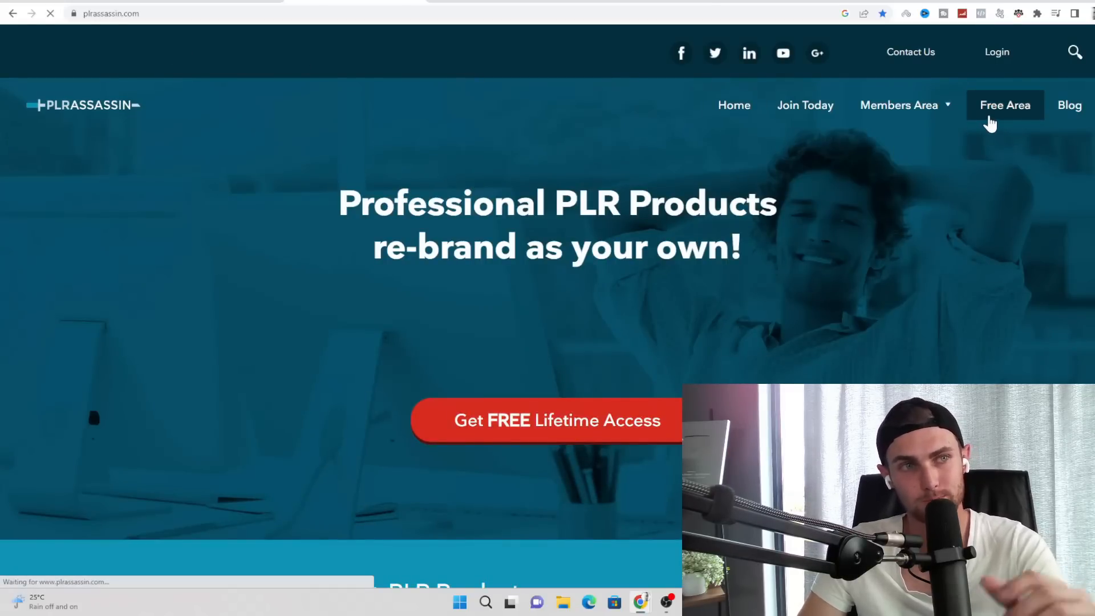
# - Enter the Free Area and scroll through page 1 of the free ebooks down to the pagination
pyautogui.click(1005, 105)
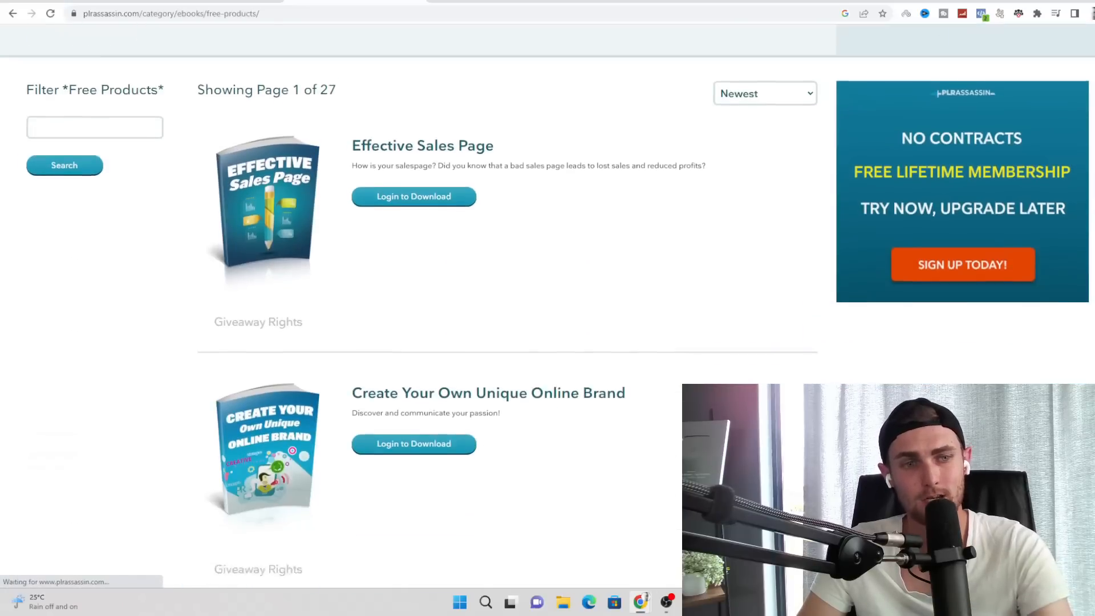
pyautogui.scroll(-3)
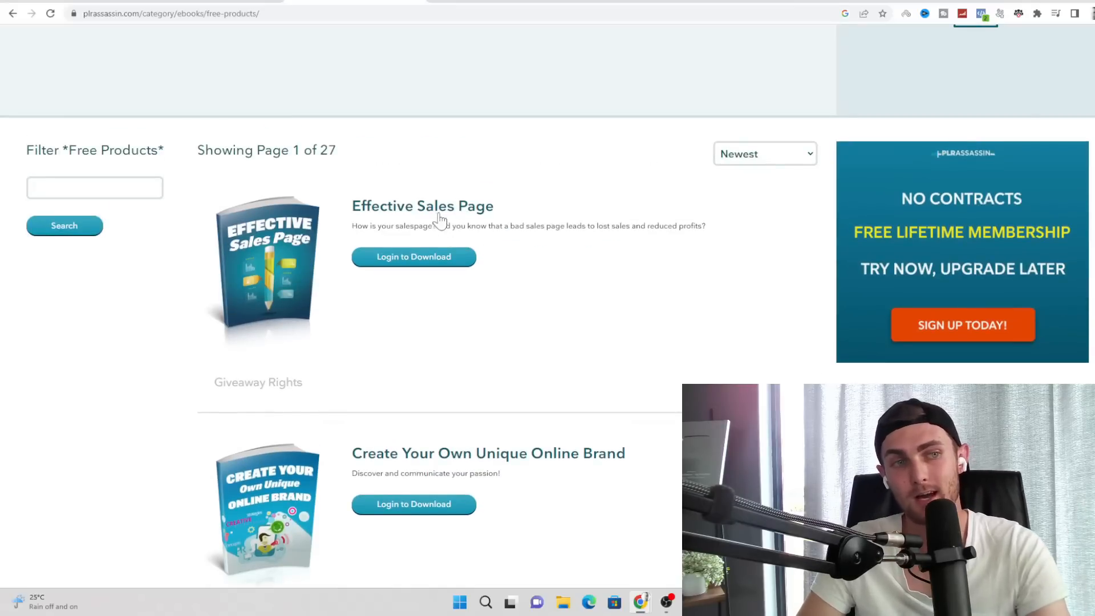
pyautogui.moveTo(514, 214)
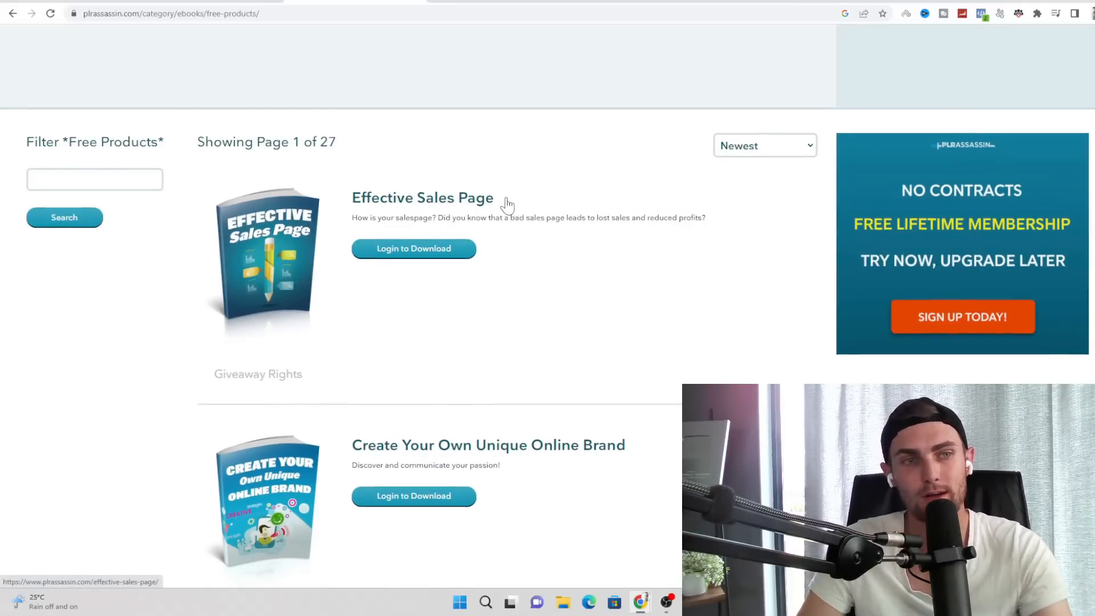
pyautogui.scroll(-3)
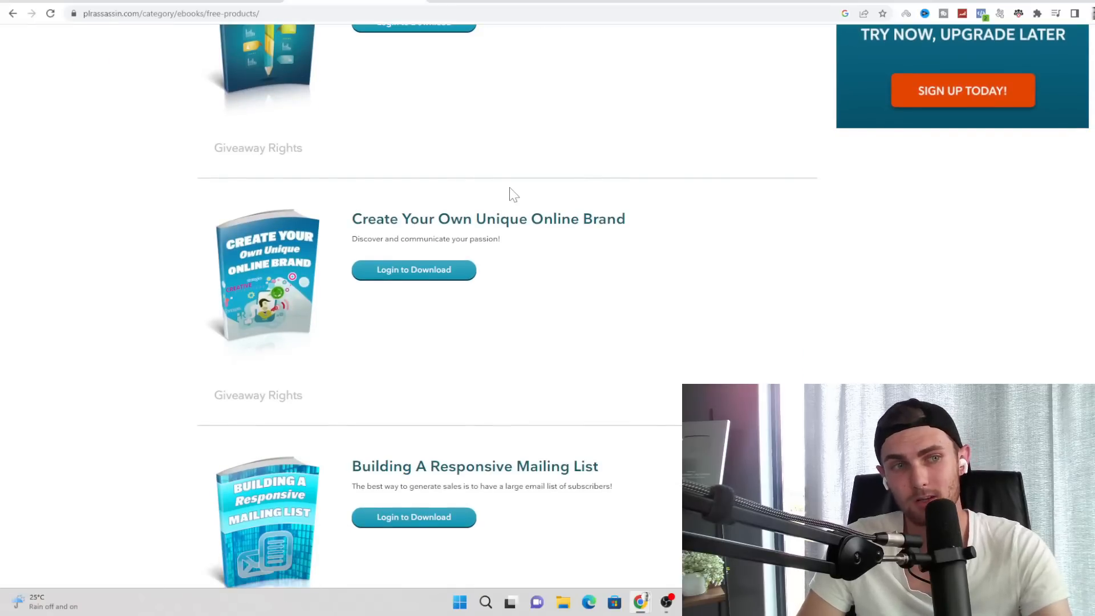
pyautogui.moveTo(487, 237)
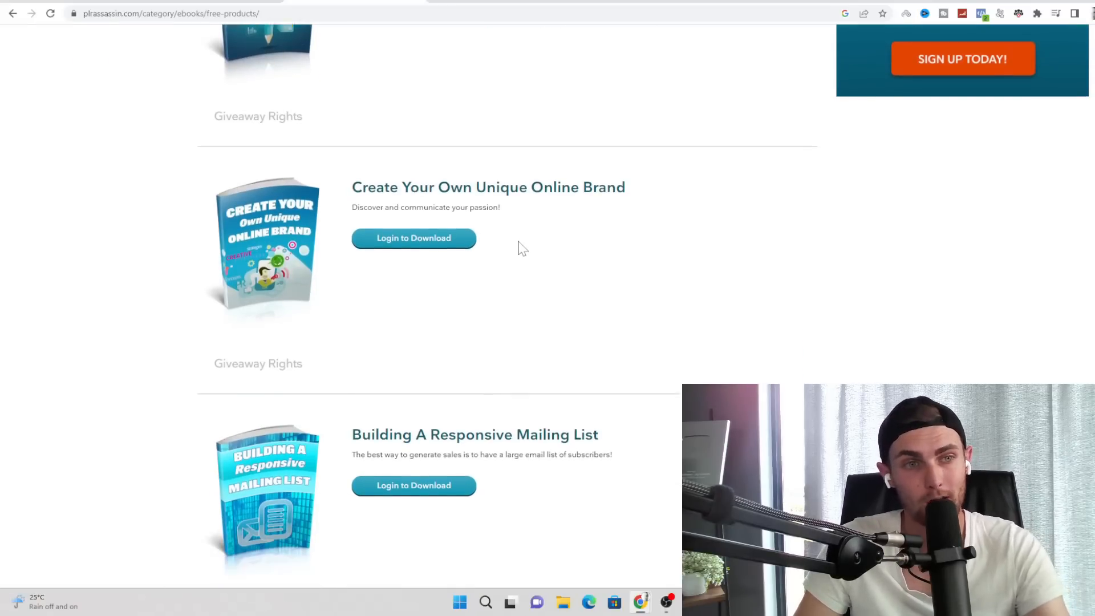
pyautogui.scroll(-3)
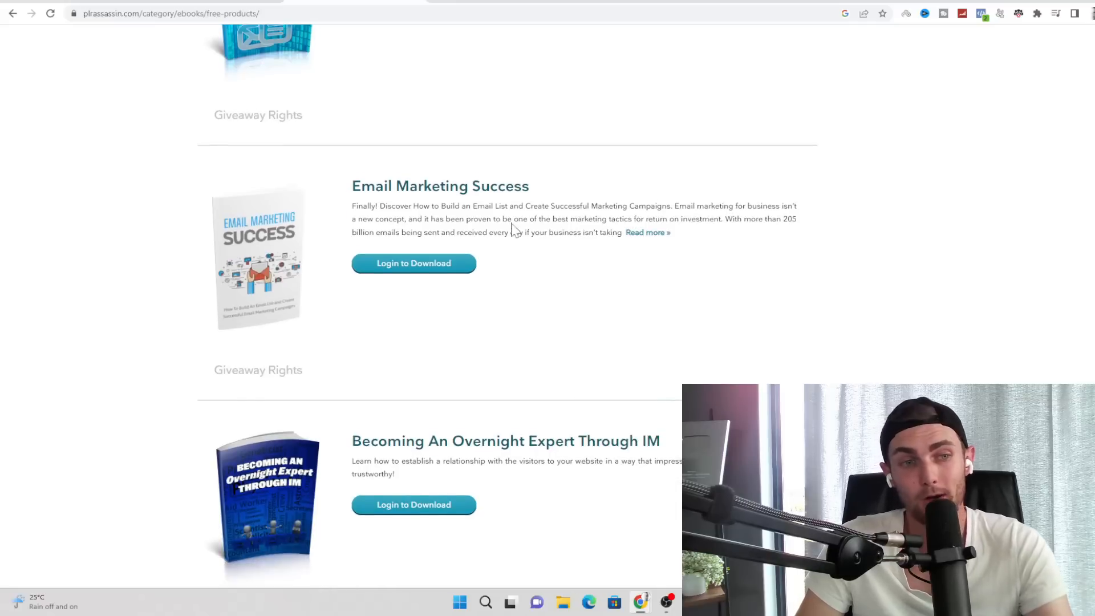
pyautogui.scroll(-3)
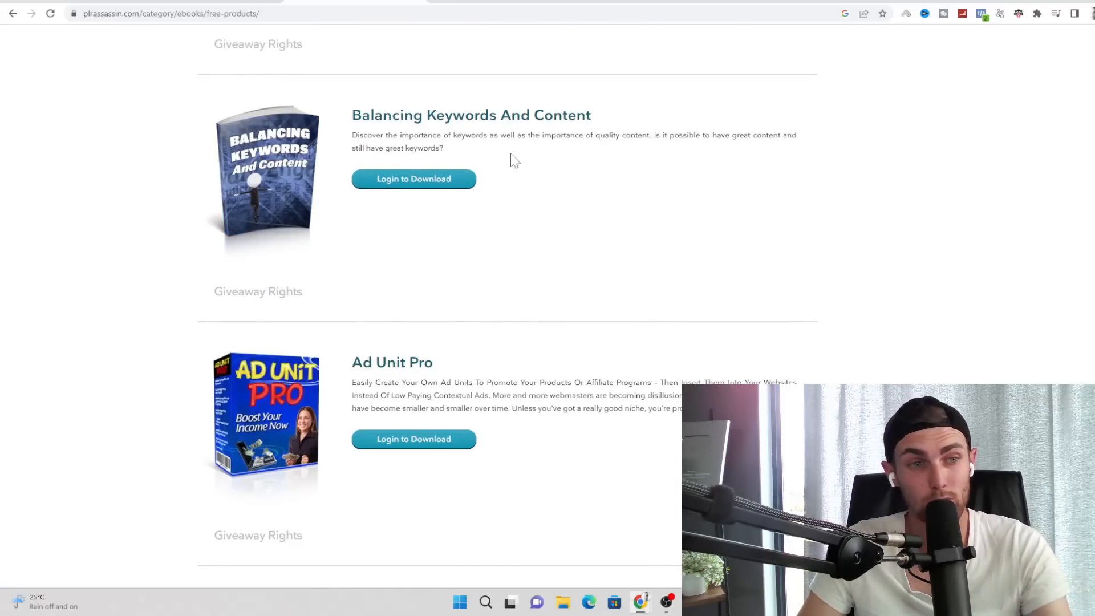
pyautogui.scroll(-3)
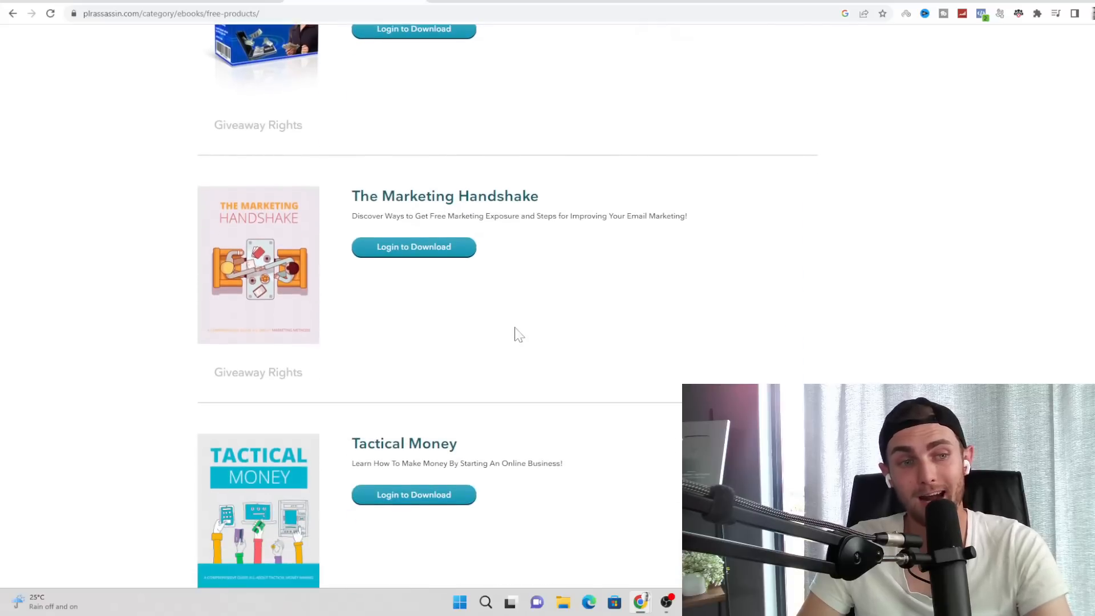
pyautogui.scroll(-3)
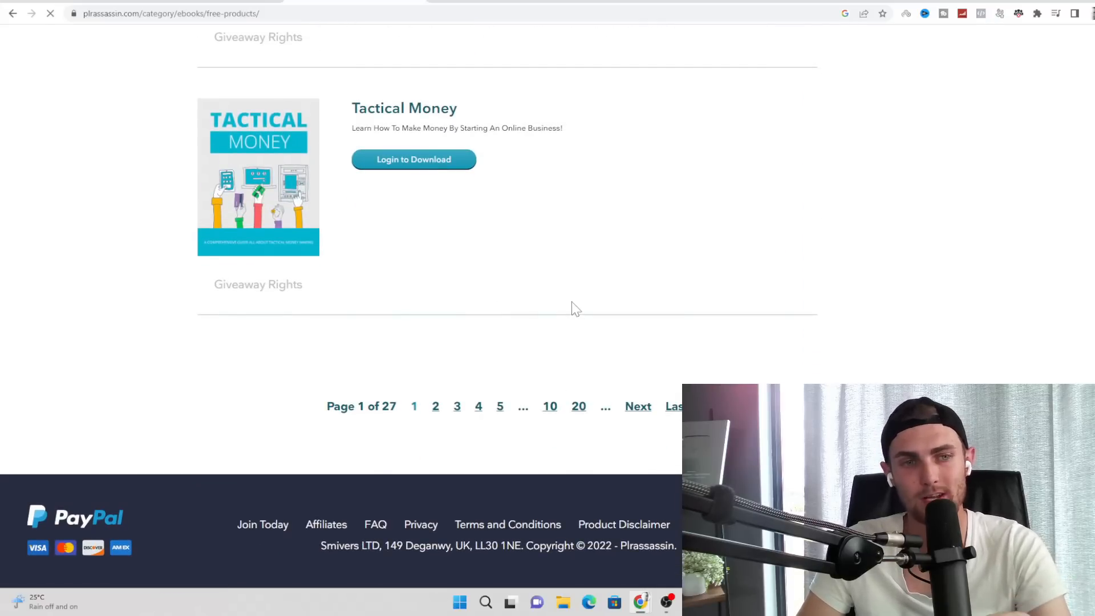
# - Jump to page 20 of the free products and scroll through its listings
pyautogui.click(578, 406)
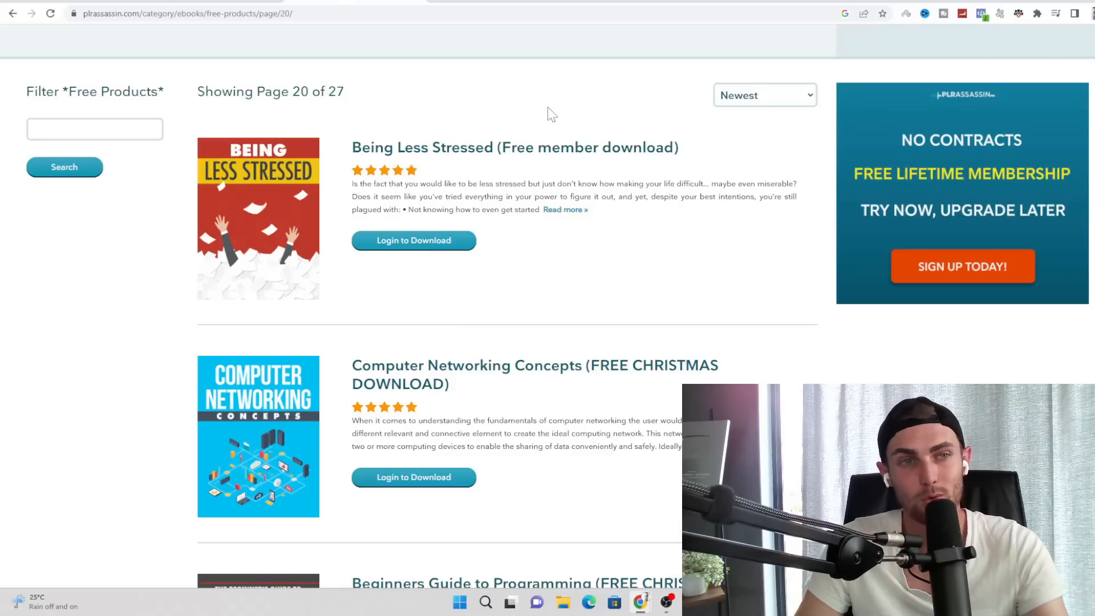
pyautogui.scroll(-3)
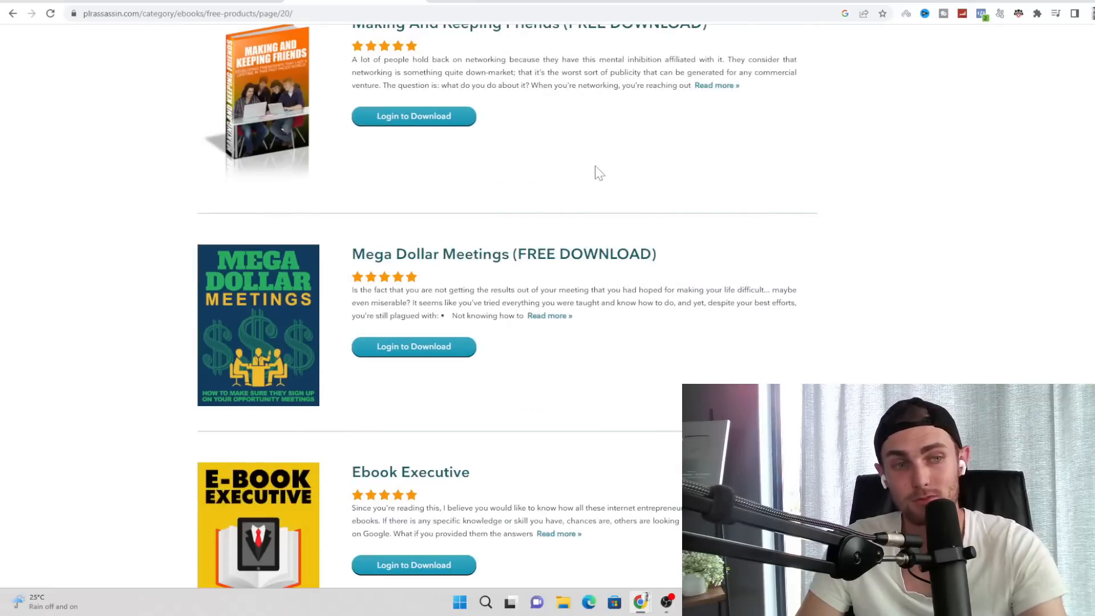
pyautogui.scroll(-3)
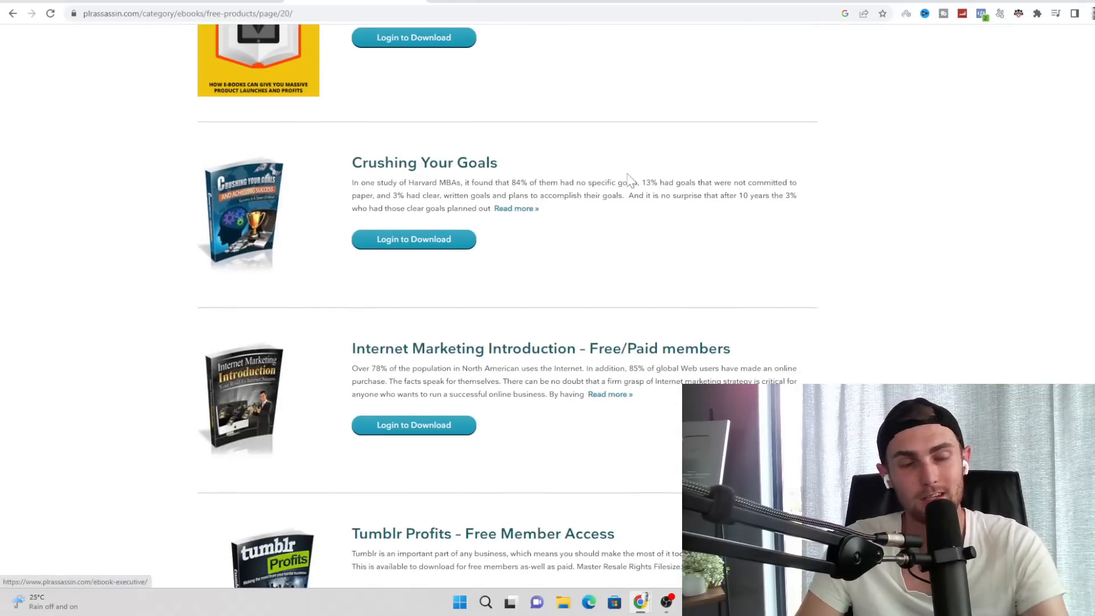
pyautogui.scroll(-3)
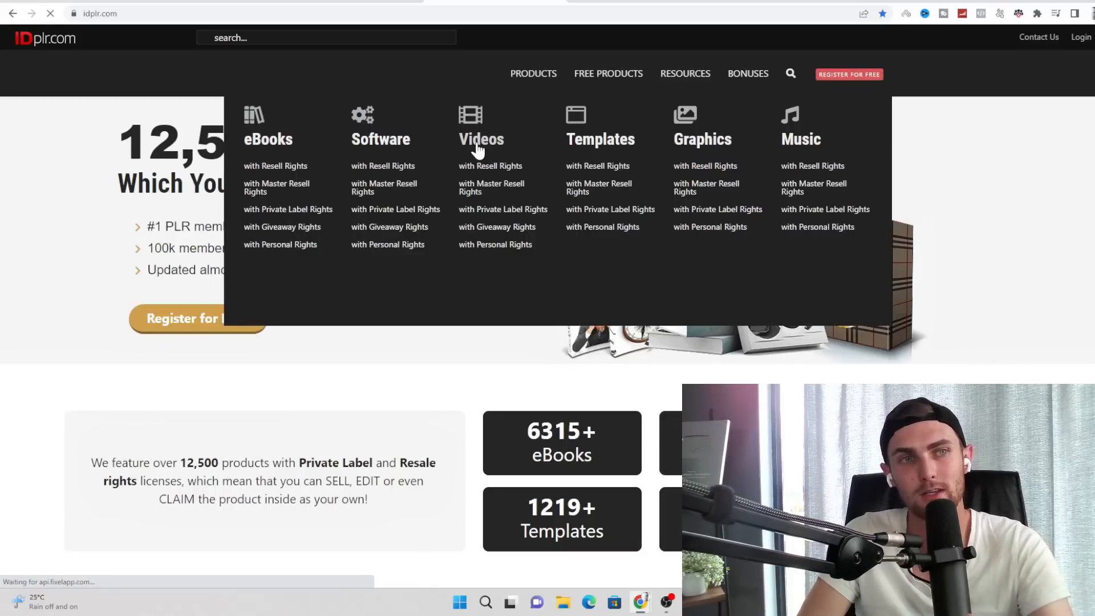
pyautogui.click(480, 139)
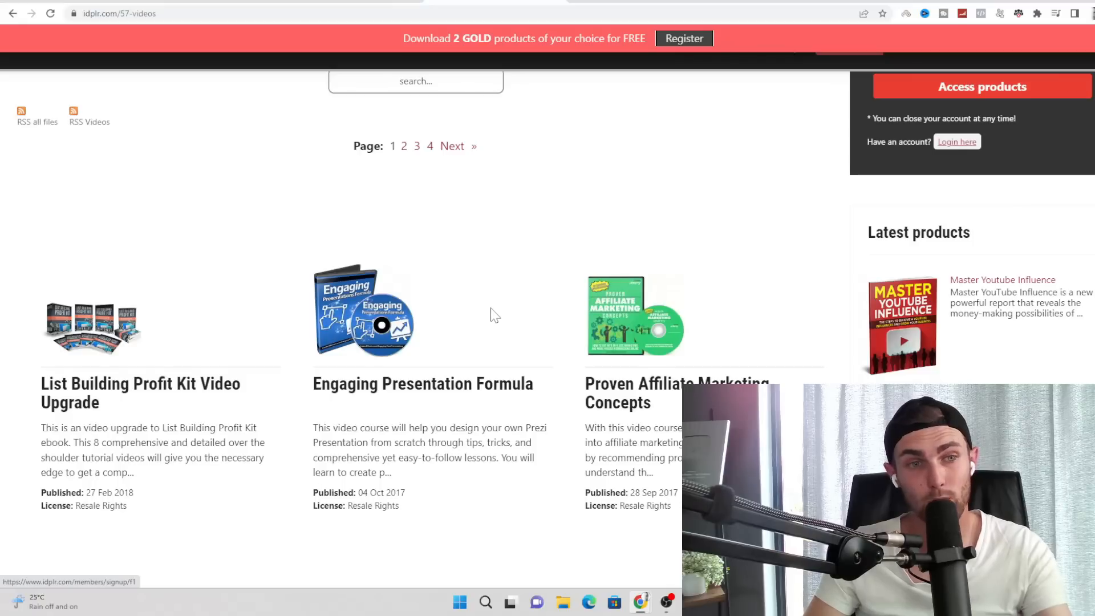
pyautogui.scroll(-3)
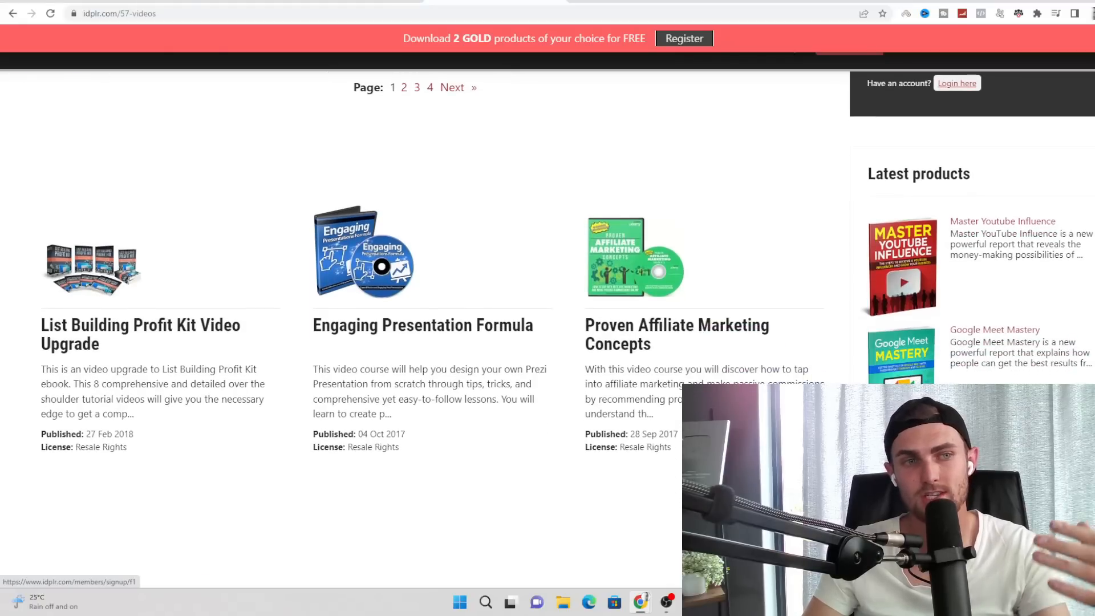
pyautogui.moveTo(459, 383)
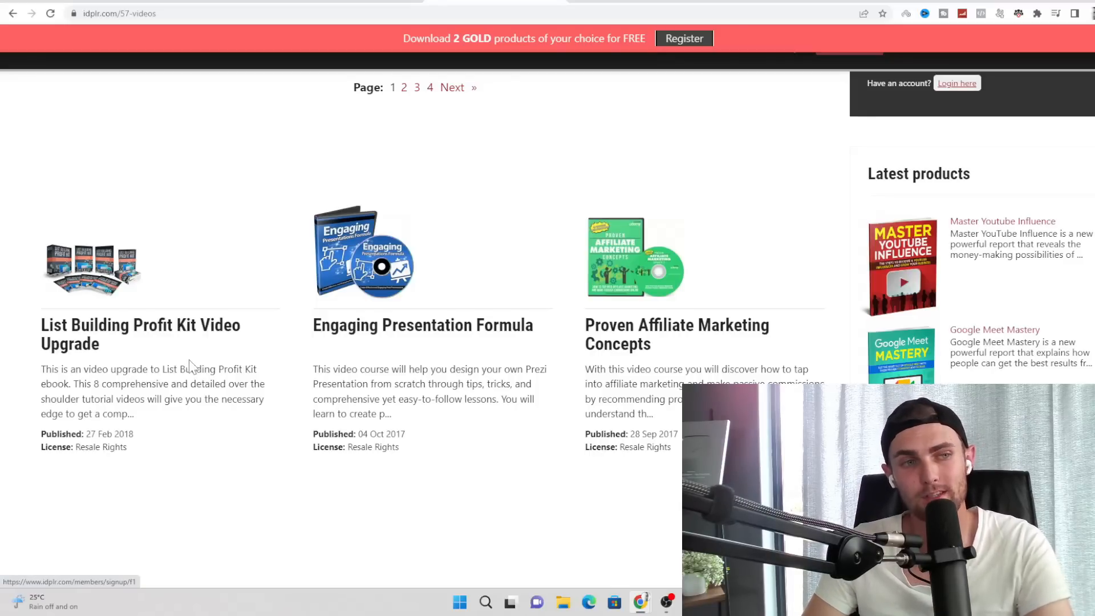
pyautogui.moveTo(192, 362)
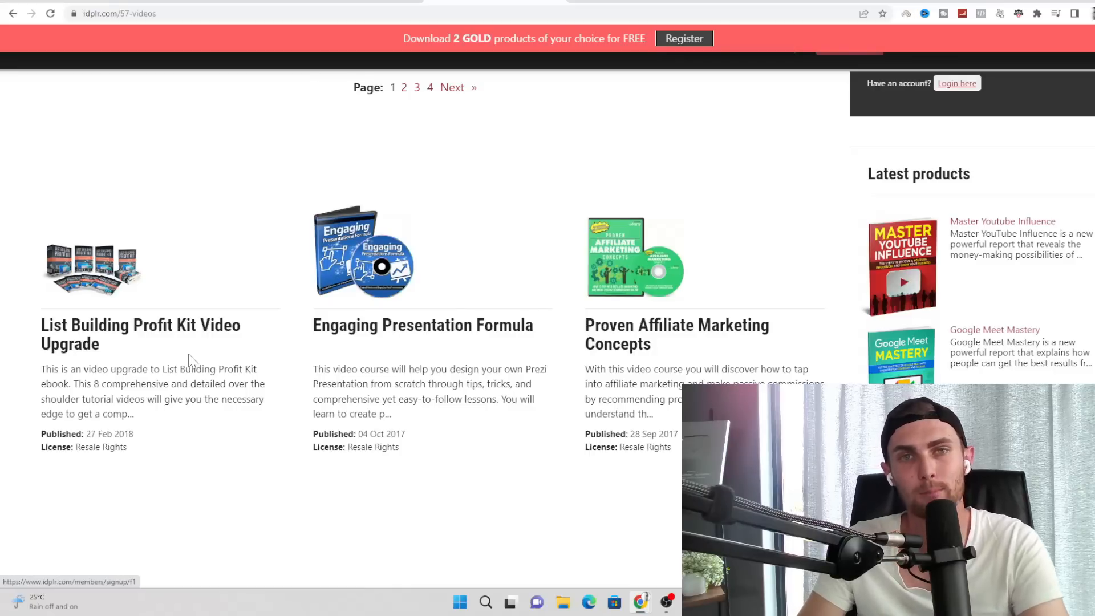
pyautogui.scroll(-3)
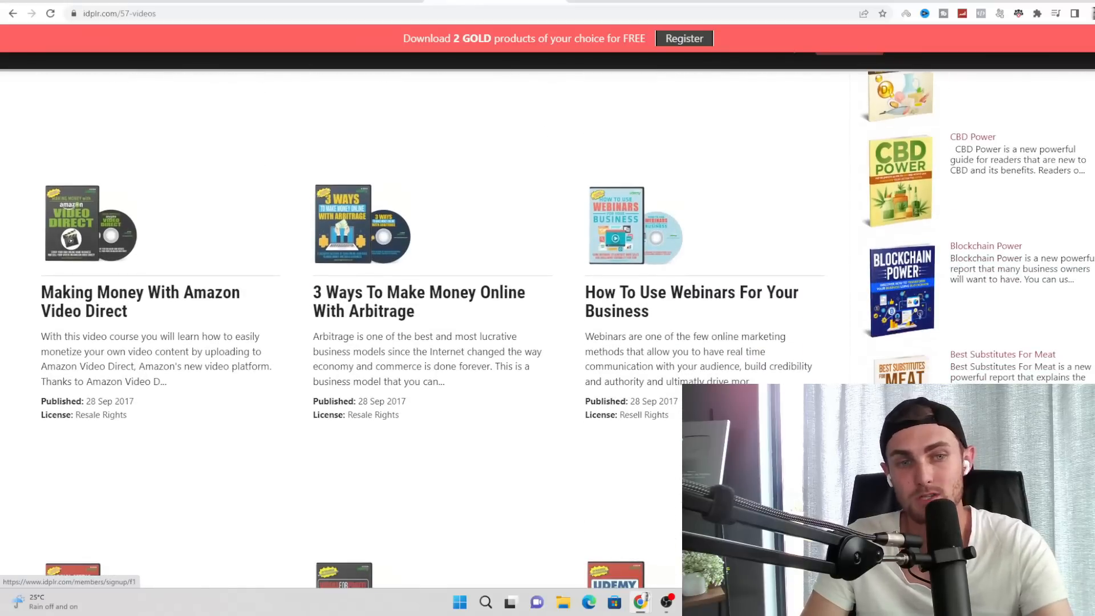
pyautogui.moveTo(585, 287); pyautogui.dragTo(688, 335)
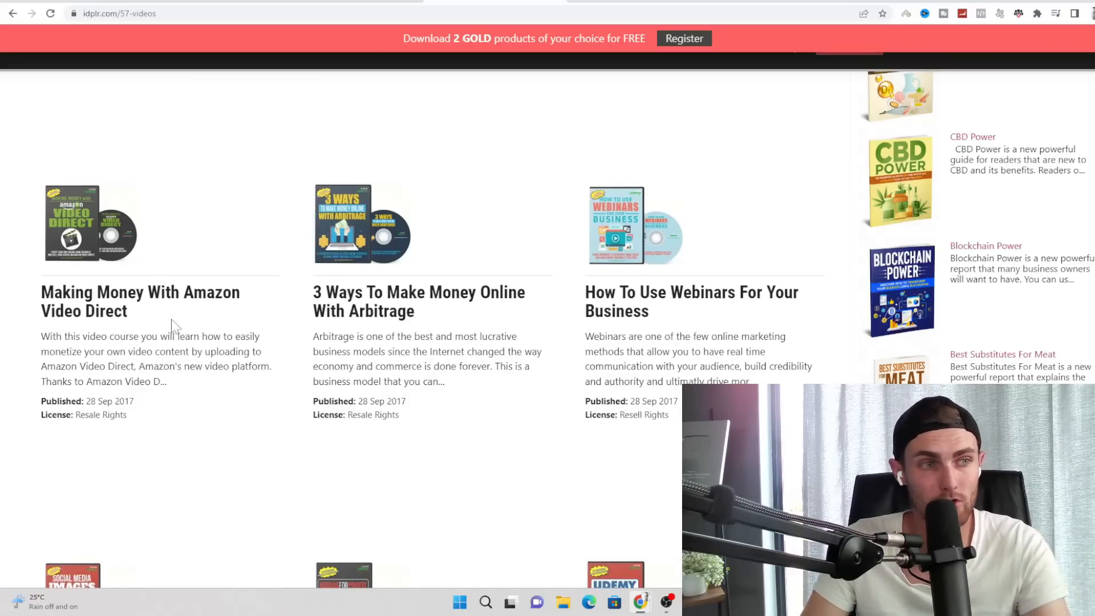
pyautogui.scroll(-3)
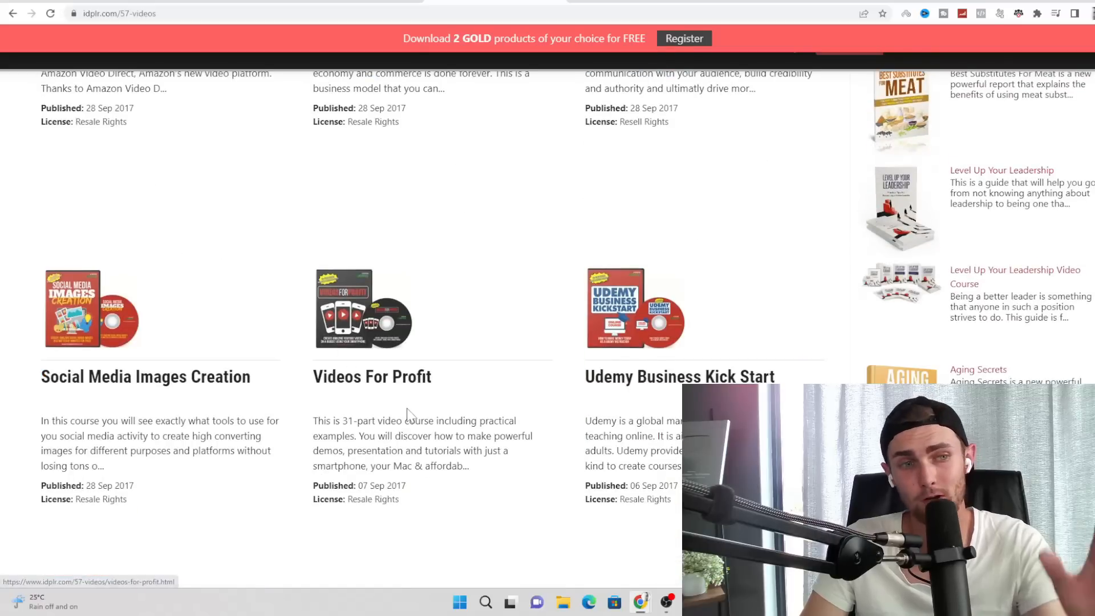
pyautogui.scroll(-3)
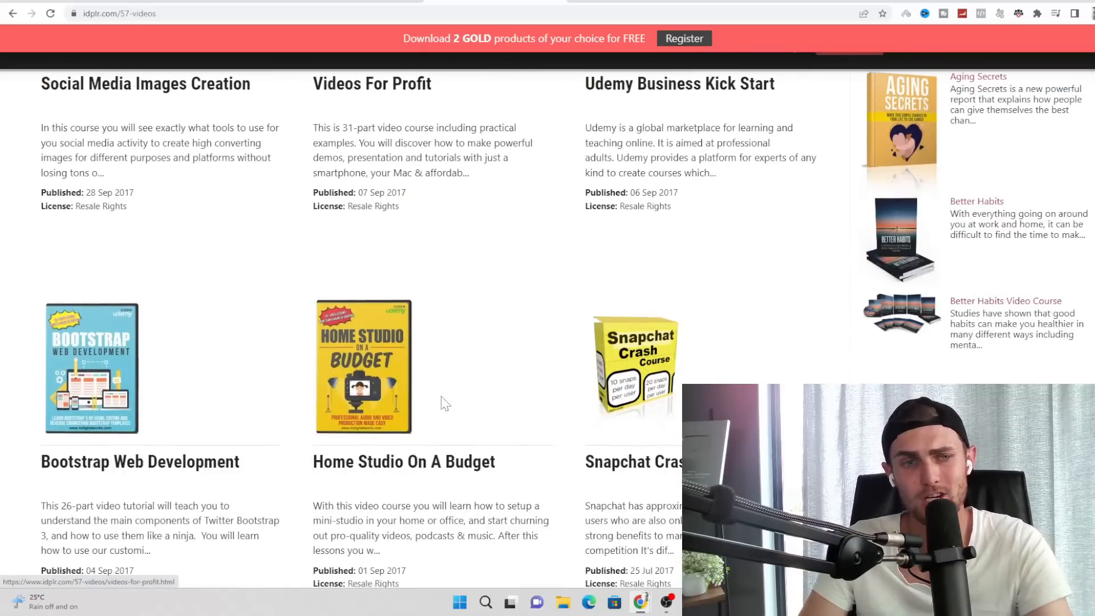
pyautogui.scroll(-3)
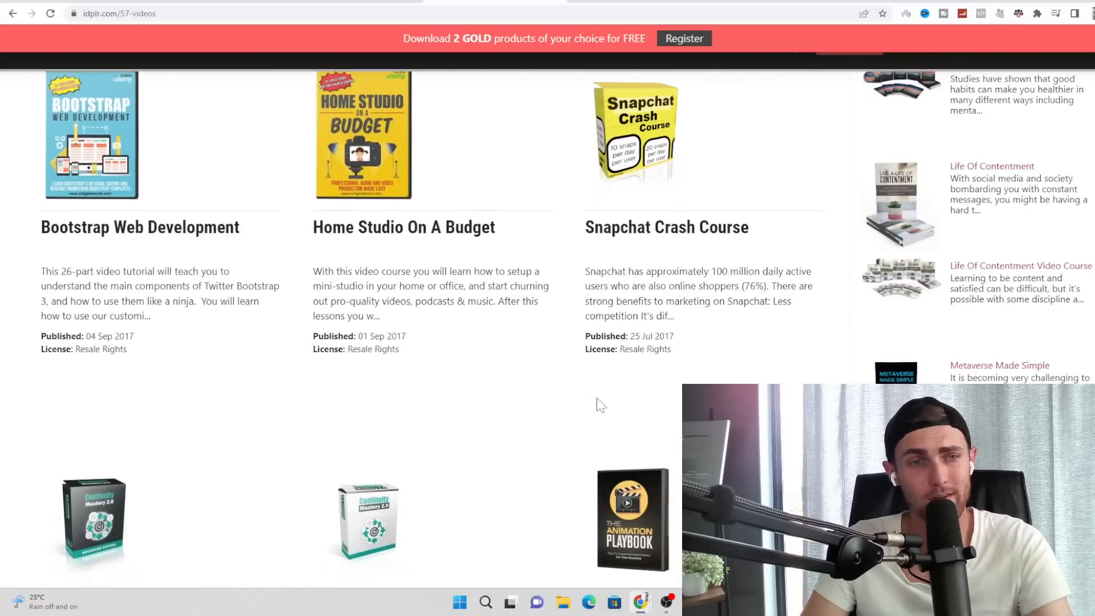
pyautogui.scroll(-3)
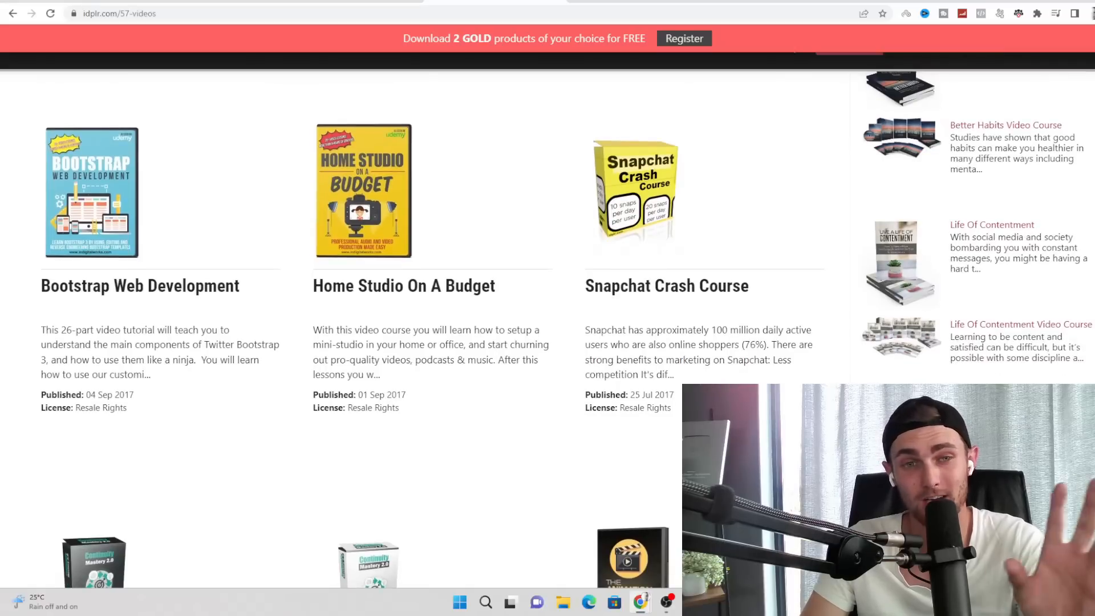
pyautogui.scroll(-3)
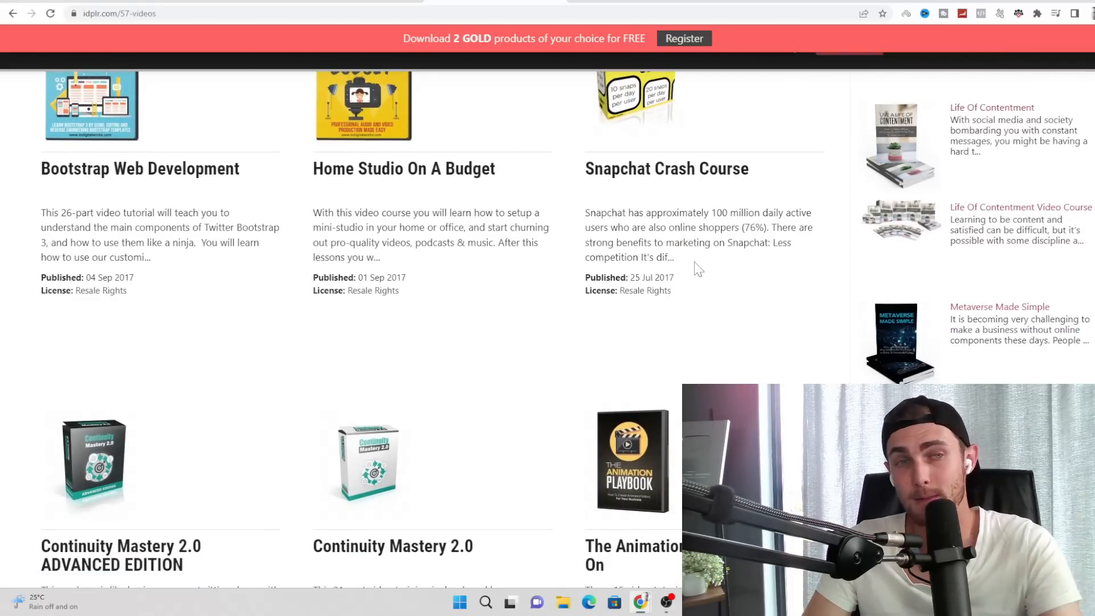
pyautogui.scroll(-3)
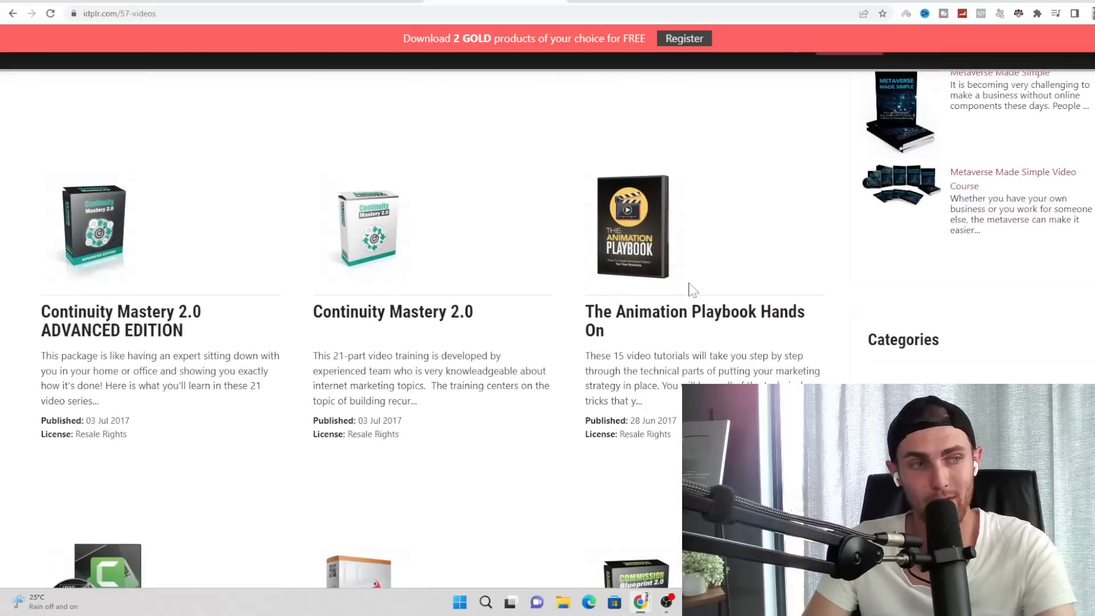
pyautogui.scroll(-3)
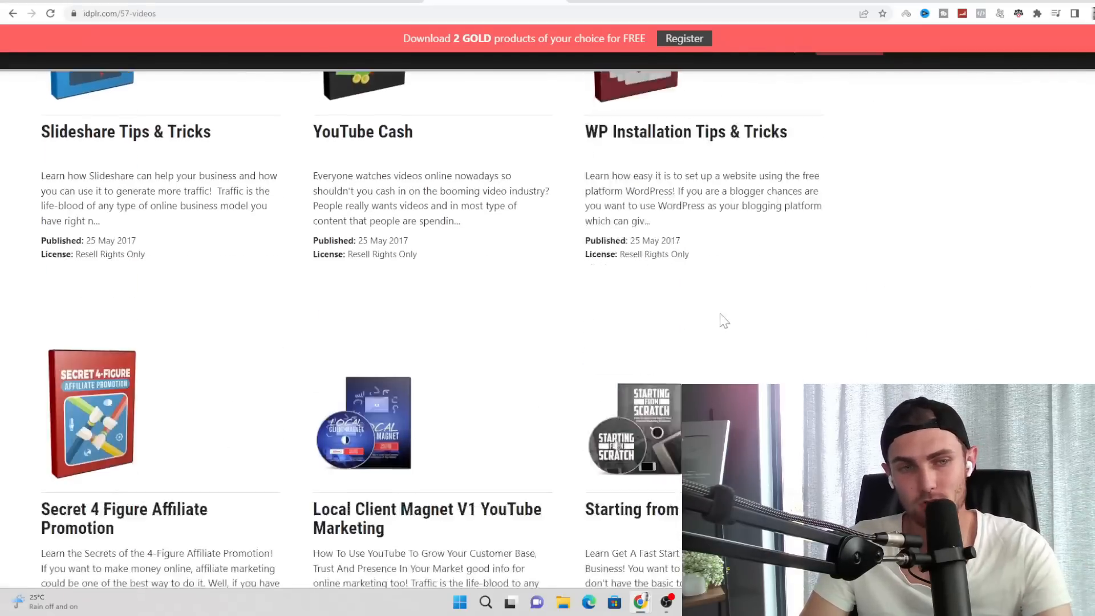
pyautogui.scroll(-3)
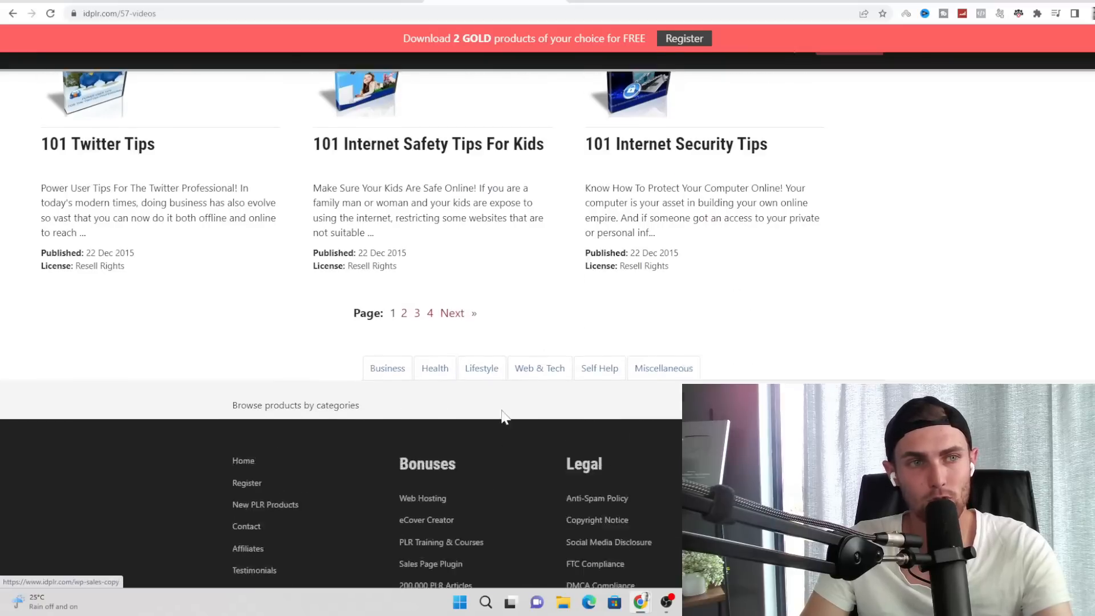
pyautogui.scroll(3)
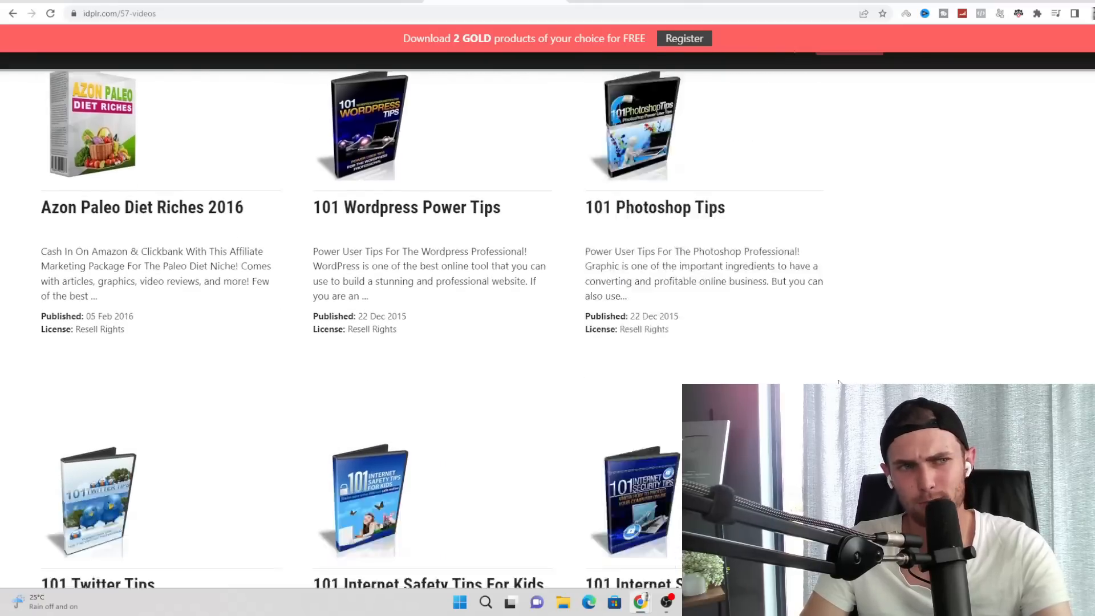
pyautogui.scroll(-3)
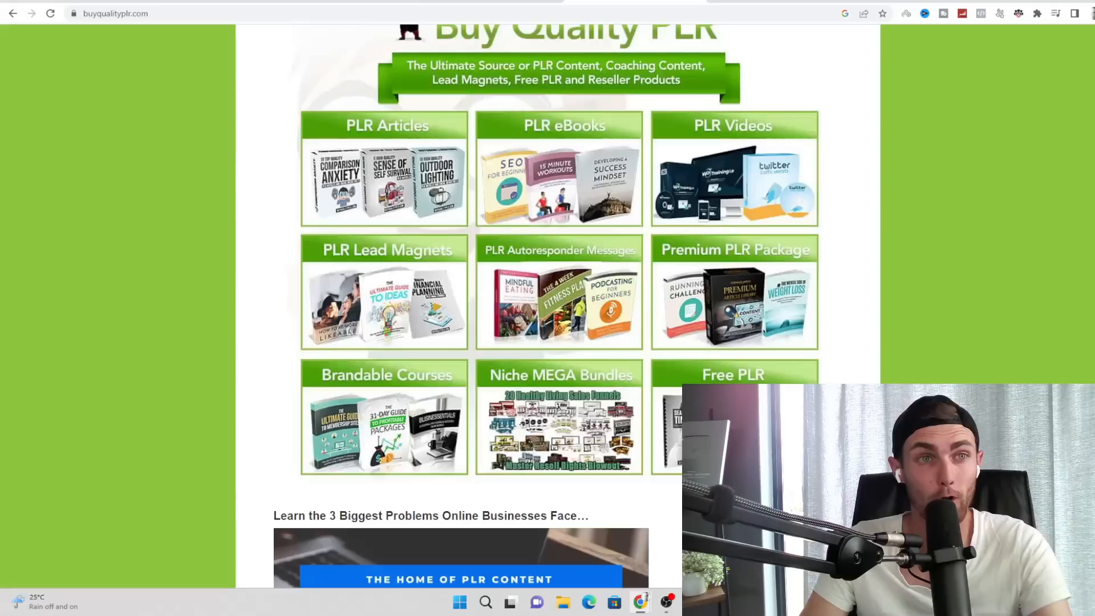
# - Open the Master Resell Rights Videos catalogue and scroll through its product grid
pyautogui.scroll(3)
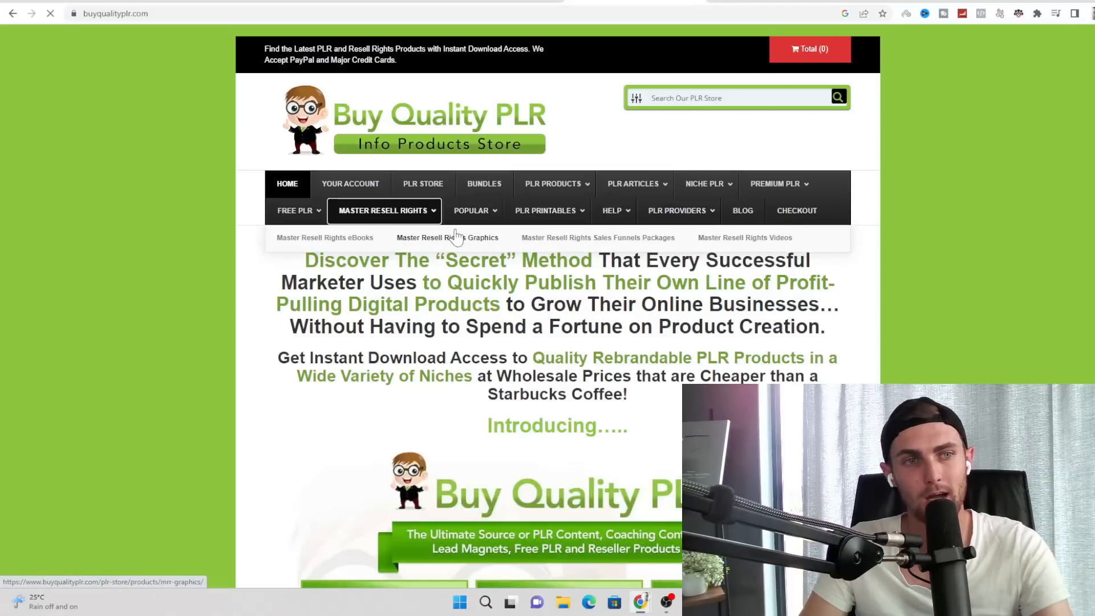
pyautogui.moveTo(745, 238)
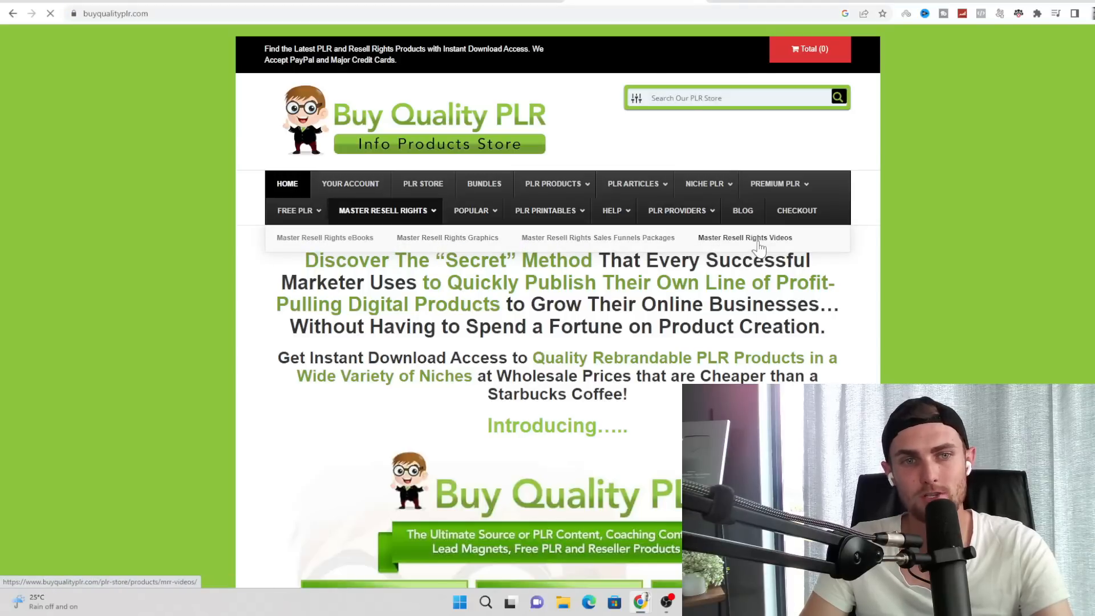
pyautogui.click(745, 237)
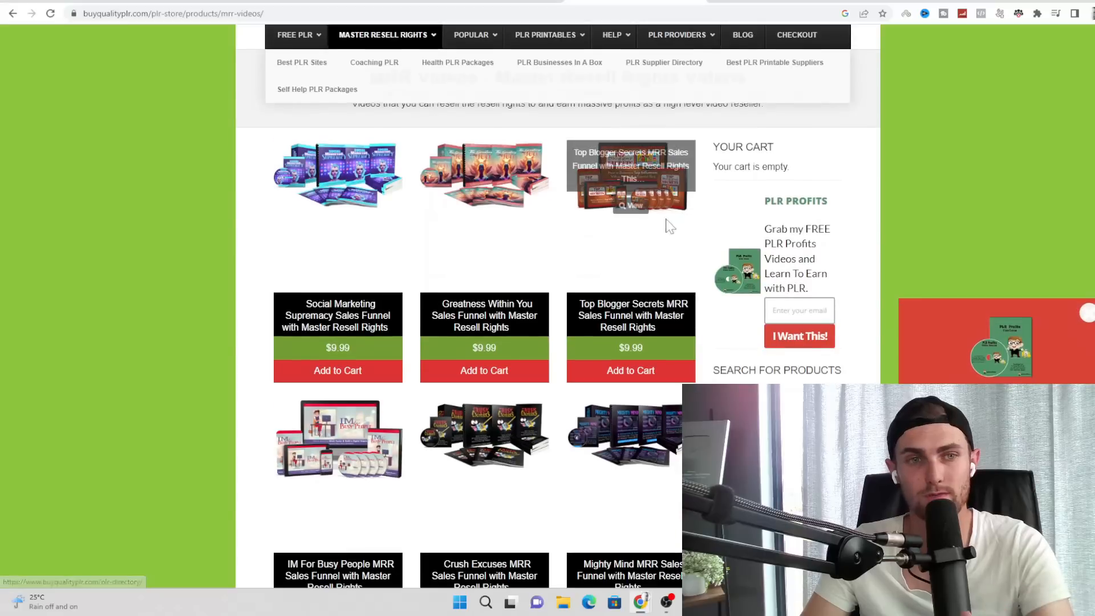
pyautogui.scroll(-3)
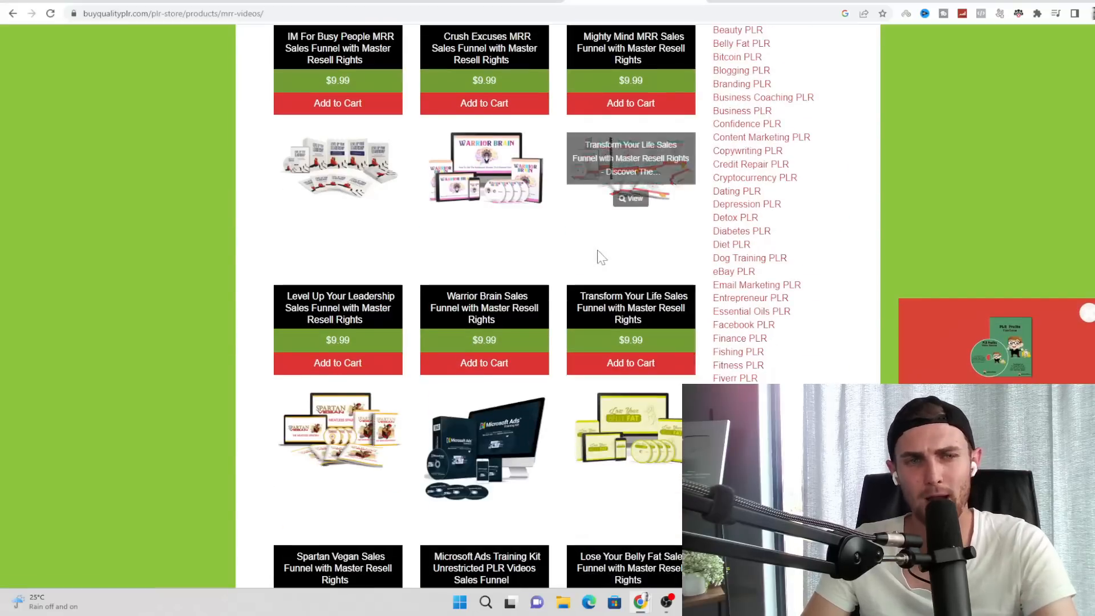
pyautogui.scroll(-3)
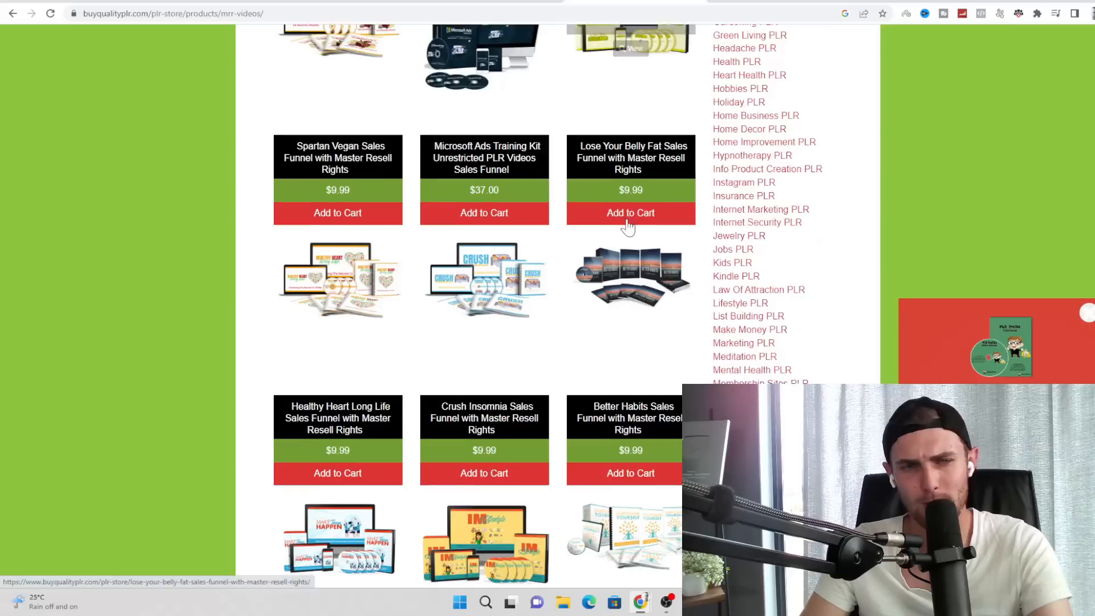
pyautogui.scroll(-3)
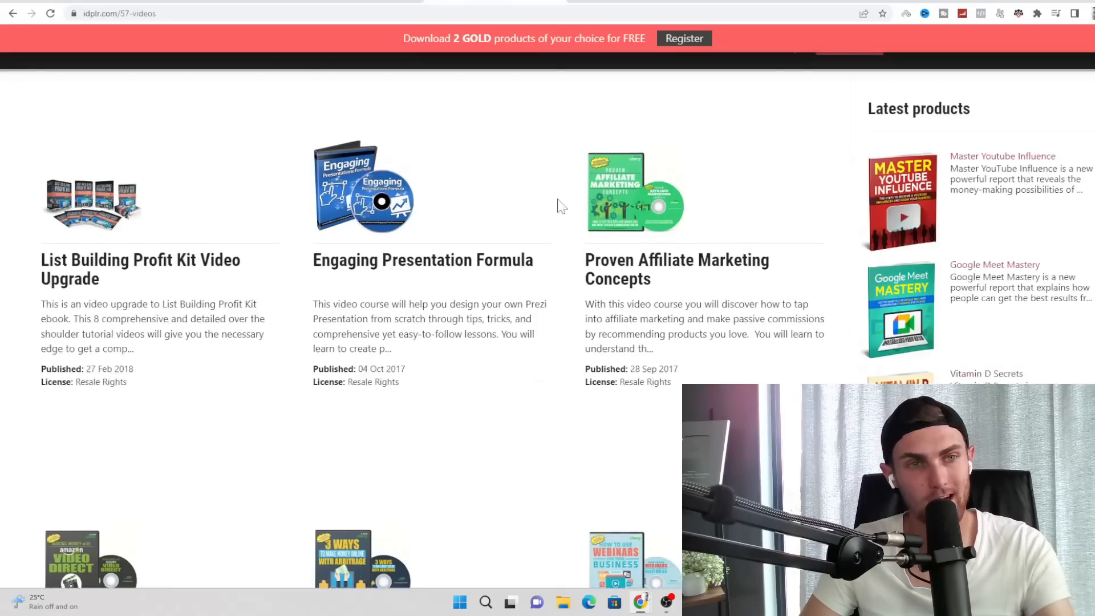
# - Scroll the idplr videos listing and open the Snapchat Crash Course listing
pyautogui.scroll(-3)
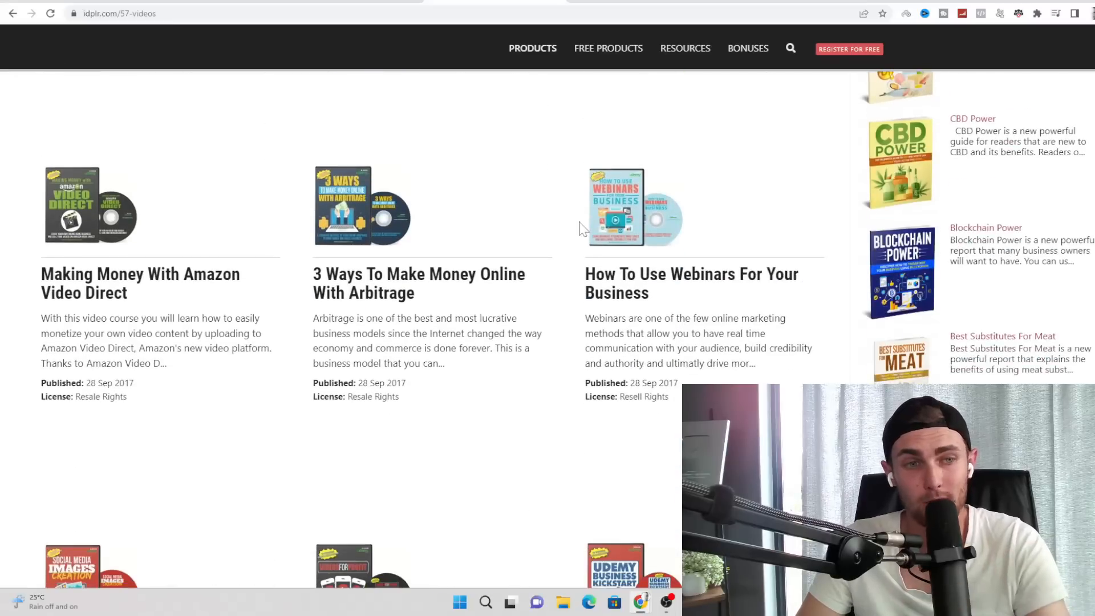
pyautogui.scroll(-3)
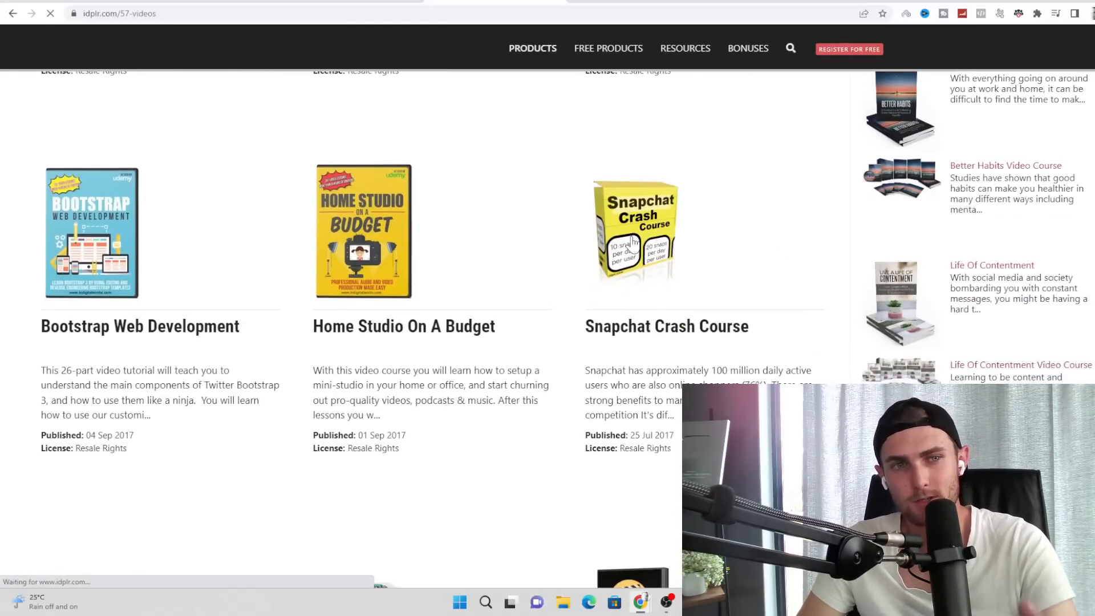
pyautogui.click(634, 231)
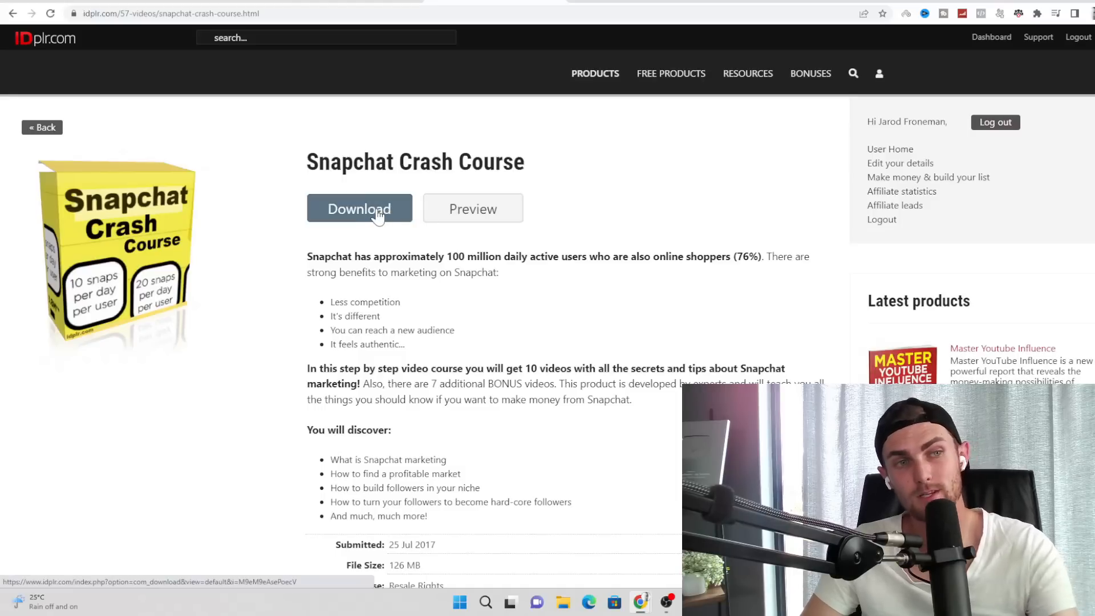
# - Download the Snapchat Crash Course zip from its idplr product page
pyautogui.click(359, 207)
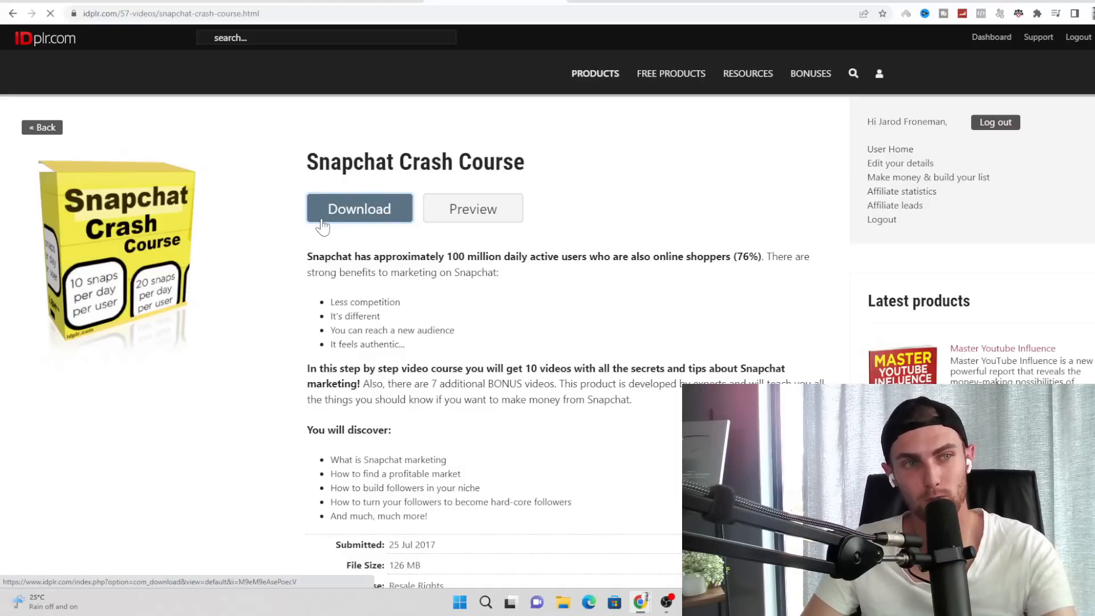
pyautogui.click(360, 207)
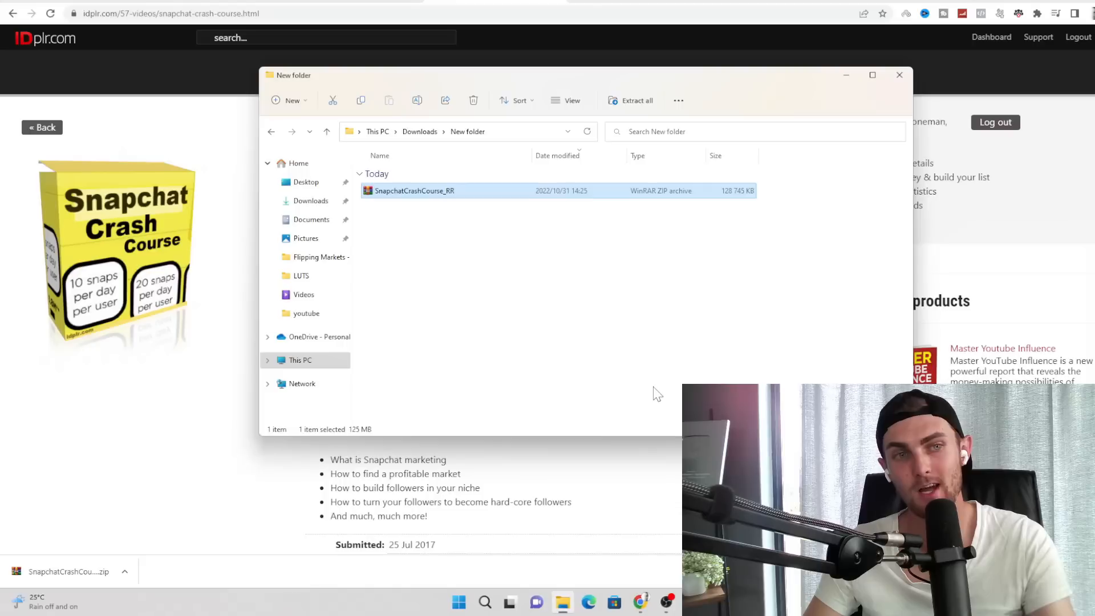
# - View the SnapchatCrashCourse_RR cover PNG and close the Photos preview
pyautogui.doubleClick(414, 191)
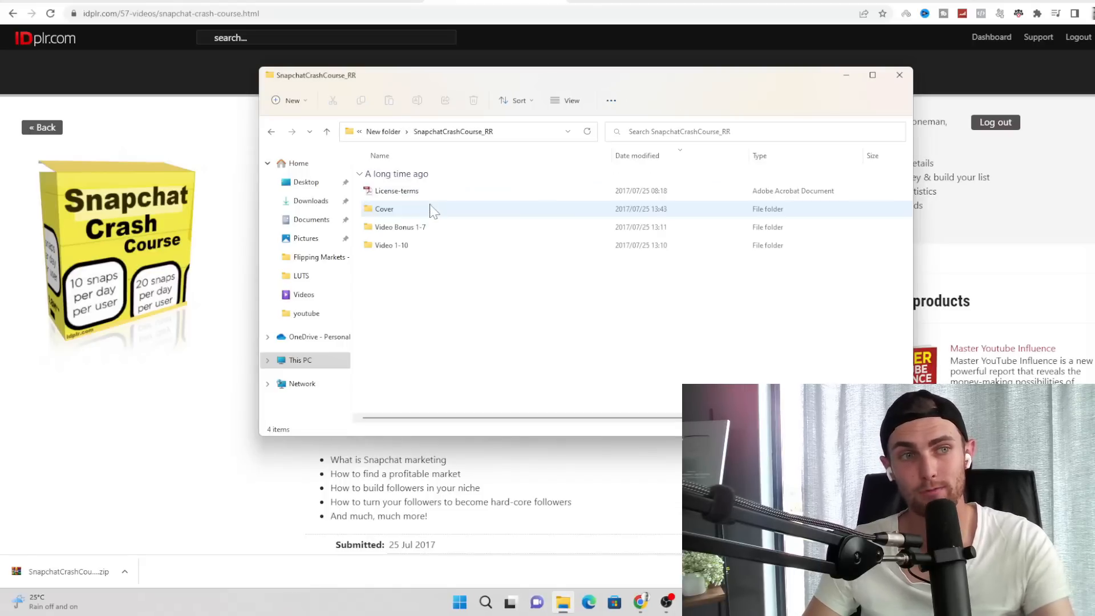
pyautogui.doubleClick(384, 209)
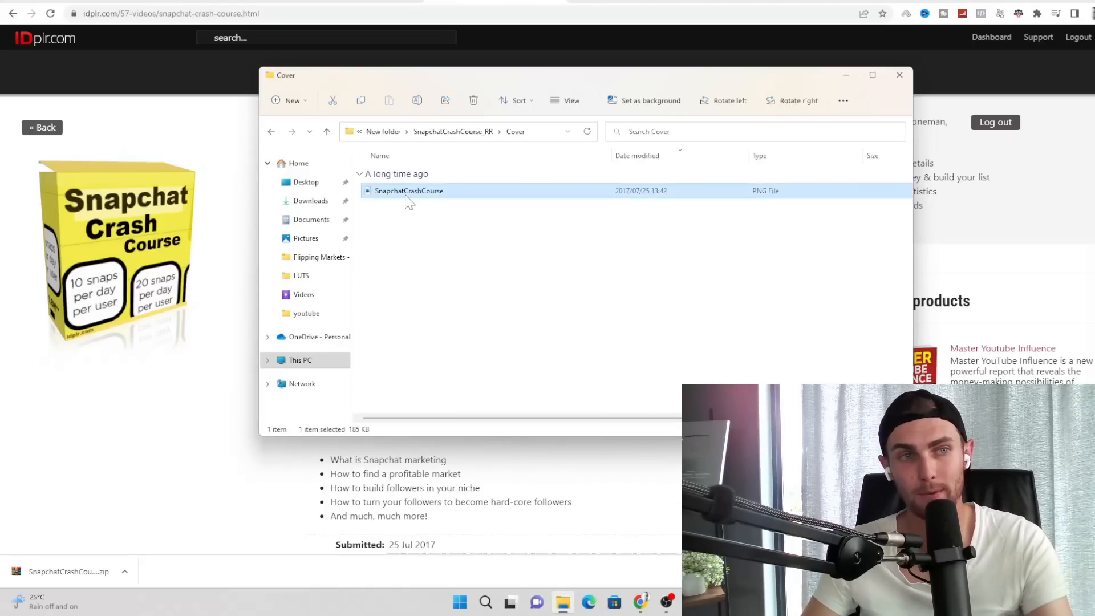
pyautogui.doubleClick(409, 190)
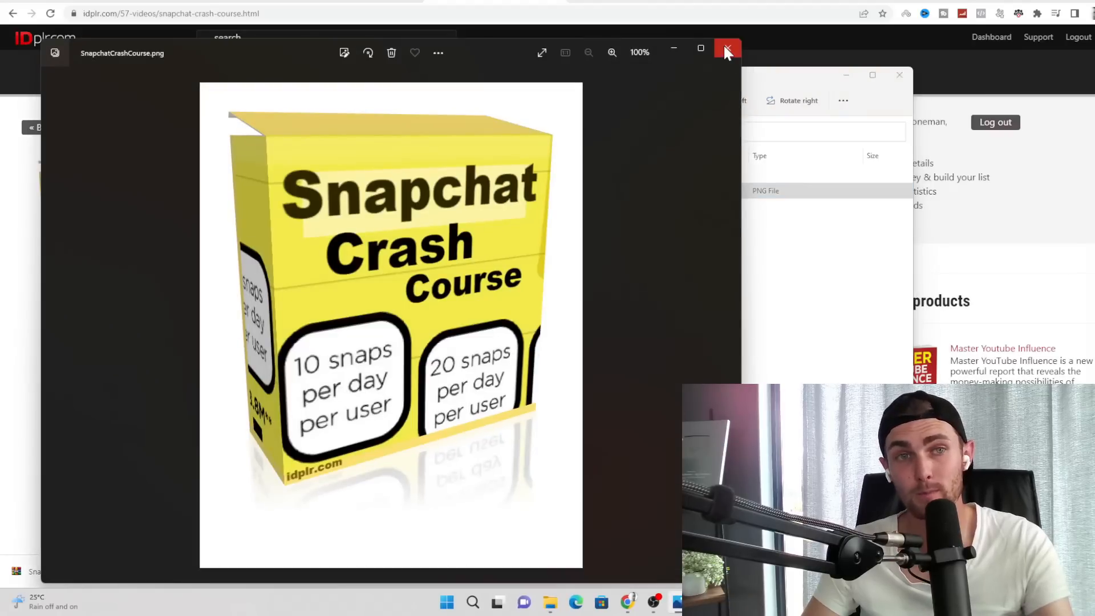
pyautogui.click(726, 53)
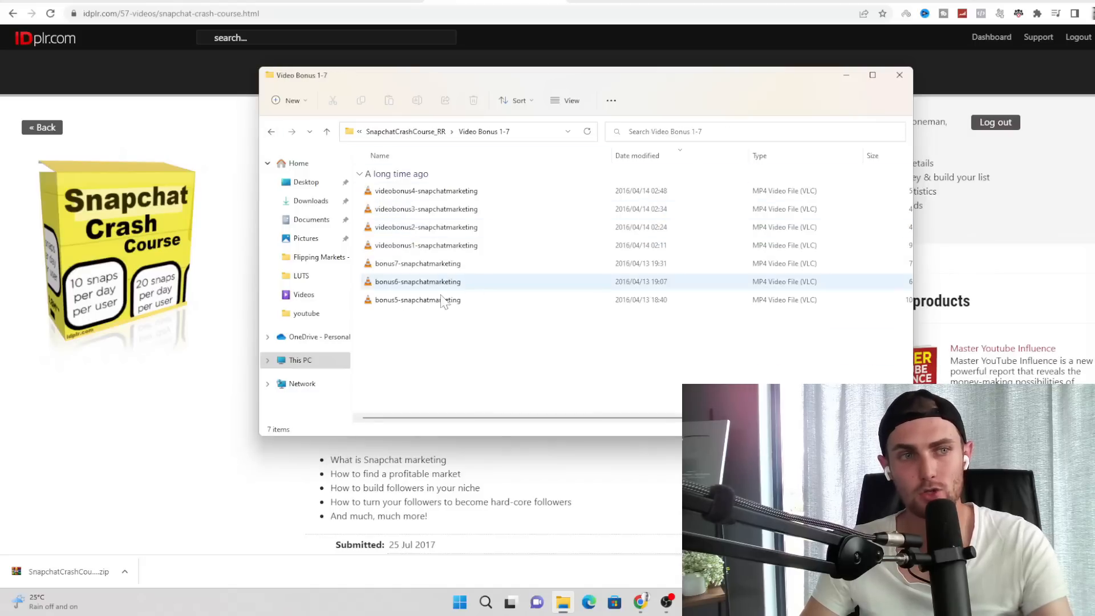
# - Browse the bonus videos, return to the course folder and minimise Explorer
pyautogui.click(417, 300)
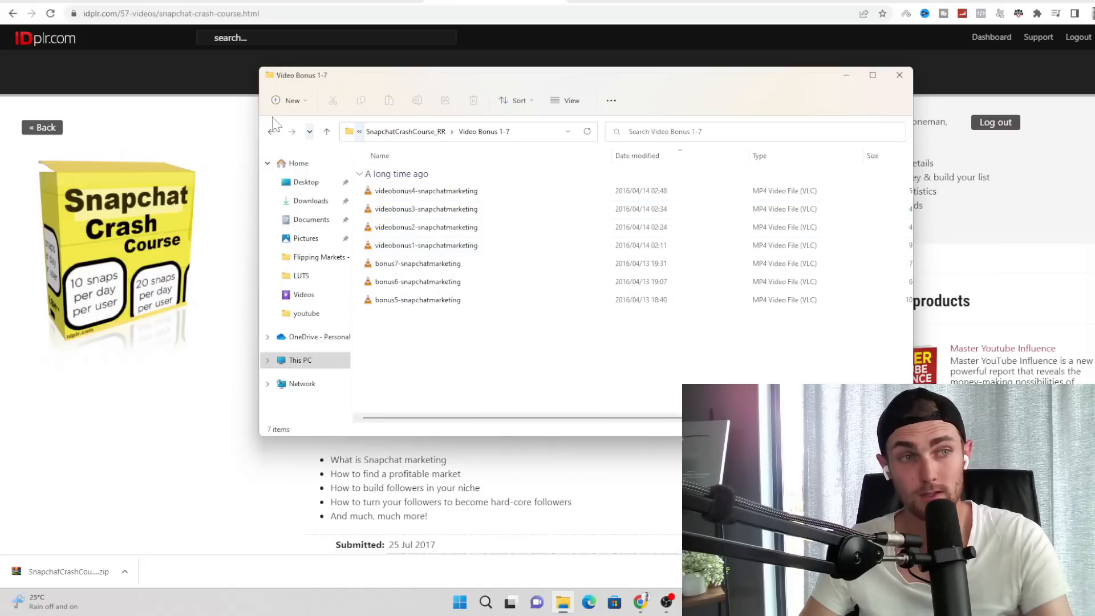
pyautogui.click(326, 131)
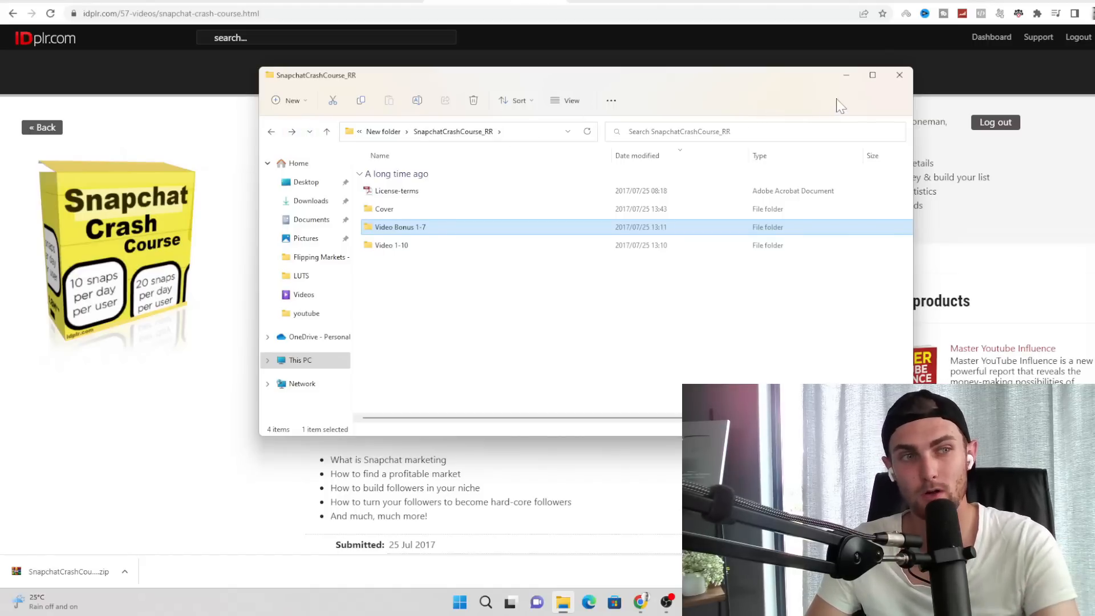
pyautogui.moveTo(853, 92)
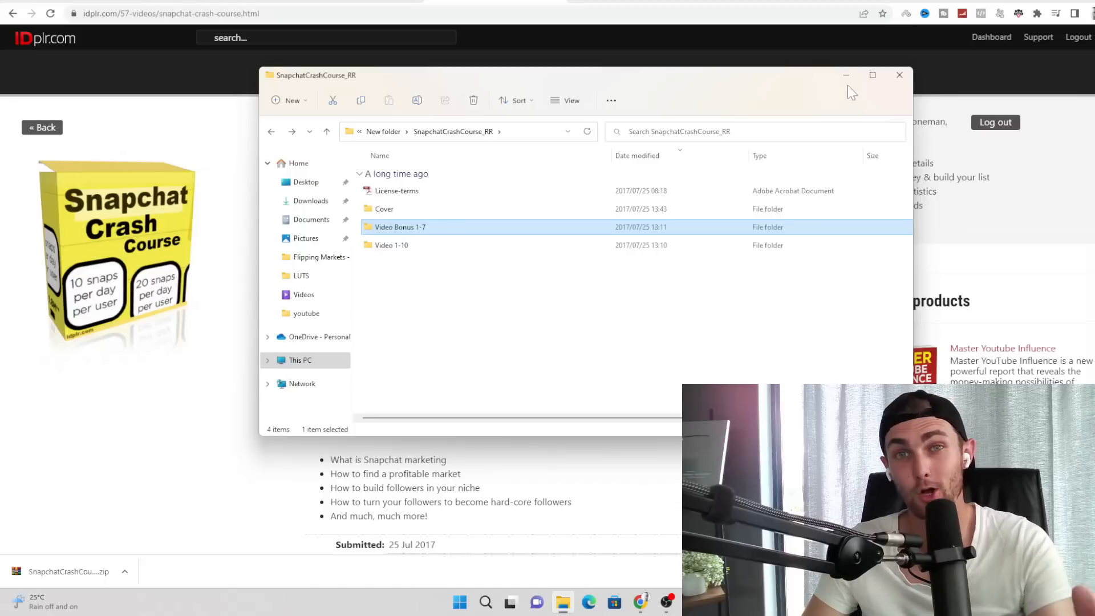
pyautogui.click(900, 76)
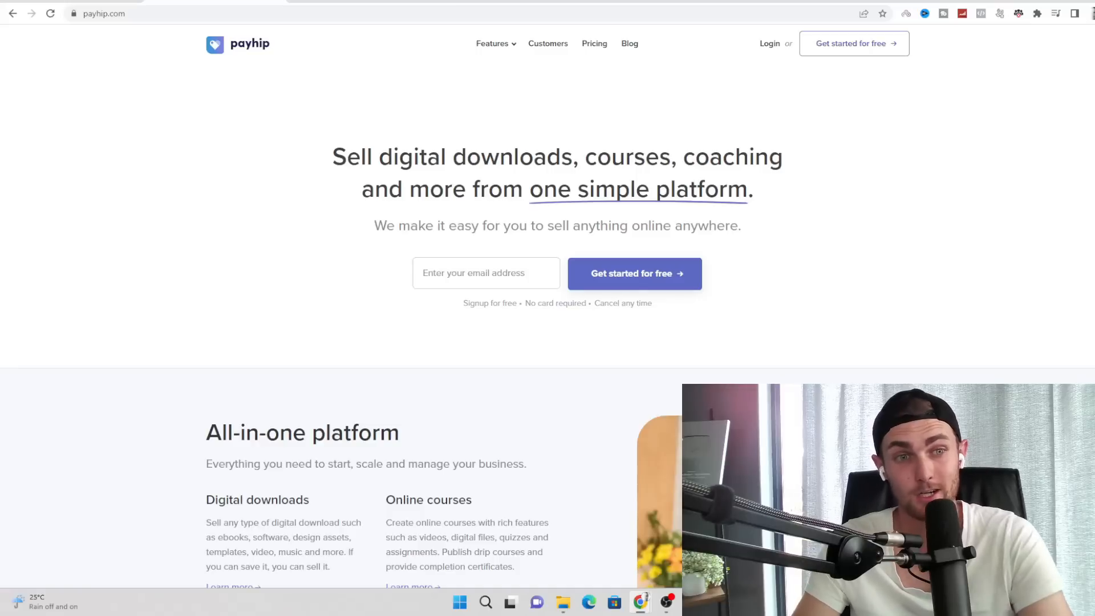
# - Select text on the Snapchat Crash Course product page by dragging across it
pyautogui.moveTo(464, 304); pyautogui.dragTo(652, 303)
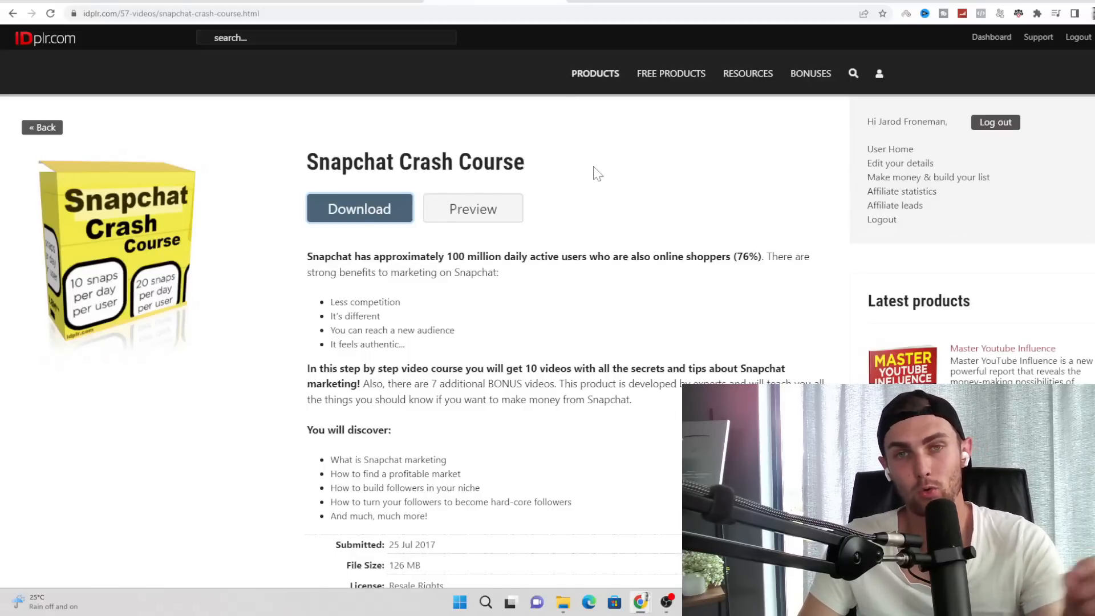
pyautogui.moveTo(587, 145)
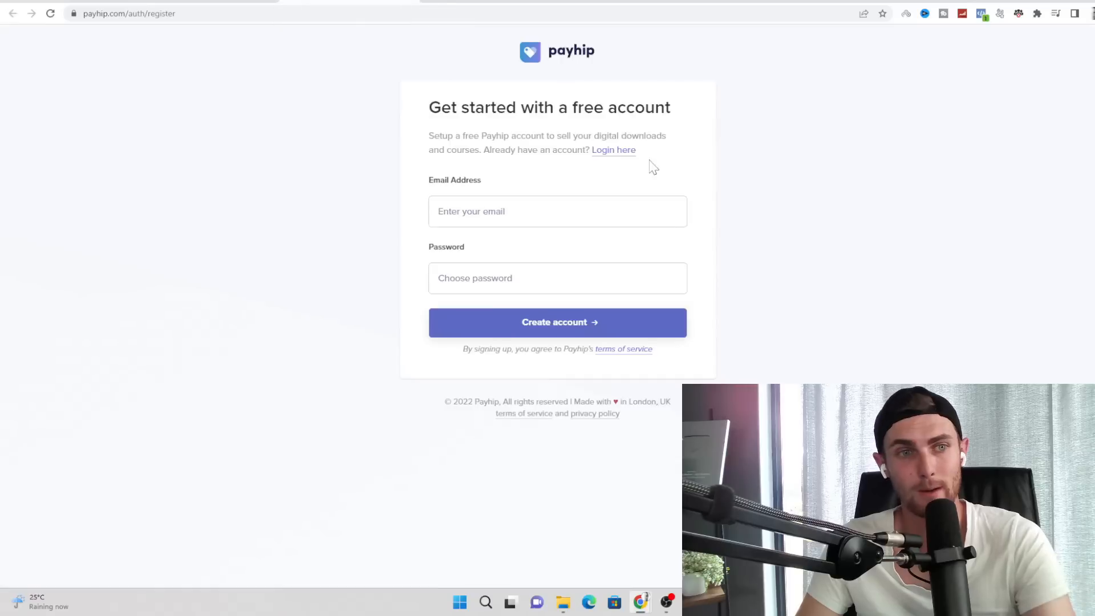
# - Submit the Payhip sign-in form to reach the store dashboard
pyautogui.click(557, 211)
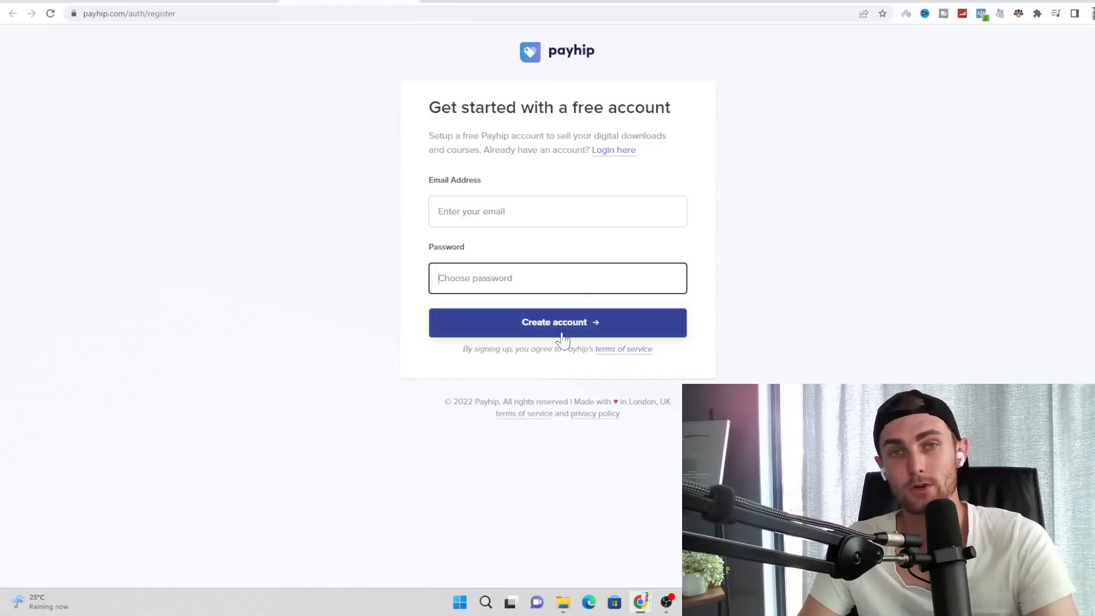
pyautogui.click(557, 322)
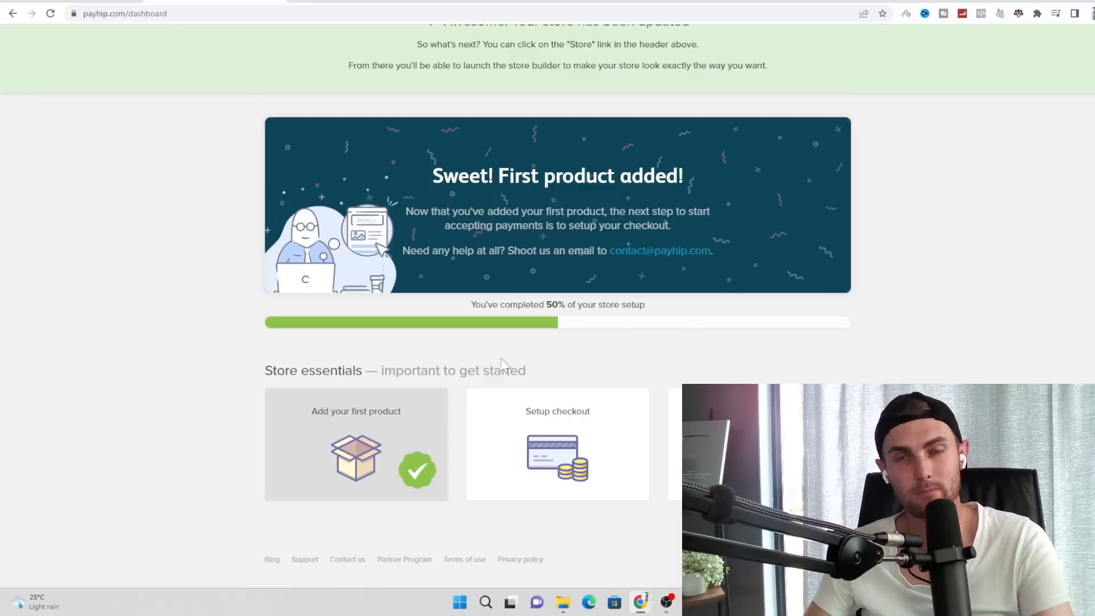
pyautogui.moveTo(349, 348)
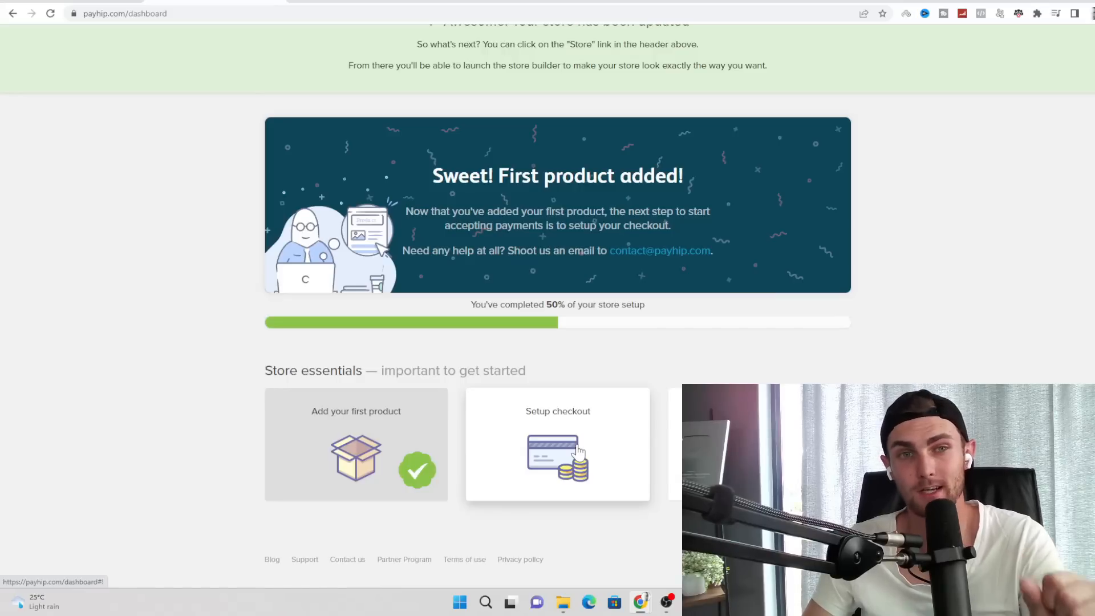
pyautogui.moveTo(642, 444)
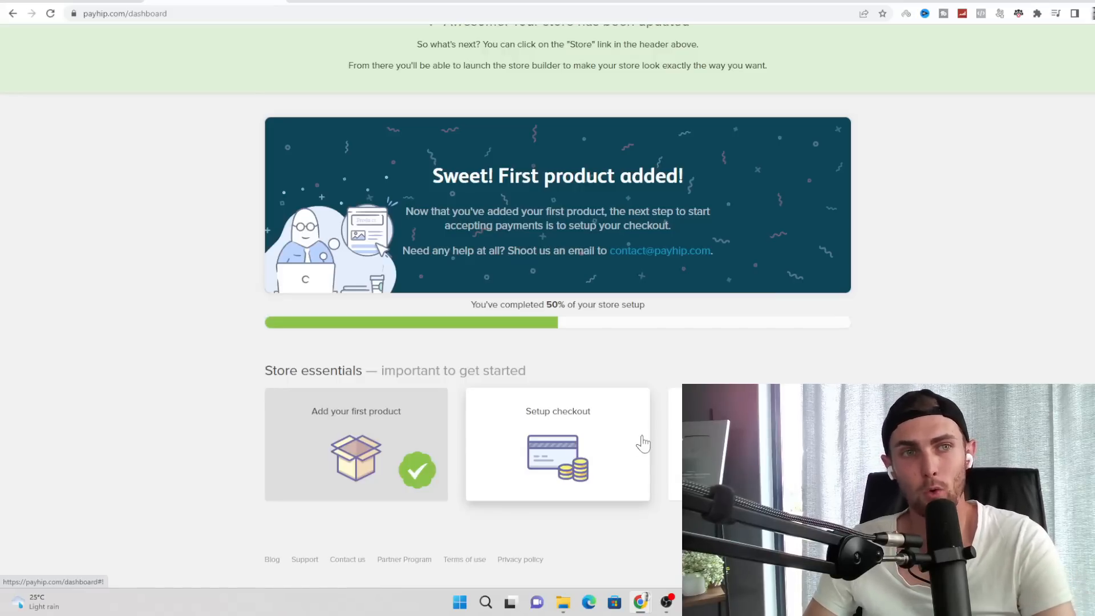
pyautogui.moveTo(1004, 202)
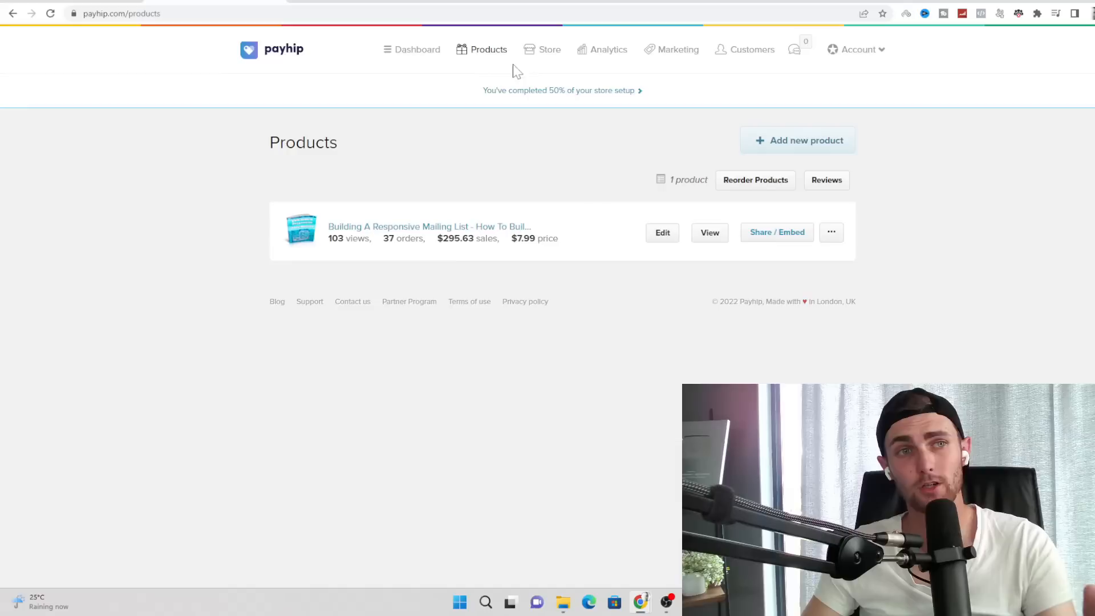
pyautogui.moveTo(489, 49)
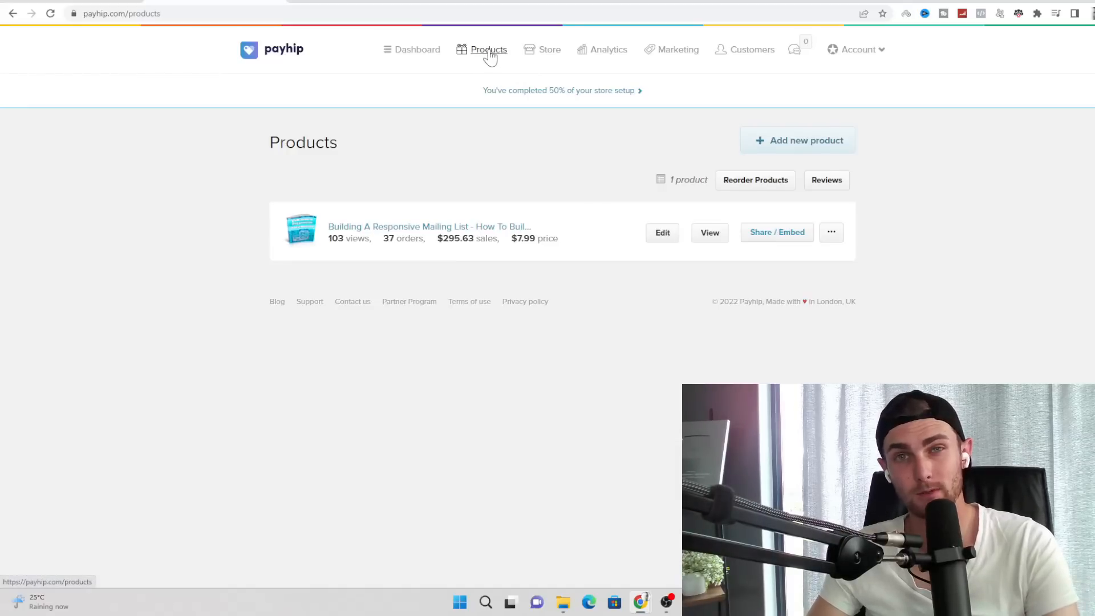
pyautogui.moveTo(669, 231)
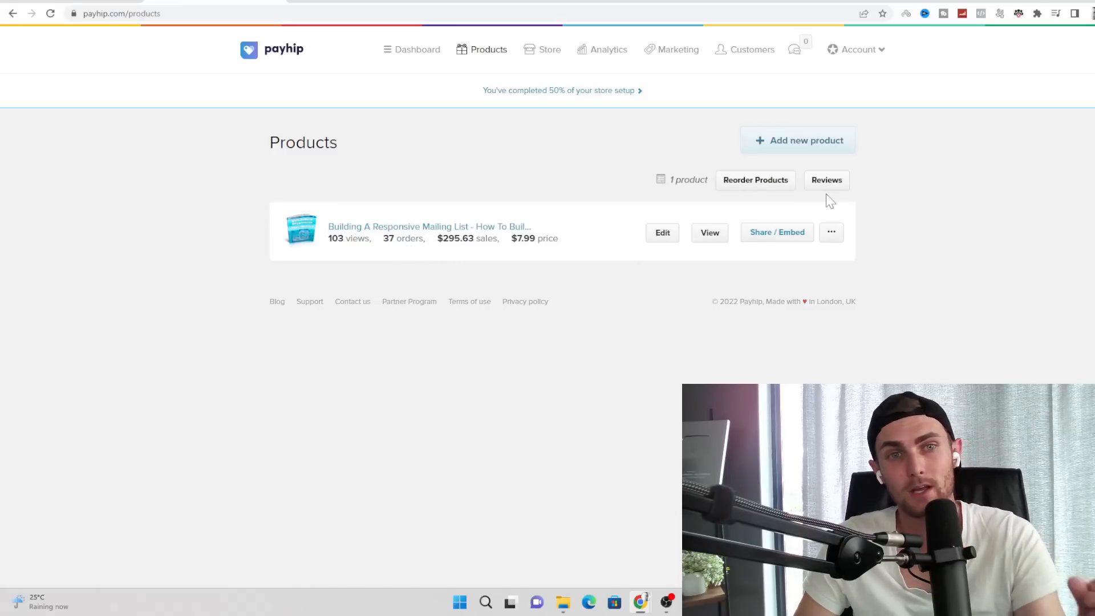
pyautogui.click(798, 141)
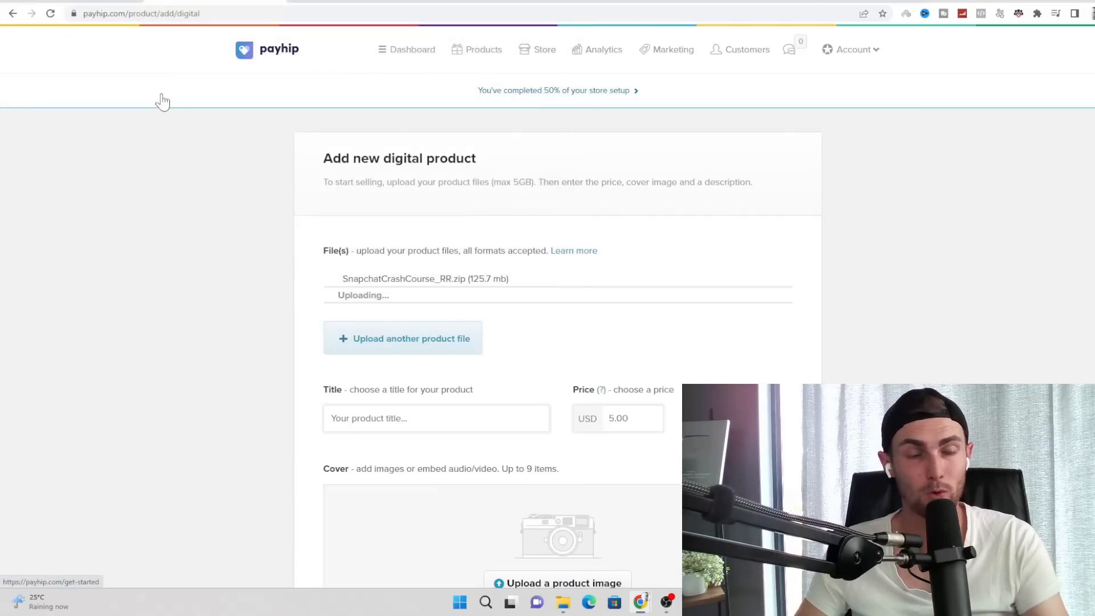
# - Enter 'SnapChat Crash Course' as the new Payhip product's title
pyautogui.scroll(-3)
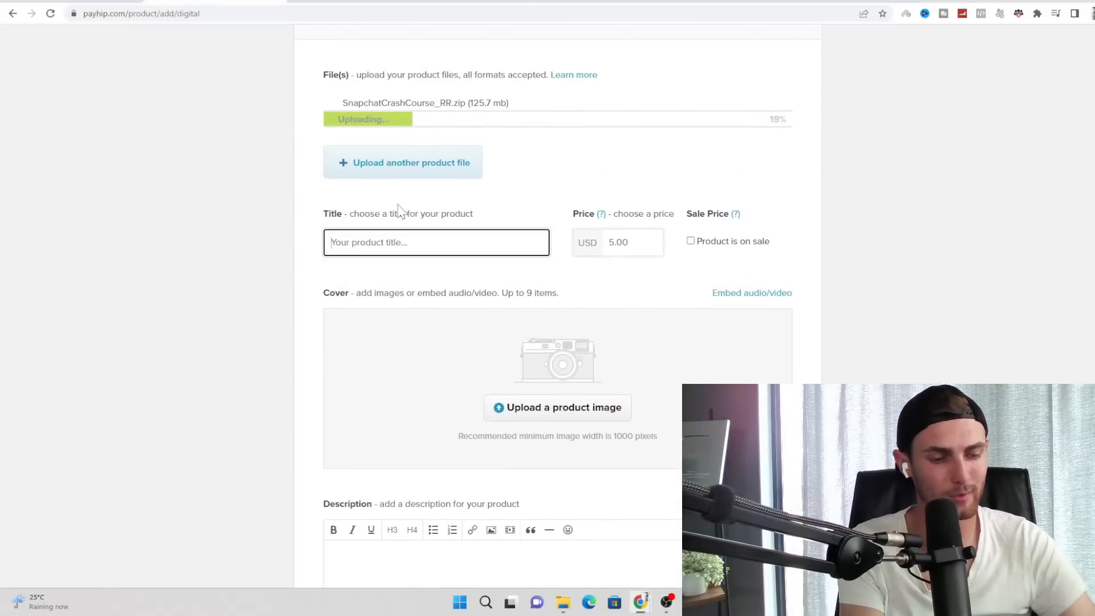
pyautogui.write('SnapChat')
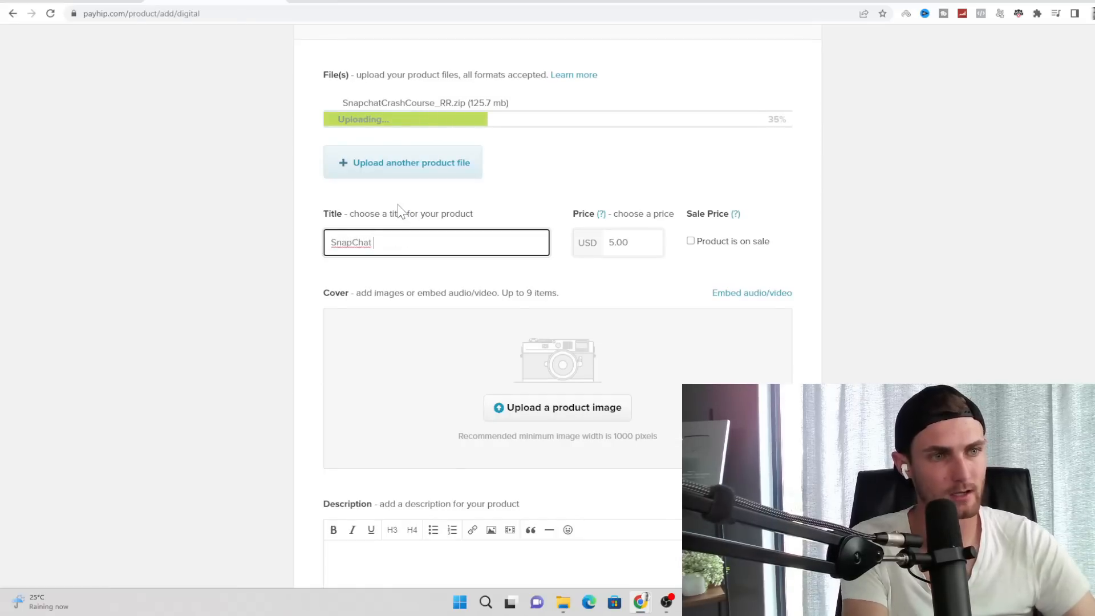
pyautogui.write('Crash Course - Make Money Sending Sna')
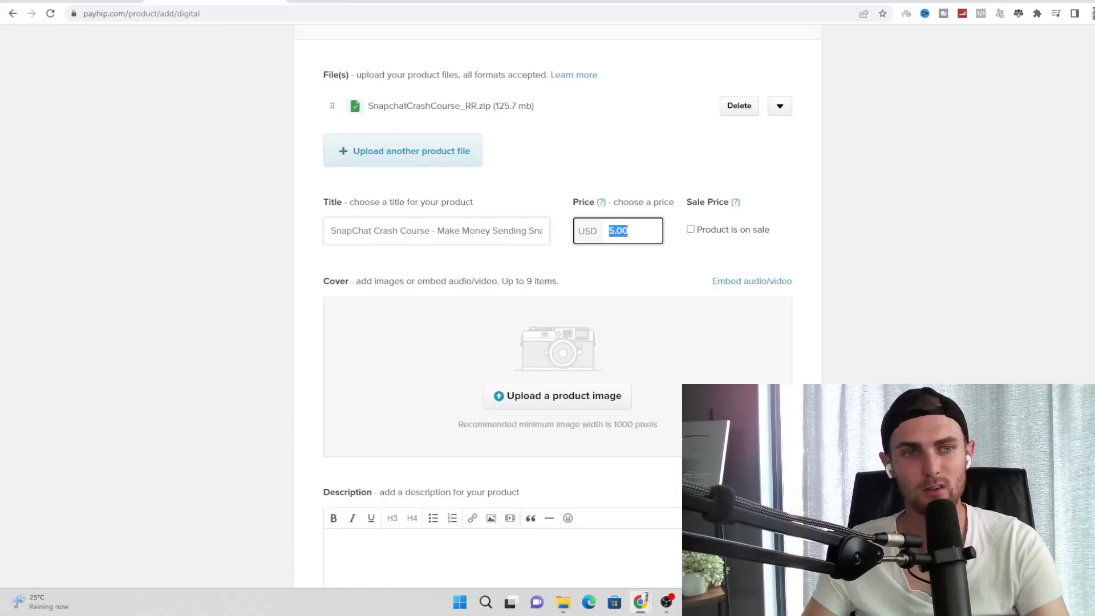
pyautogui.moveTo(648, 217)
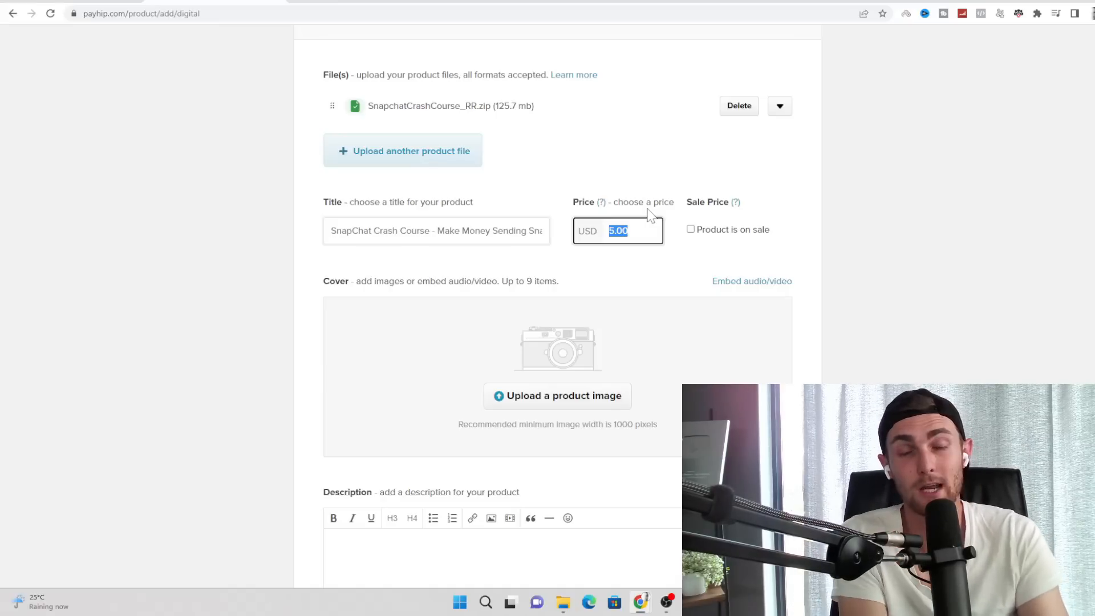
# - Price the course at USD 8.99 and mark it on sale with a 49.99 sale price
pyautogui.write('8.99')
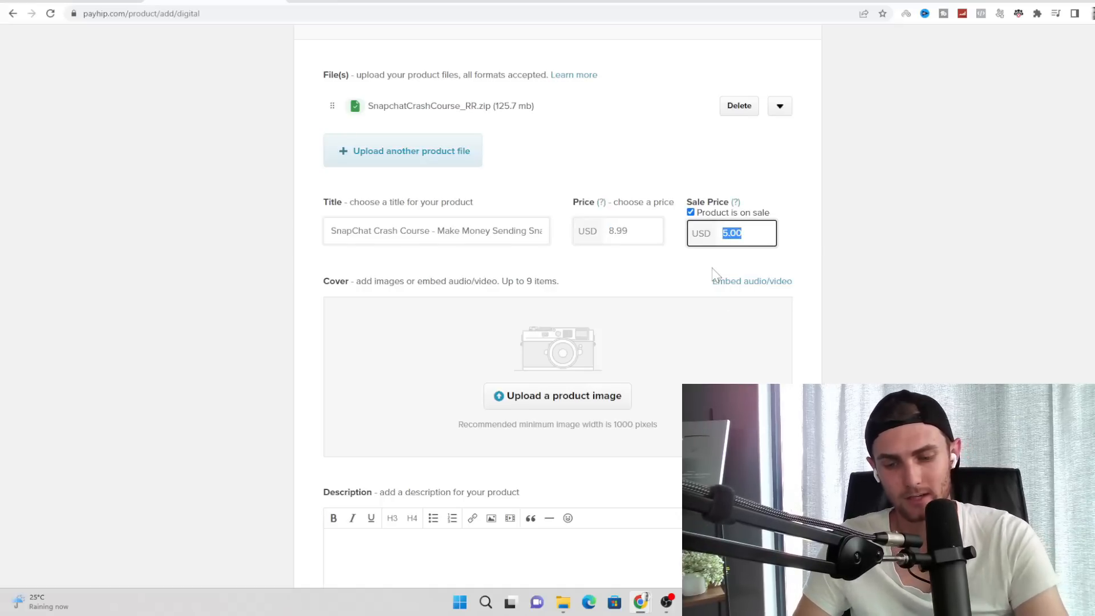
pyautogui.write('1')
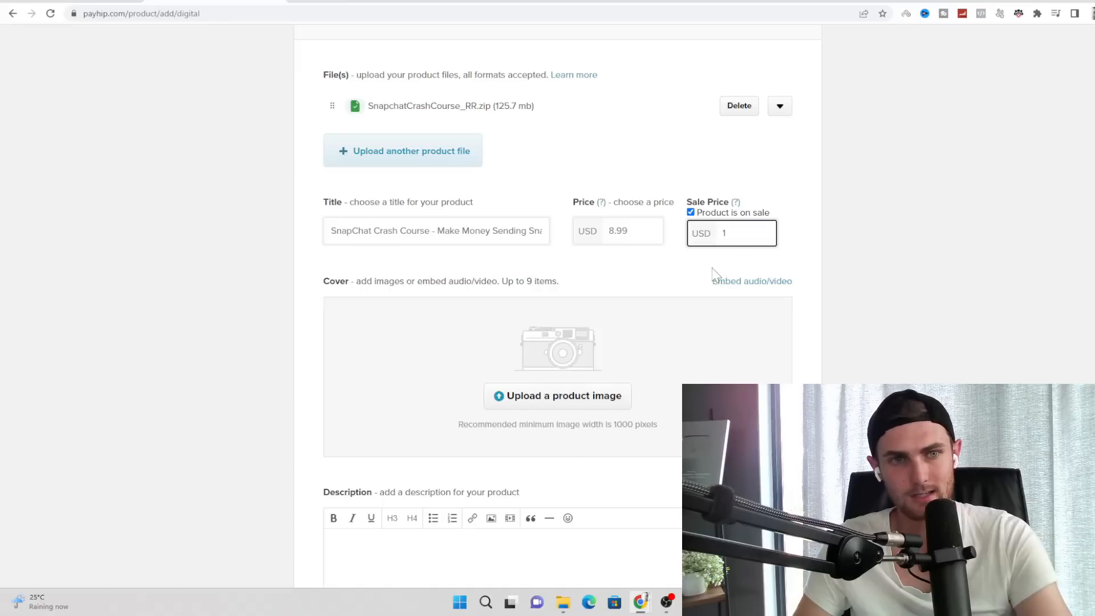
pyautogui.write('9.99')
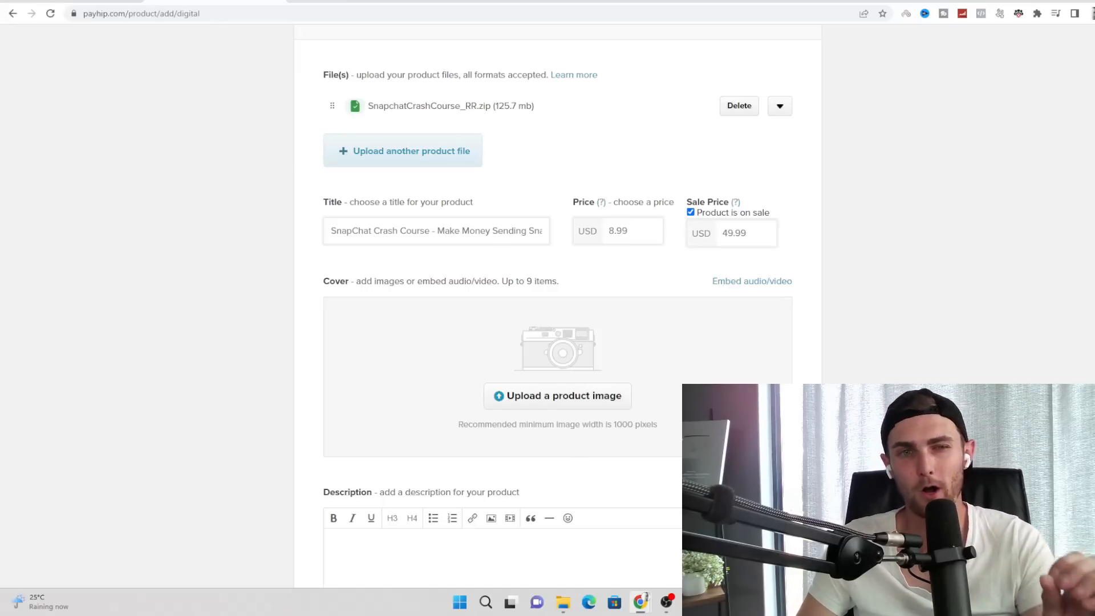
pyautogui.click(731, 233)
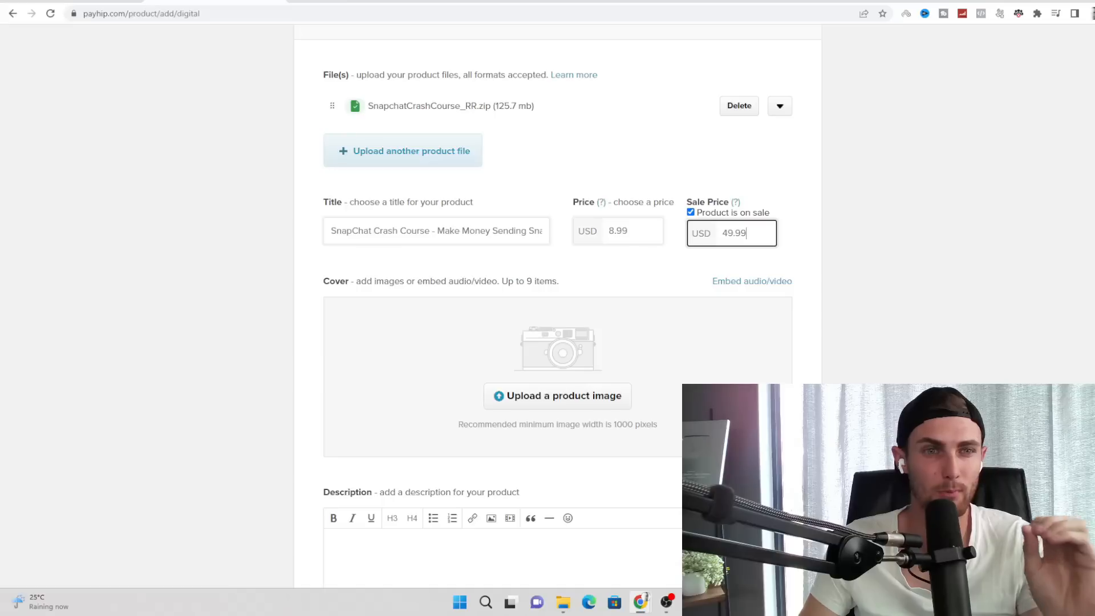
pyautogui.doubleClick(733, 233)
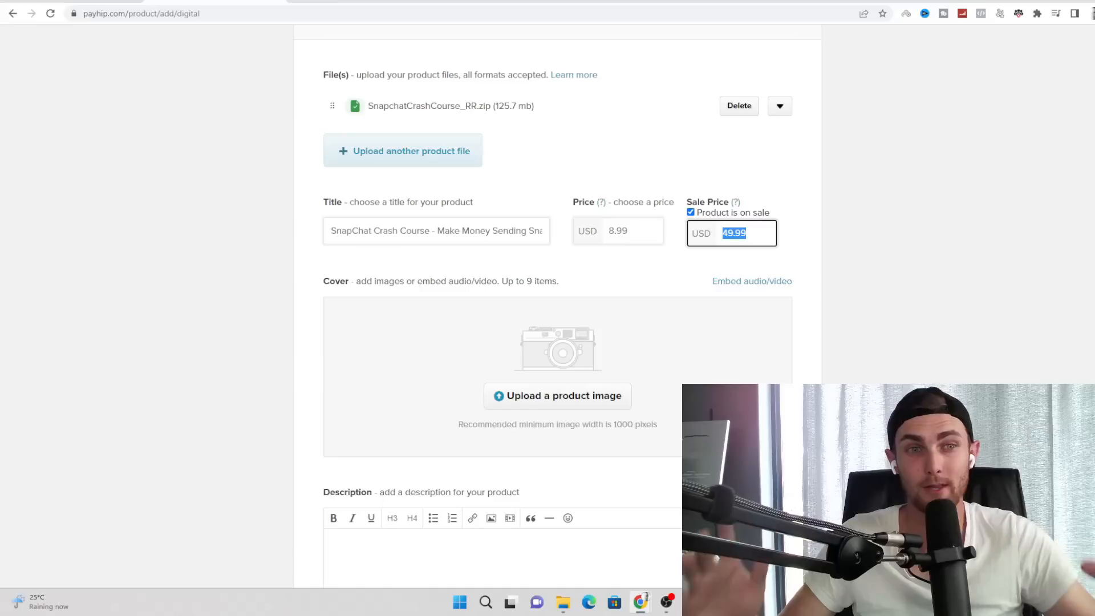
pyautogui.click(617, 230)
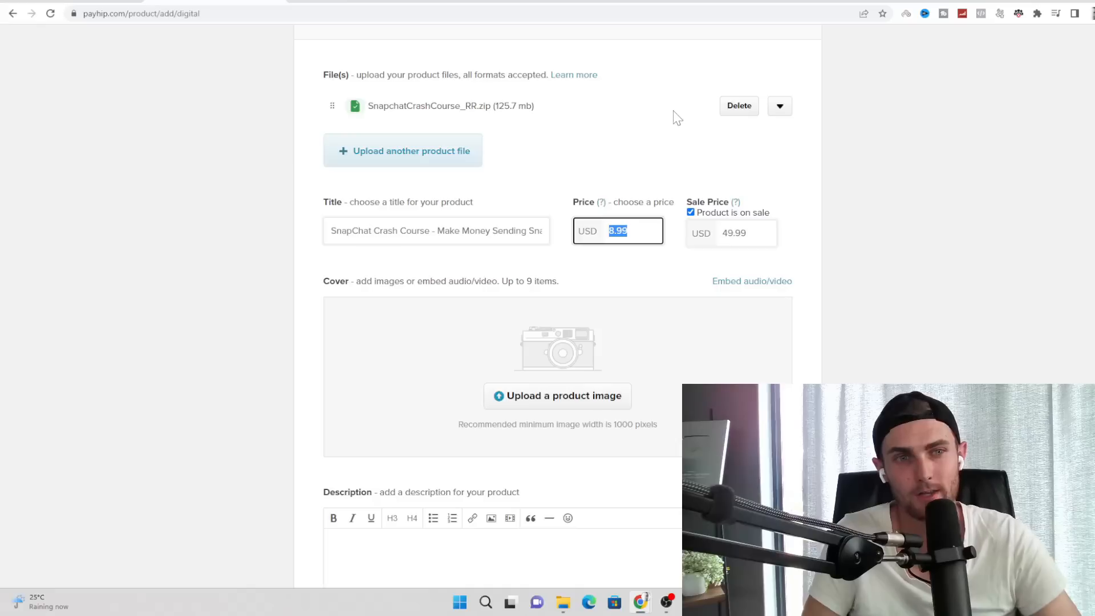
pyautogui.scroll(-3)
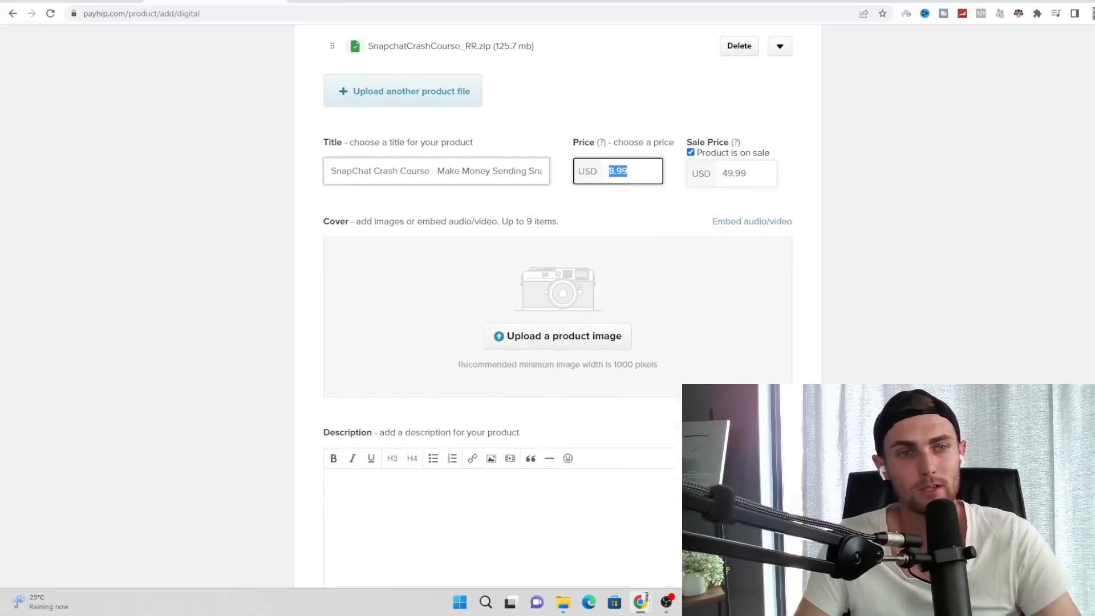
# - Upload the Snapchat course cover image and copy the course description from idplr
pyautogui.click(556, 336)
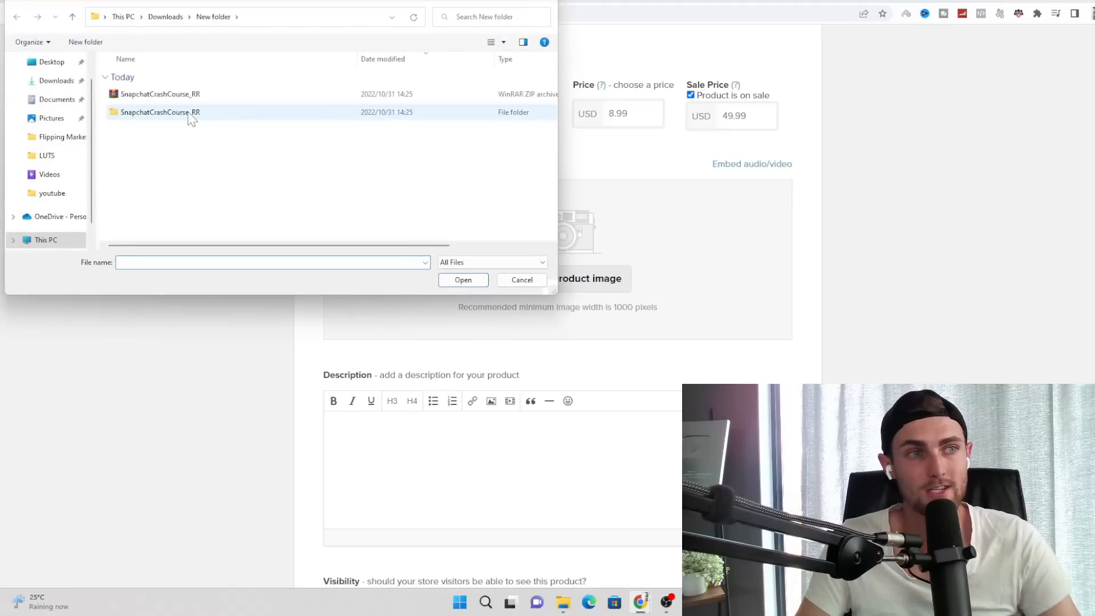
pyautogui.click(462, 279)
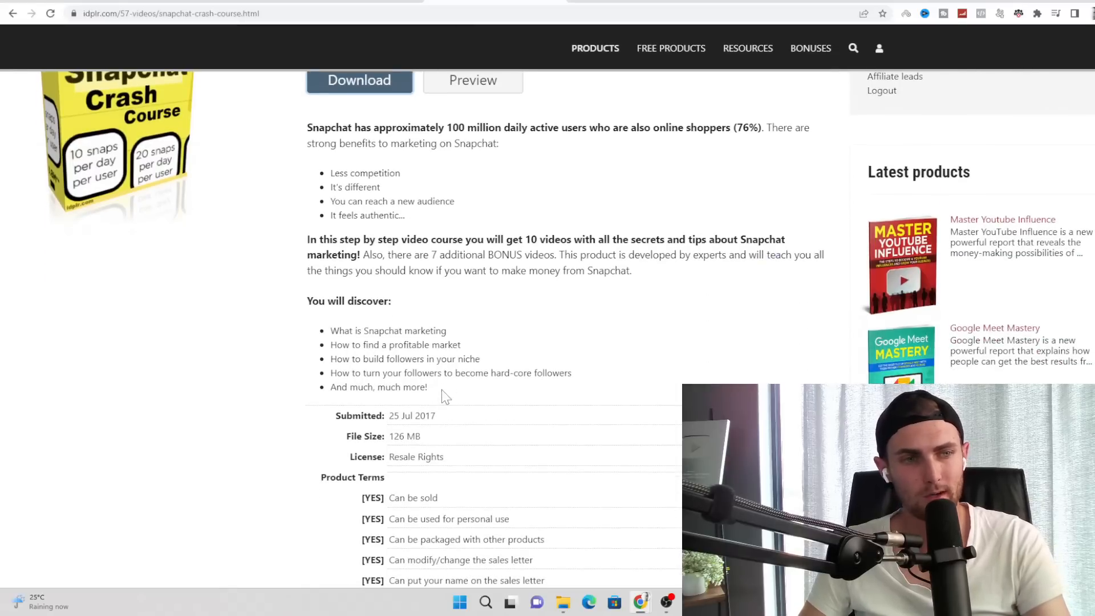
pyautogui.moveTo(307, 127); pyautogui.dragTo(428, 387)
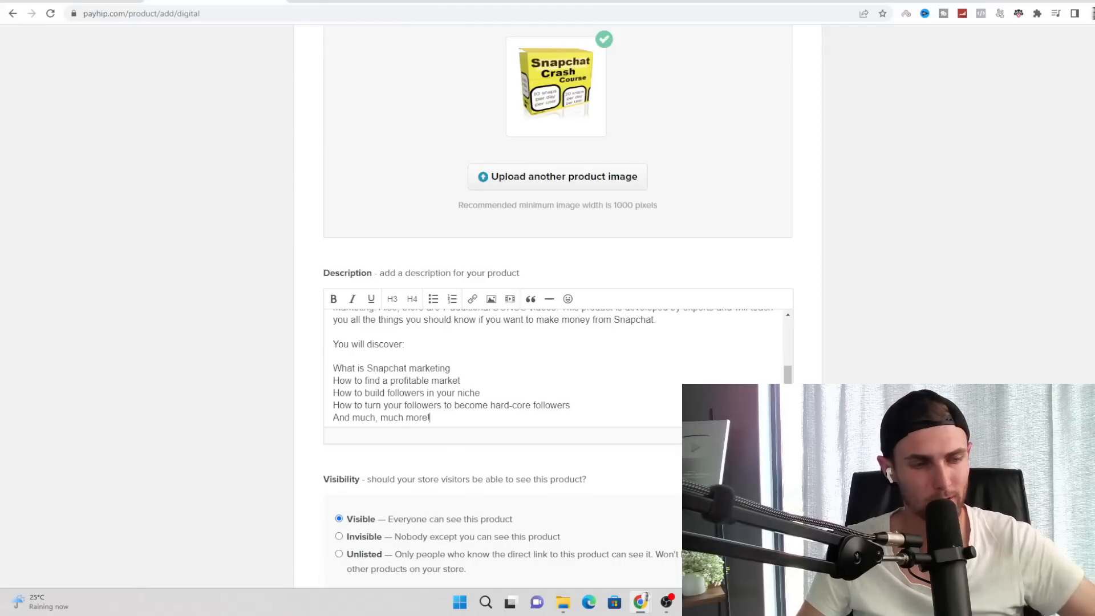
pyautogui.scroll(-3)
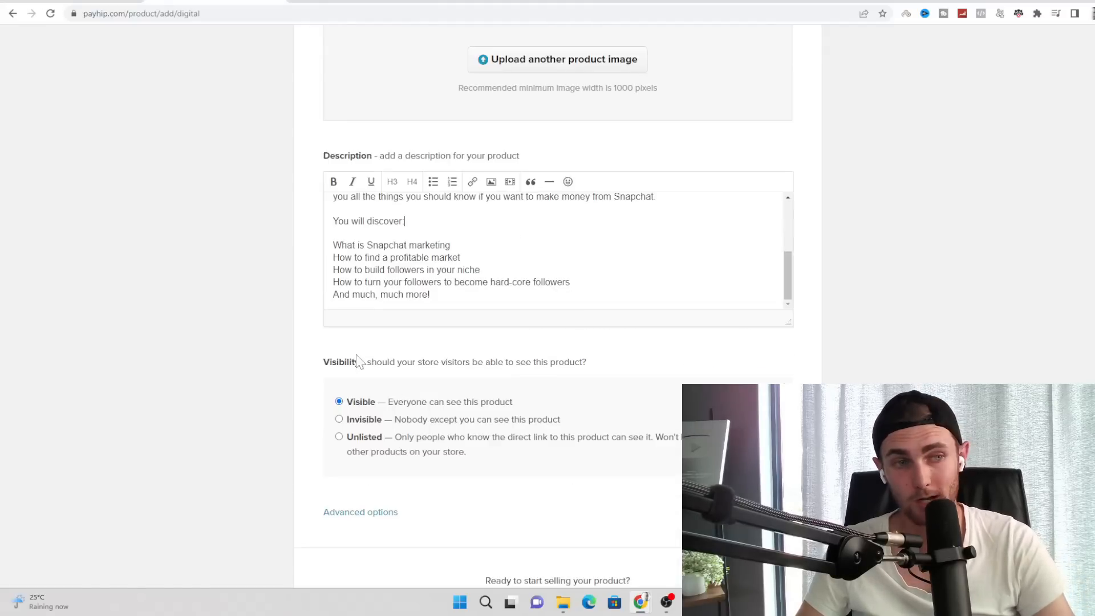
pyautogui.moveTo(327, 421)
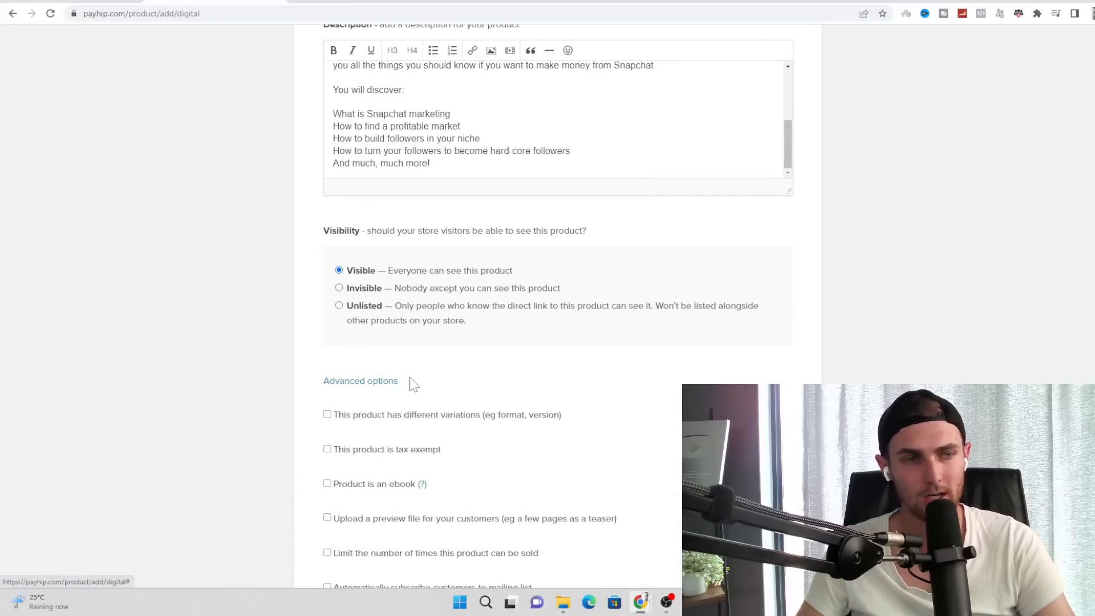
# - Submit the SnapChat Crash Course listing, reaching the Product Added confirmation
pyautogui.scroll(-3)
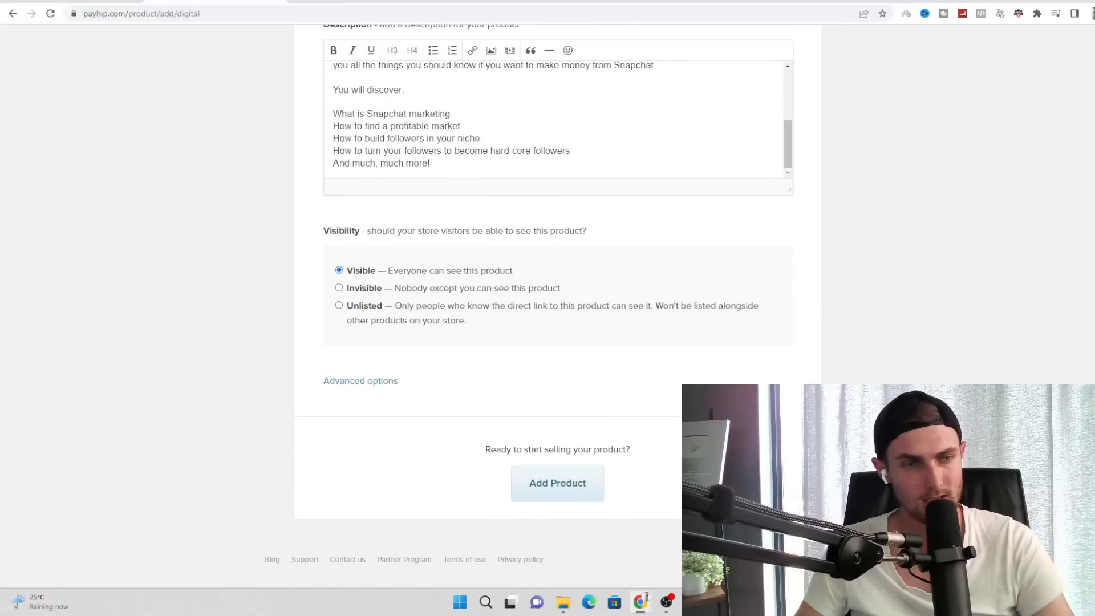
pyautogui.click(557, 482)
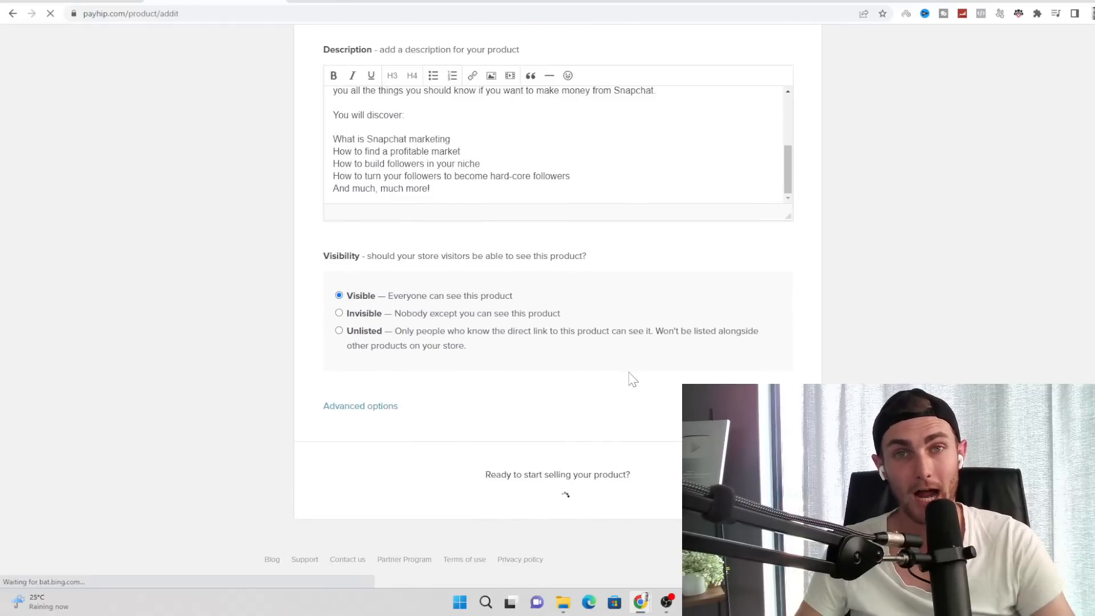
pyautogui.click(557, 494)
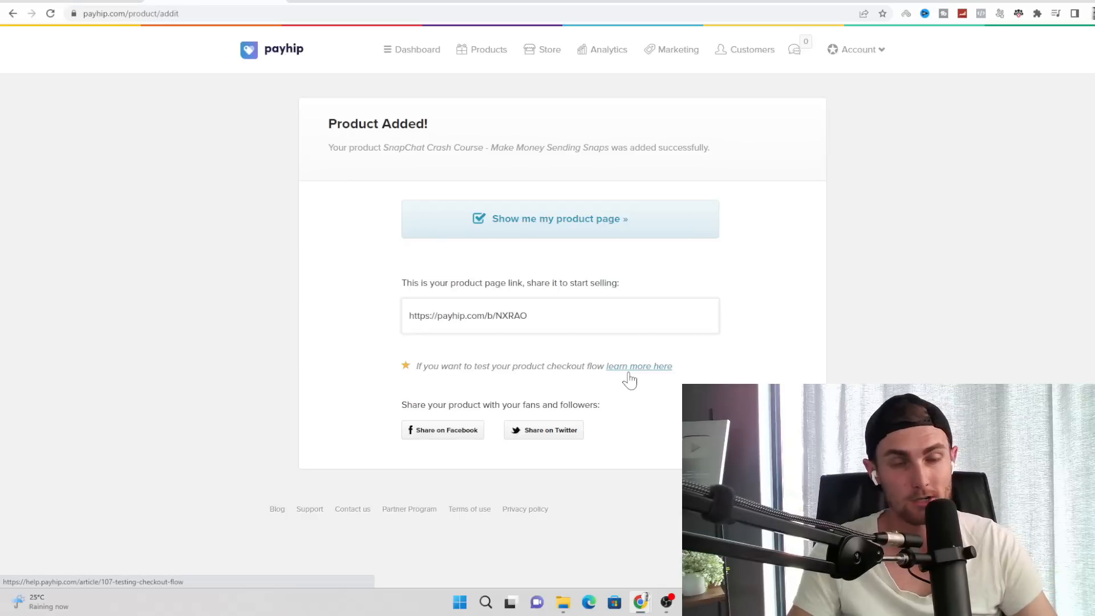
# - Copy the new course's shareable page link, try it, and go to the Products list
pyautogui.tripleClick(466, 314)
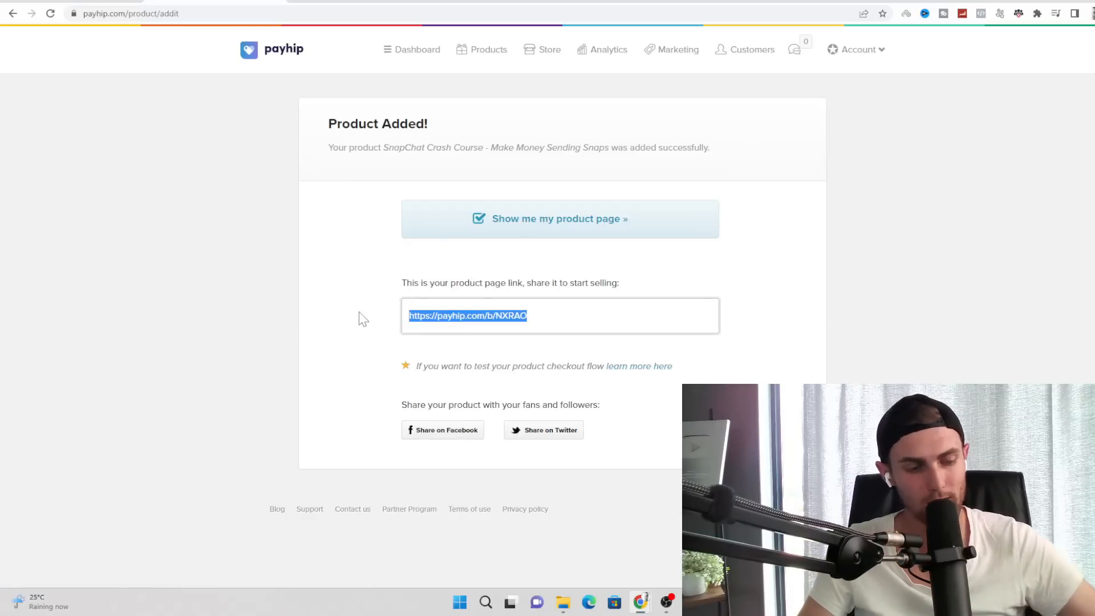
pyautogui.moveTo(731, 157)
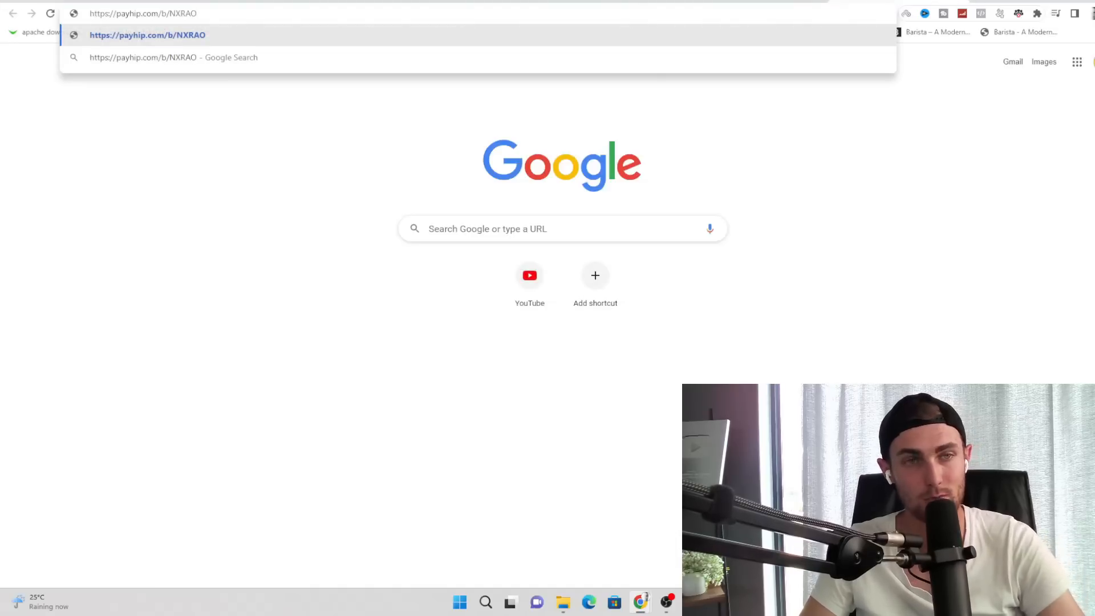
pyautogui.press('Enter')
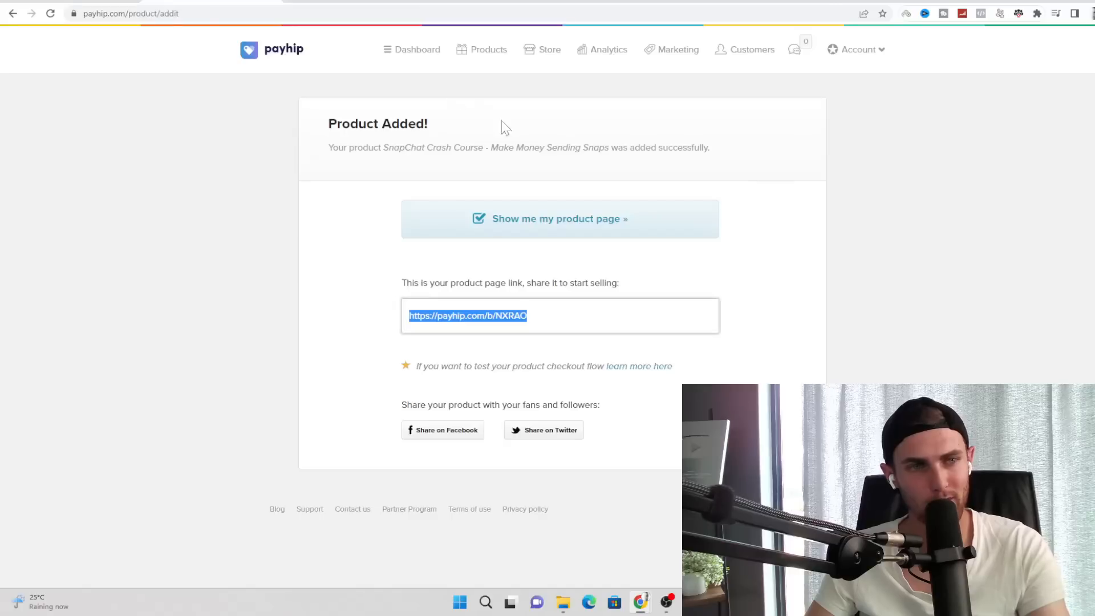
pyautogui.click(488, 49)
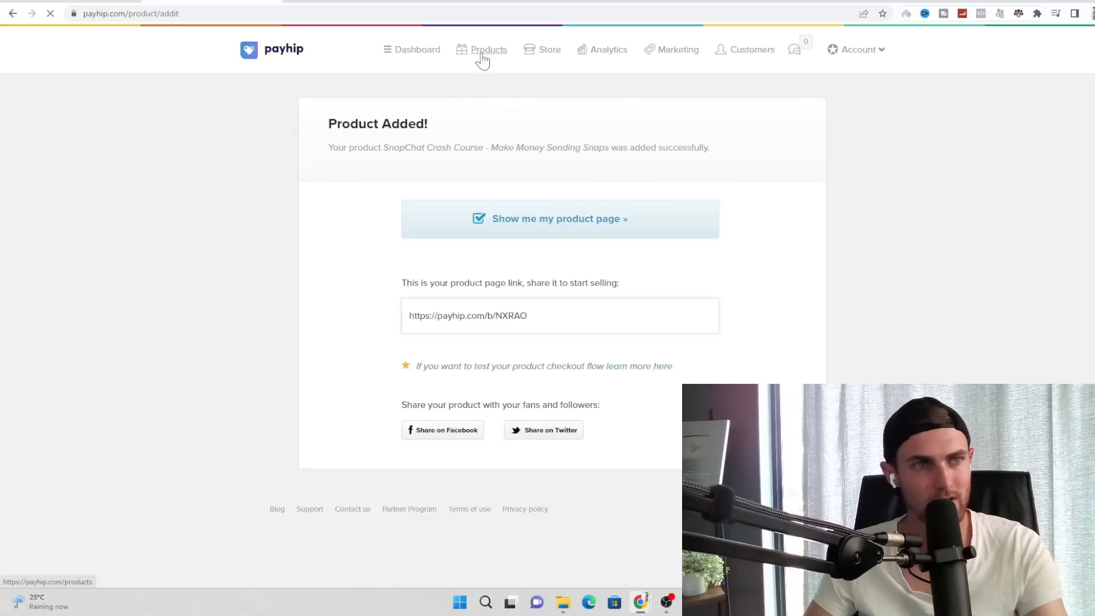
# - Edit the SnapChat Crash Course listing and review its prices and description
pyautogui.click(488, 49)
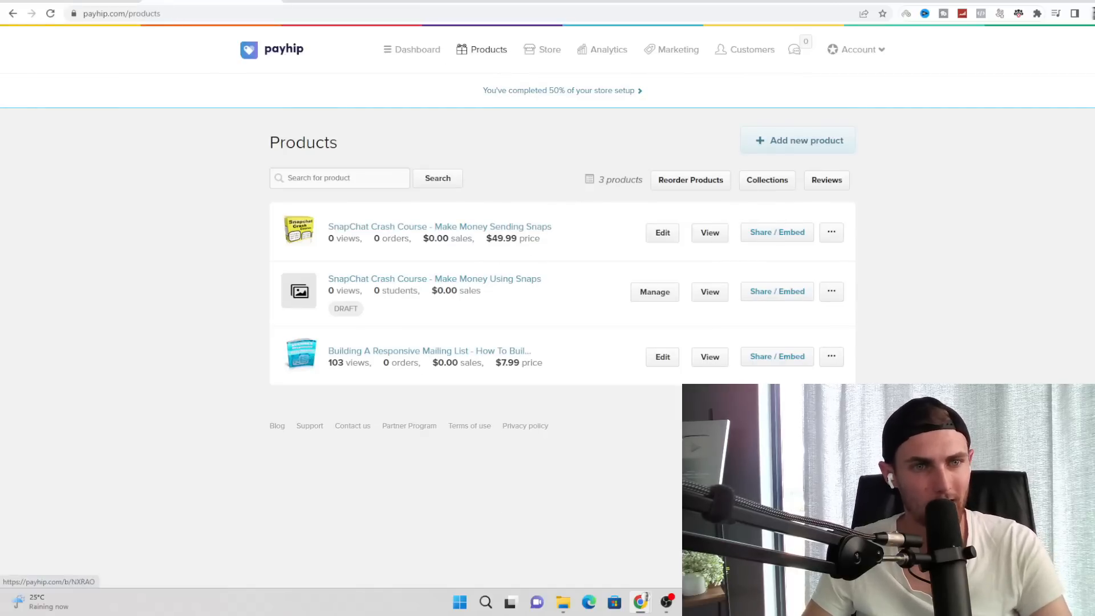
pyautogui.click(661, 233)
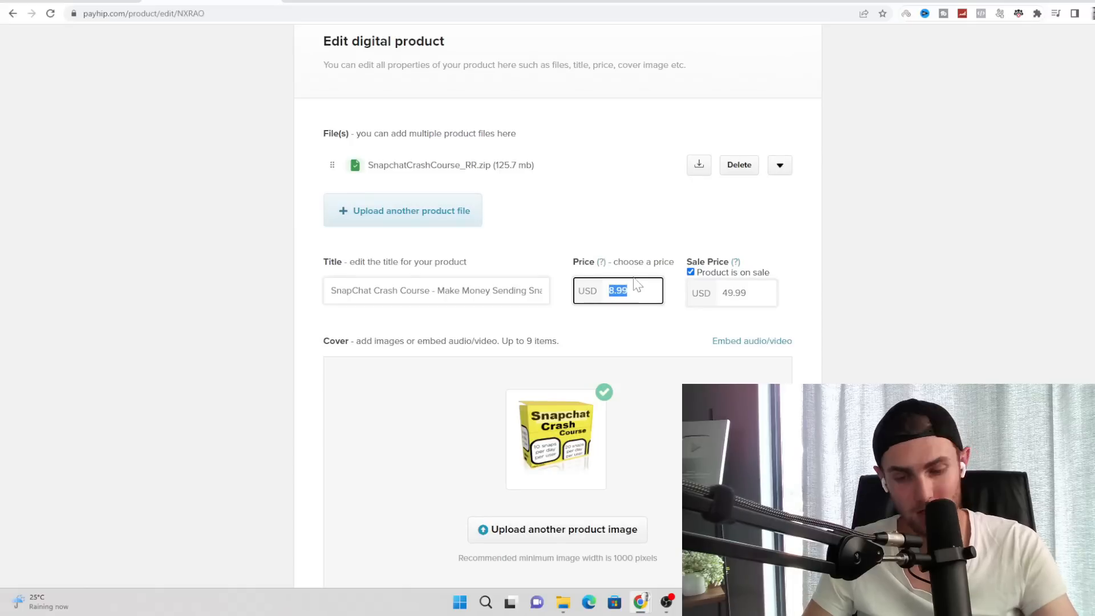
pyautogui.click(730, 293)
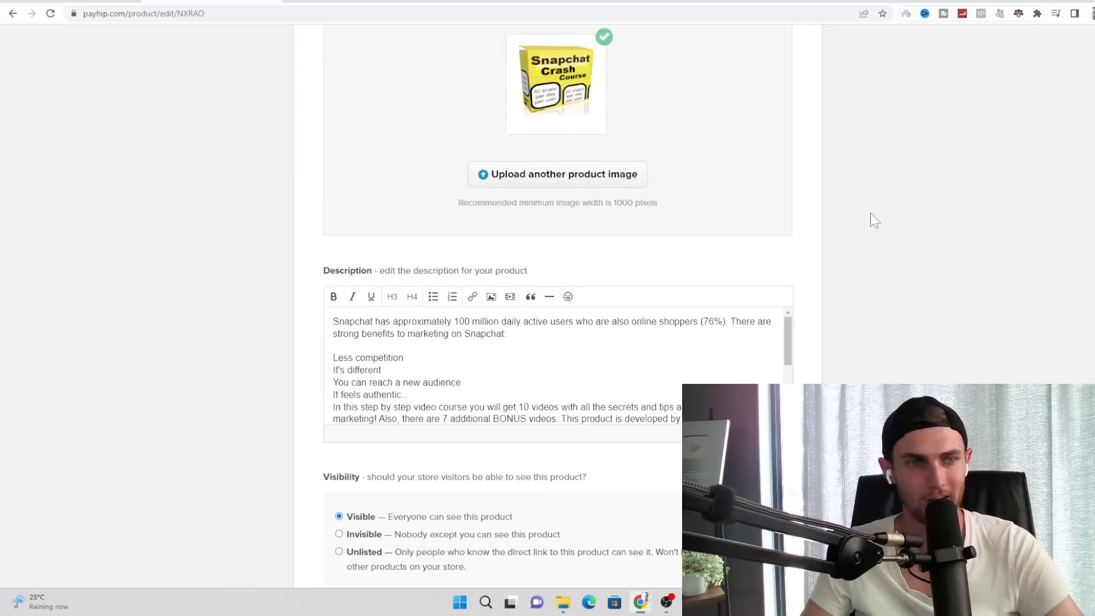
pyautogui.scroll(-3)
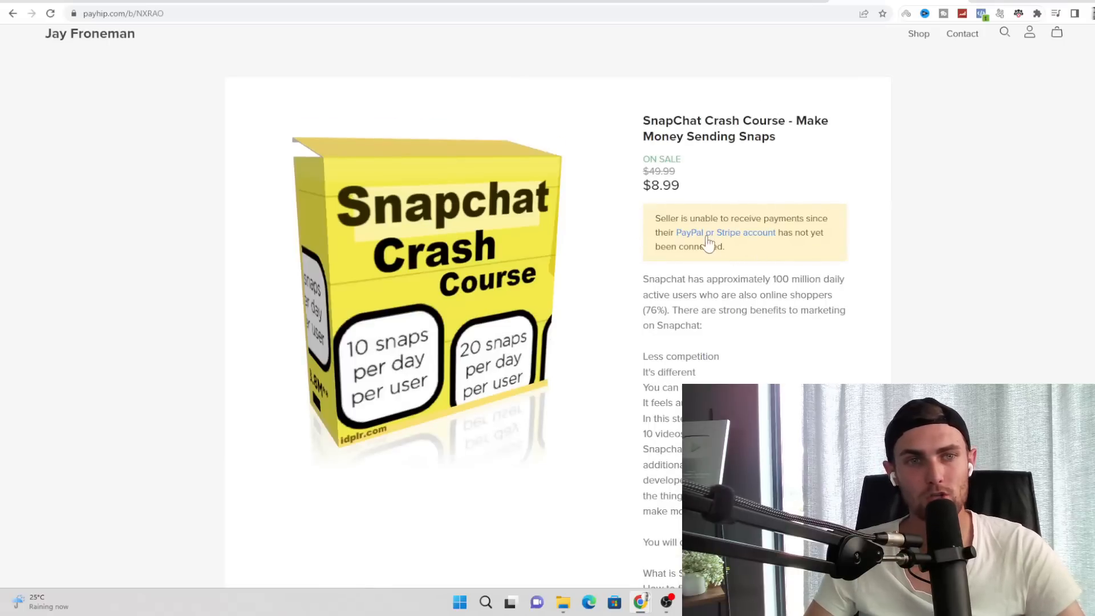
# - Reach Payment Details from the warning link to connect a PayPal or Stripe account in USD
pyautogui.click(725, 232)
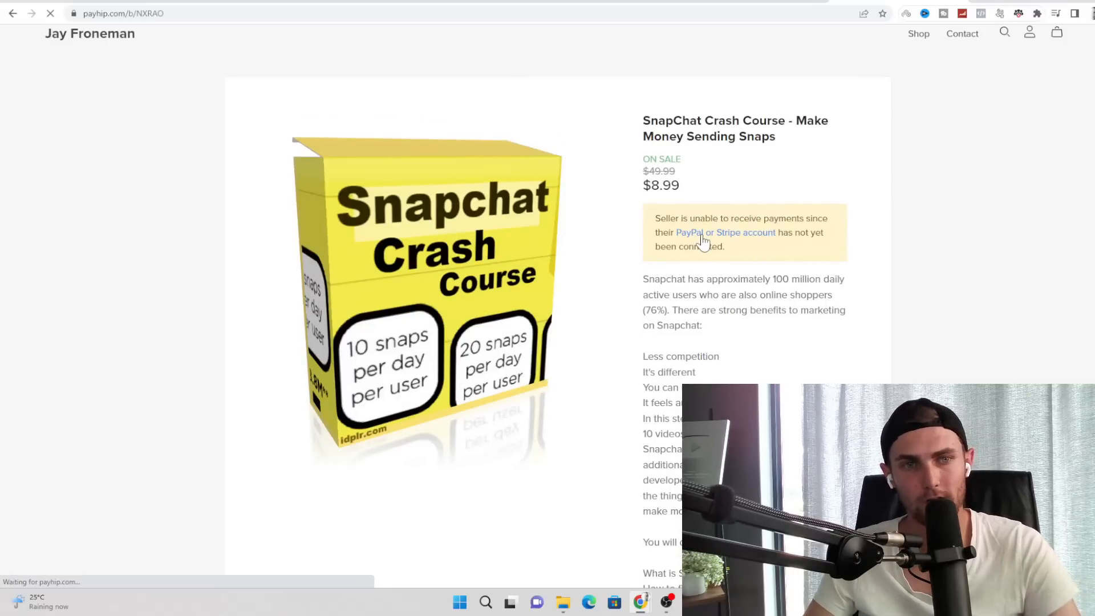
pyautogui.click(725, 233)
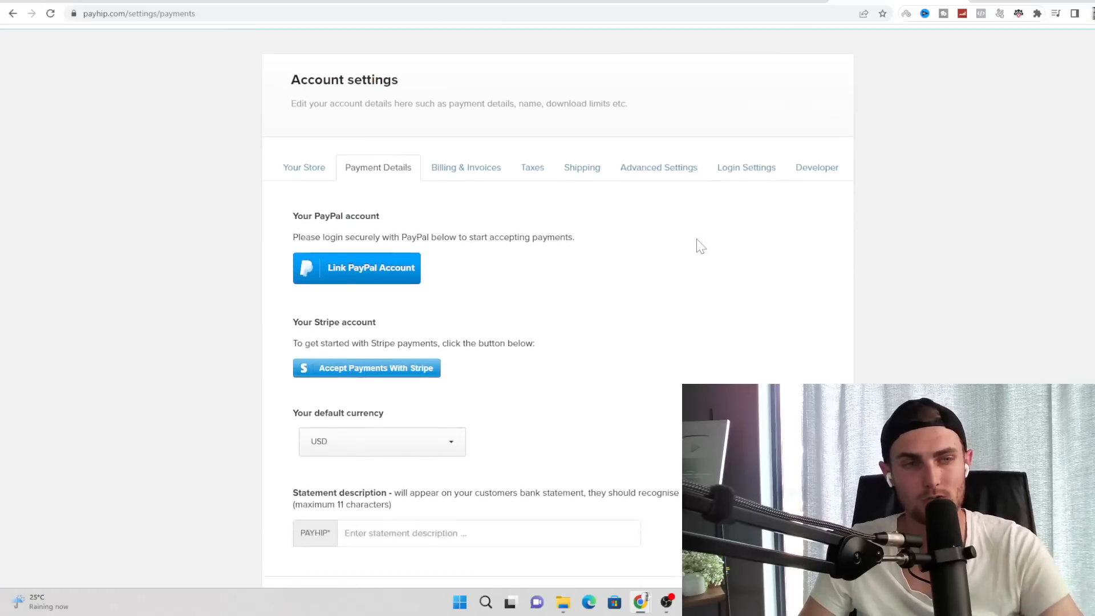
pyautogui.scroll(-3)
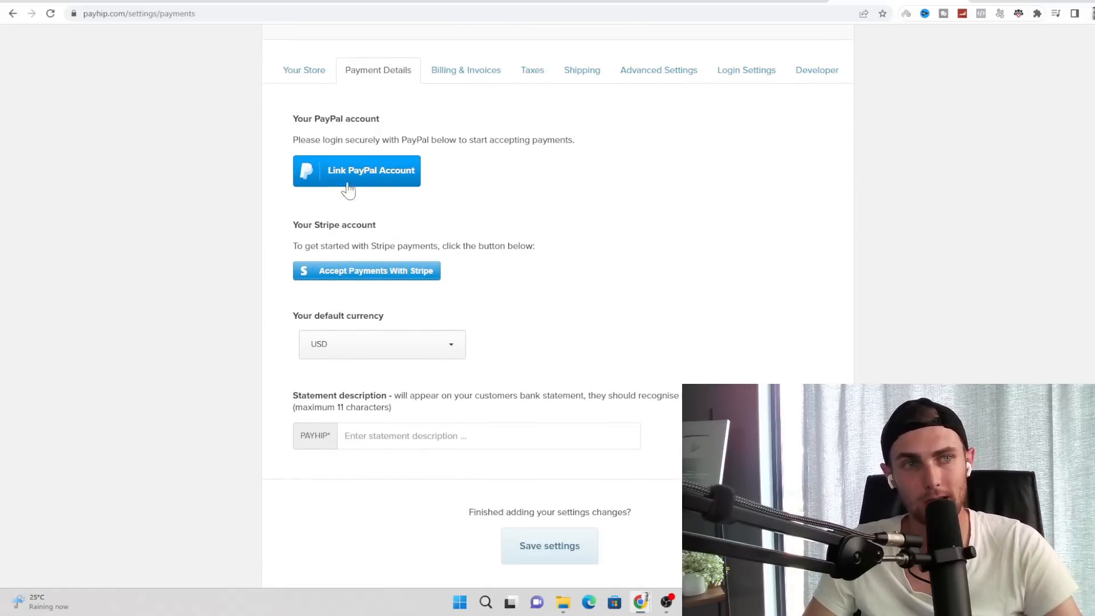
pyautogui.moveTo(407, 300)
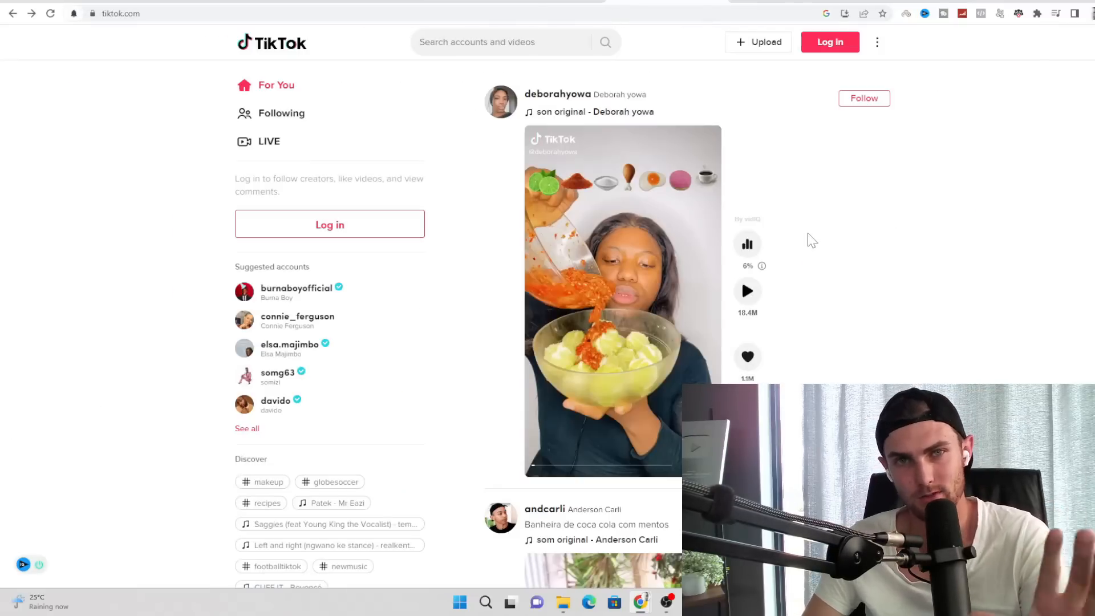
pyautogui.moveTo(801, 188)
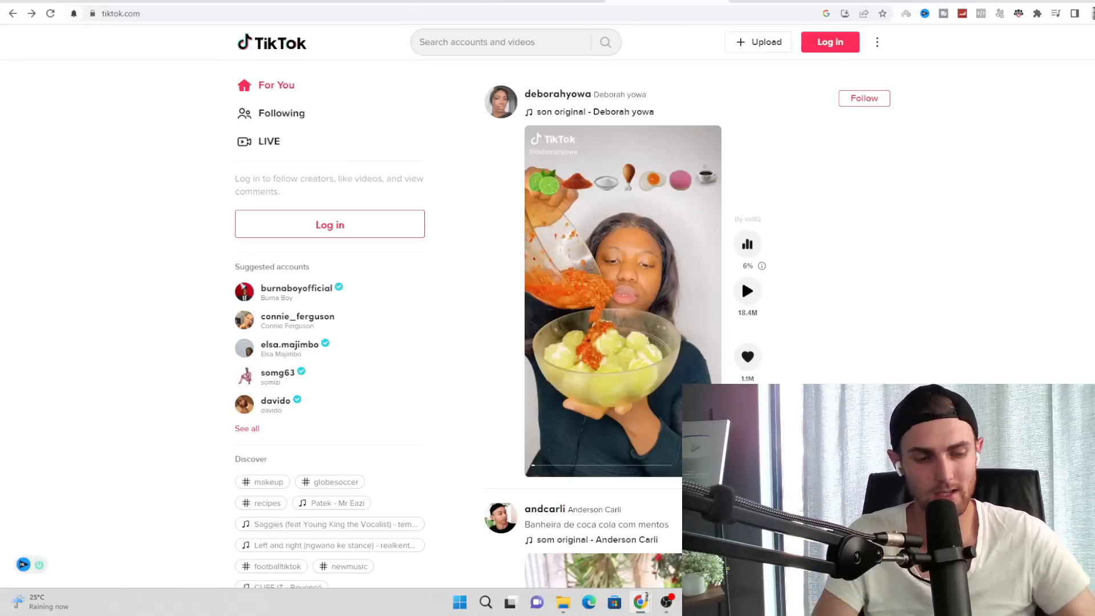
# - Search TikTok for marketing, filter to Videos, and pick the Kmart marketing secrets video
pyautogui.write('marketing tips')
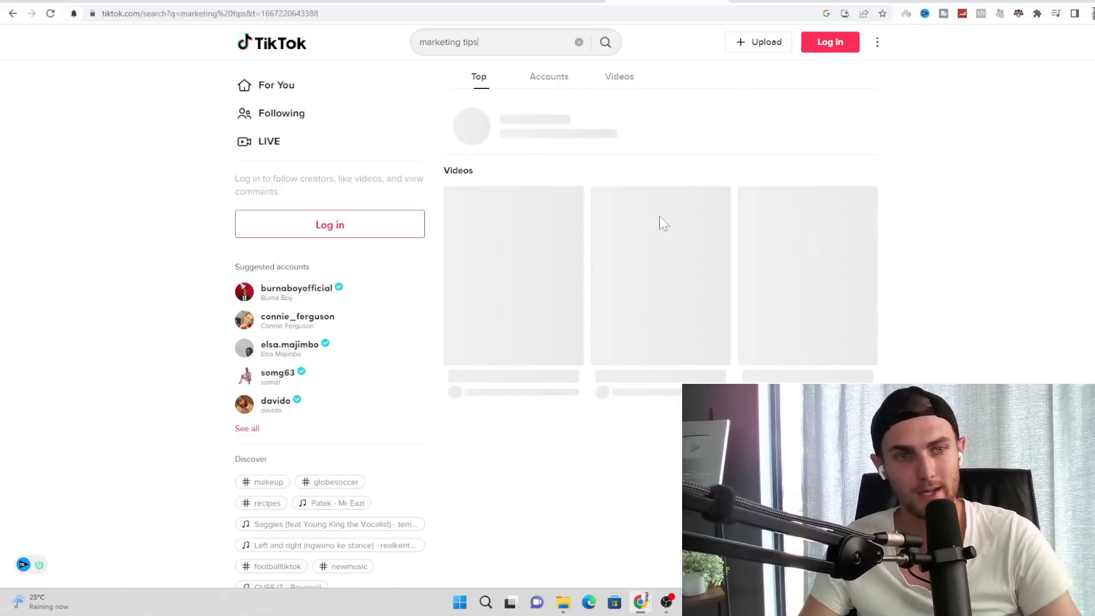
pyautogui.click(548, 76)
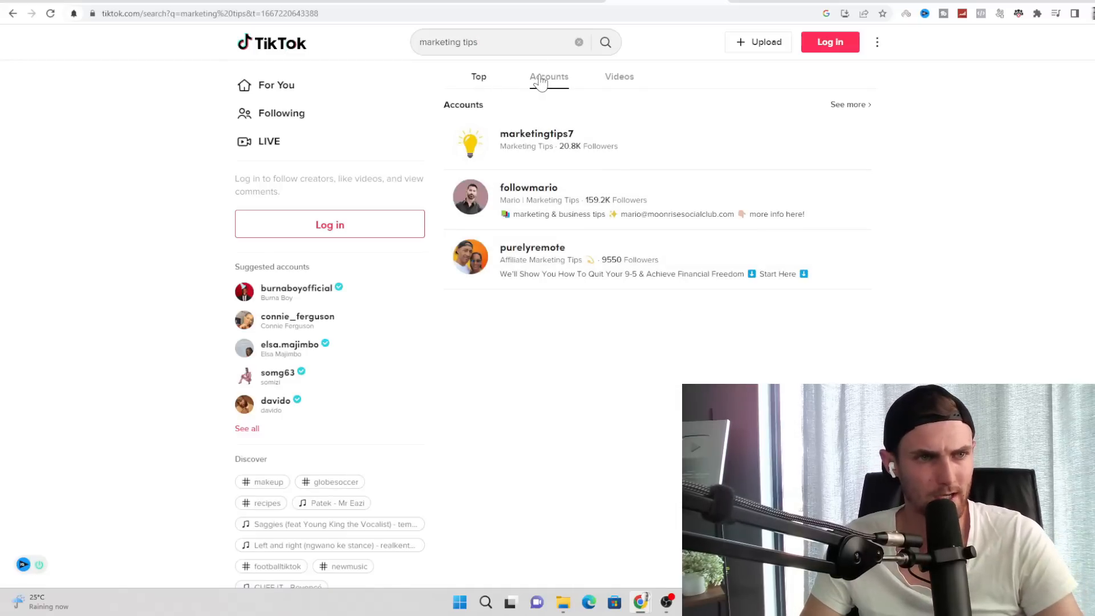
pyautogui.moveTo(566, 83)
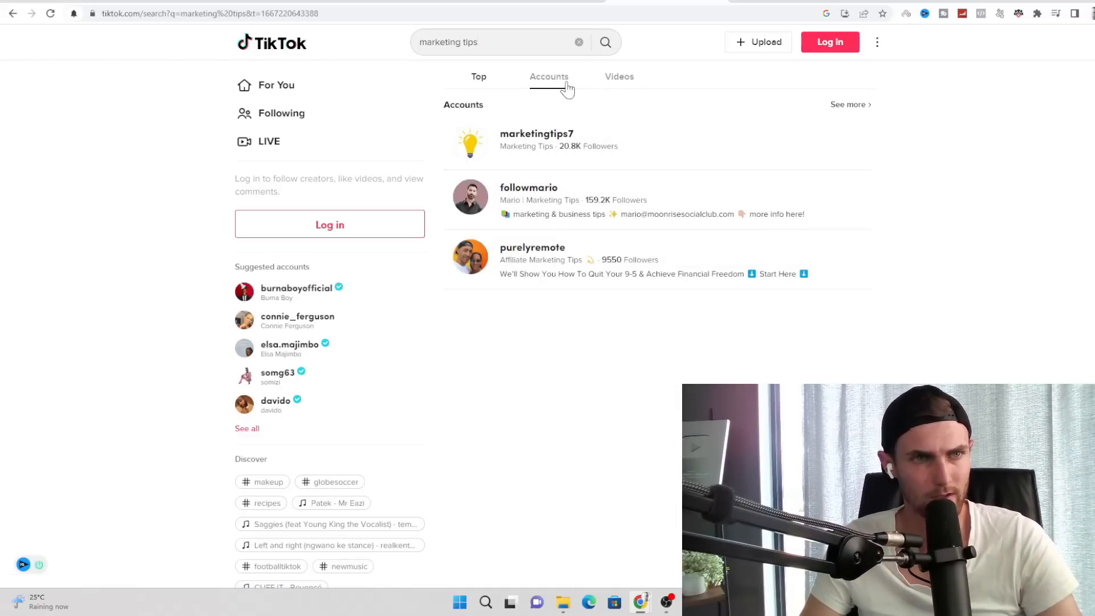
pyautogui.click(619, 76)
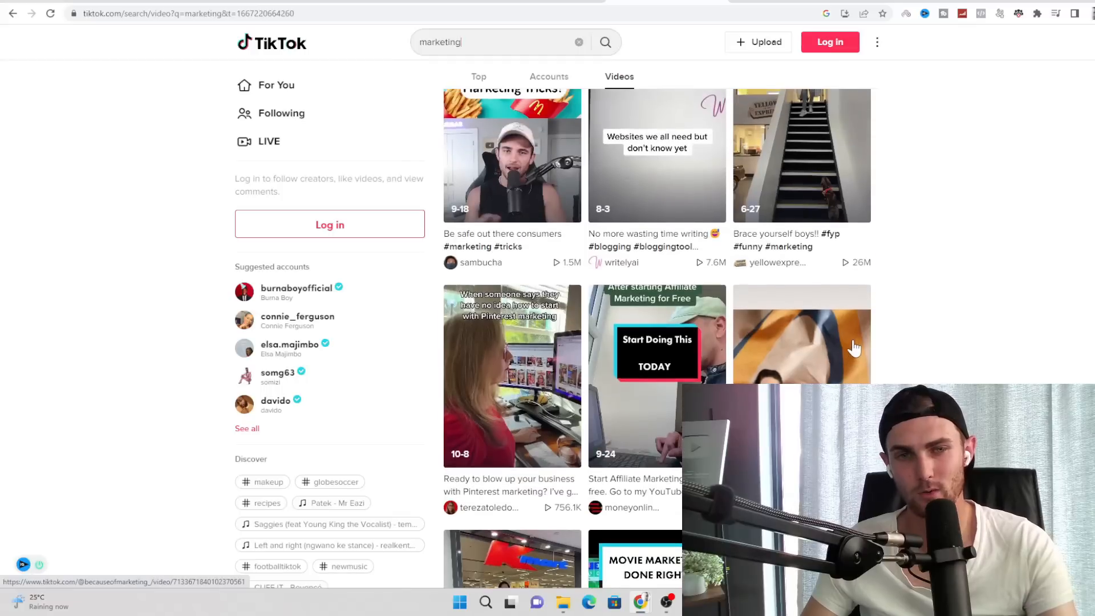
pyautogui.scroll(-3)
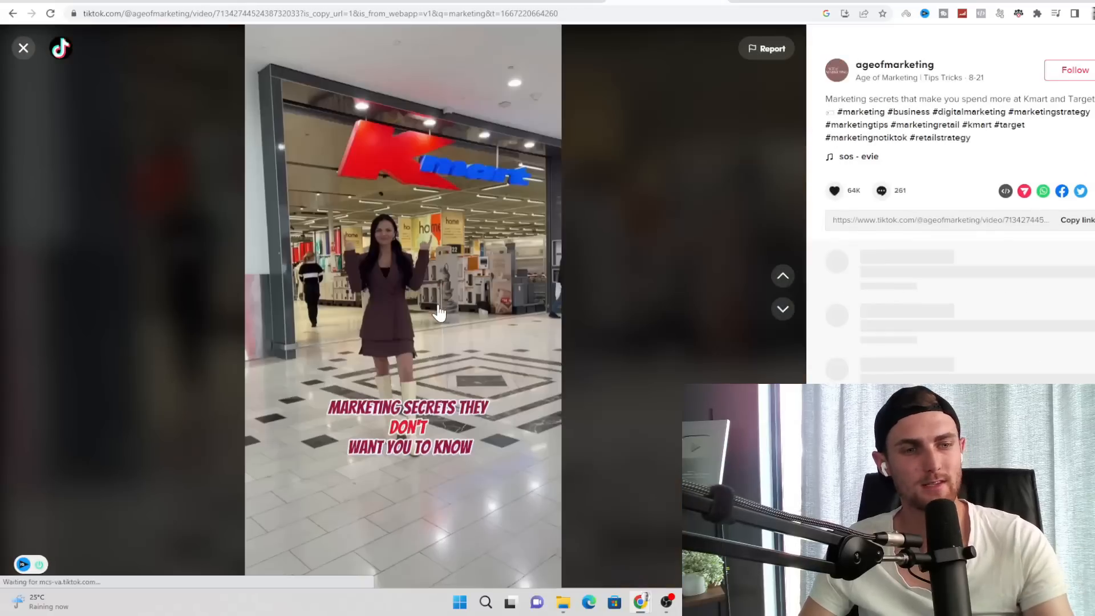
pyautogui.click(13, 12)
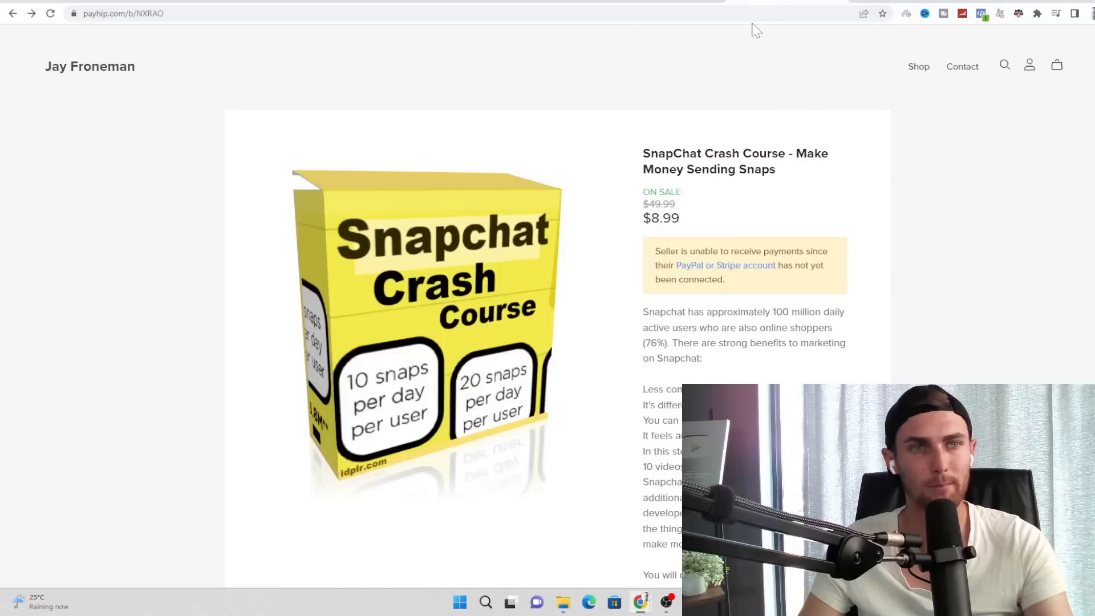
# - Fetch the copied TikTok link on tiktokdownload.online and download the mp4 without watermark
pyautogui.write('tiktokdownload.online')
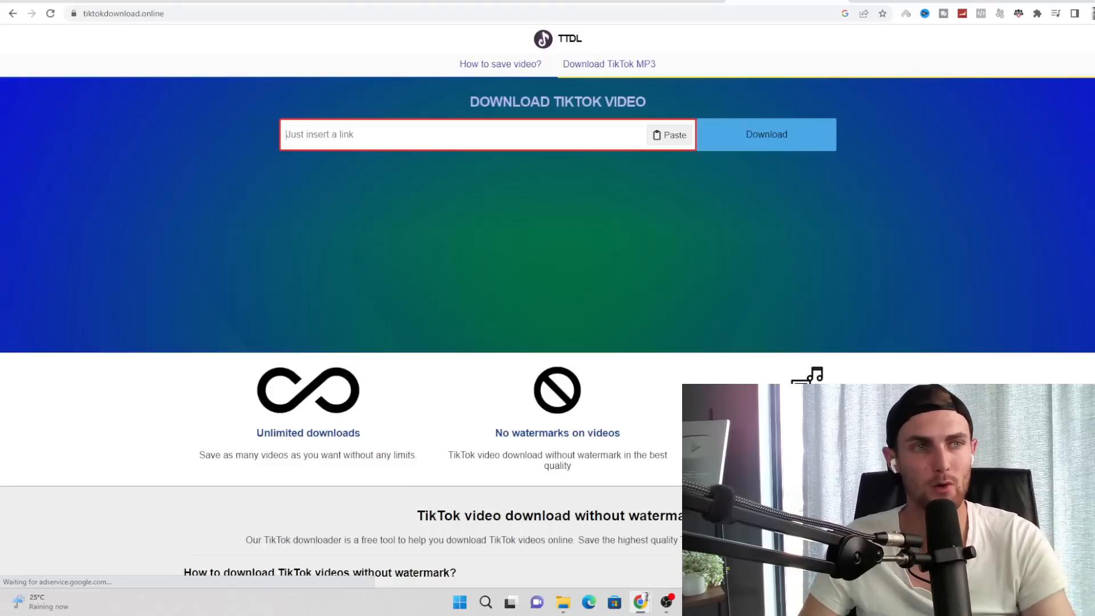
pyautogui.click(668, 134)
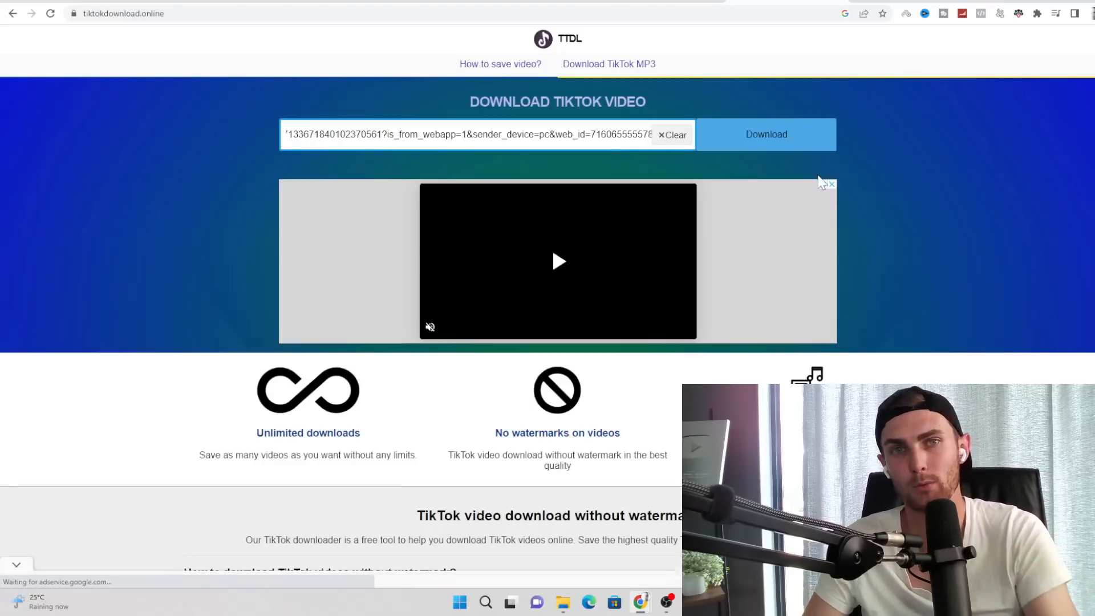
pyautogui.click(767, 135)
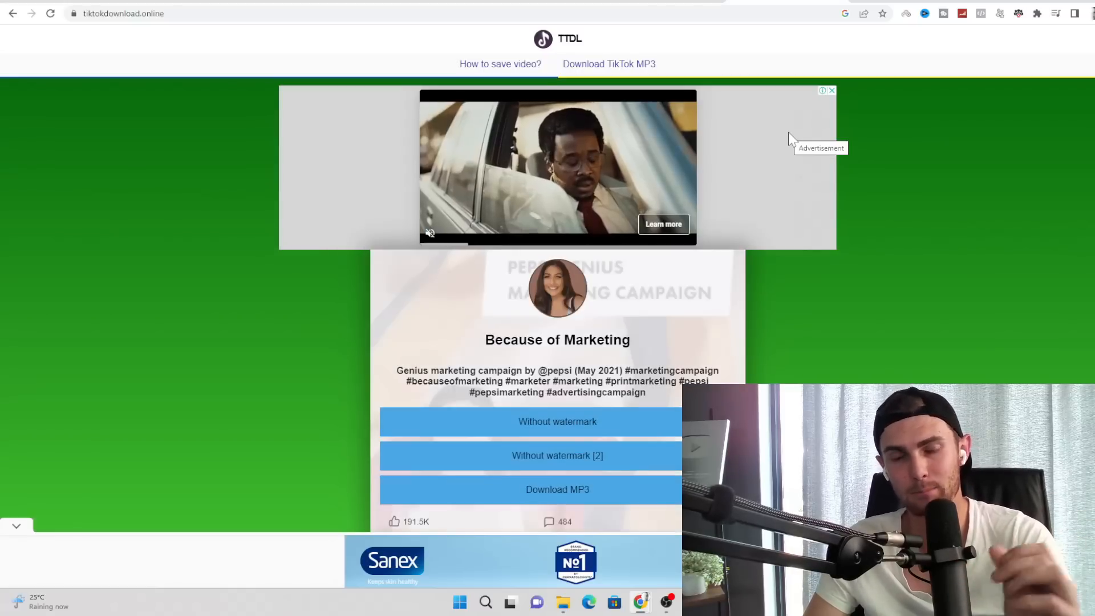
pyautogui.click(557, 421)
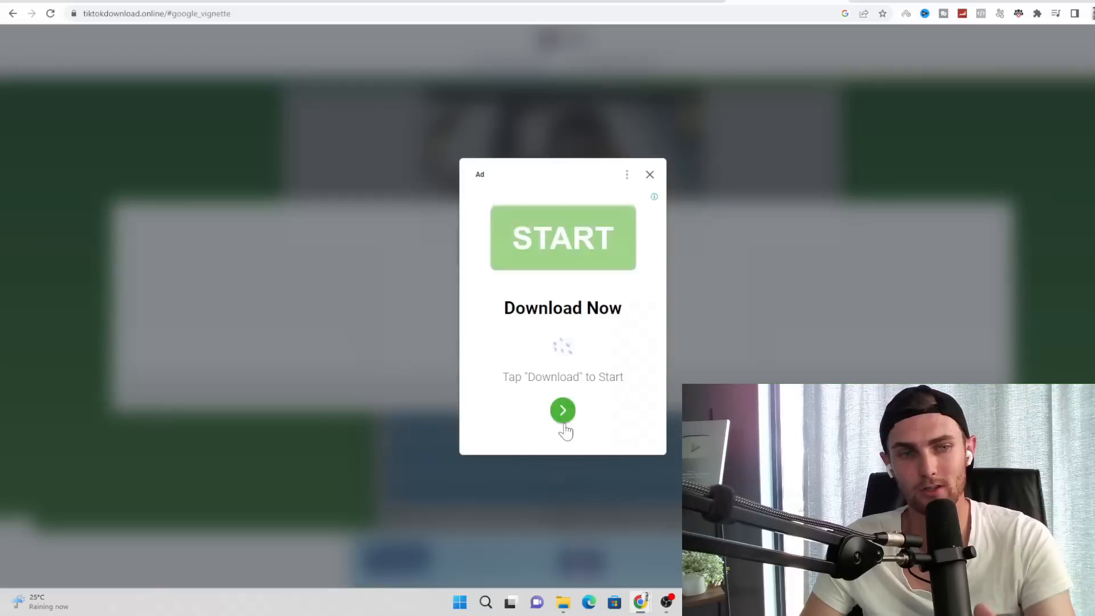
pyautogui.click(563, 410)
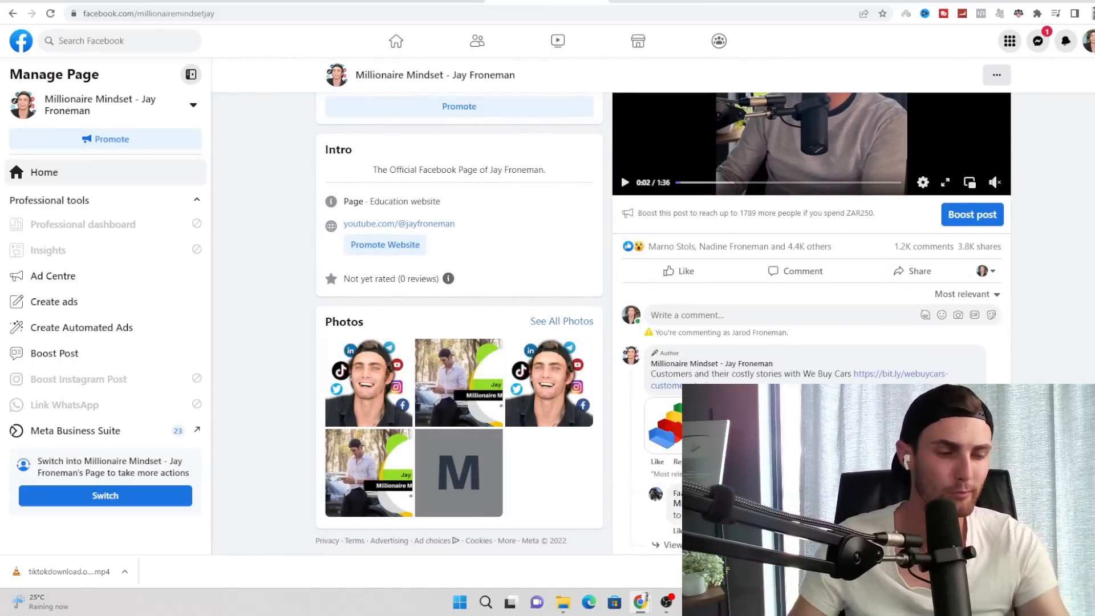
# - Draft a comment recommending a marketing program and correct the misspelled 'Reccomended'
pyautogui.write('M')
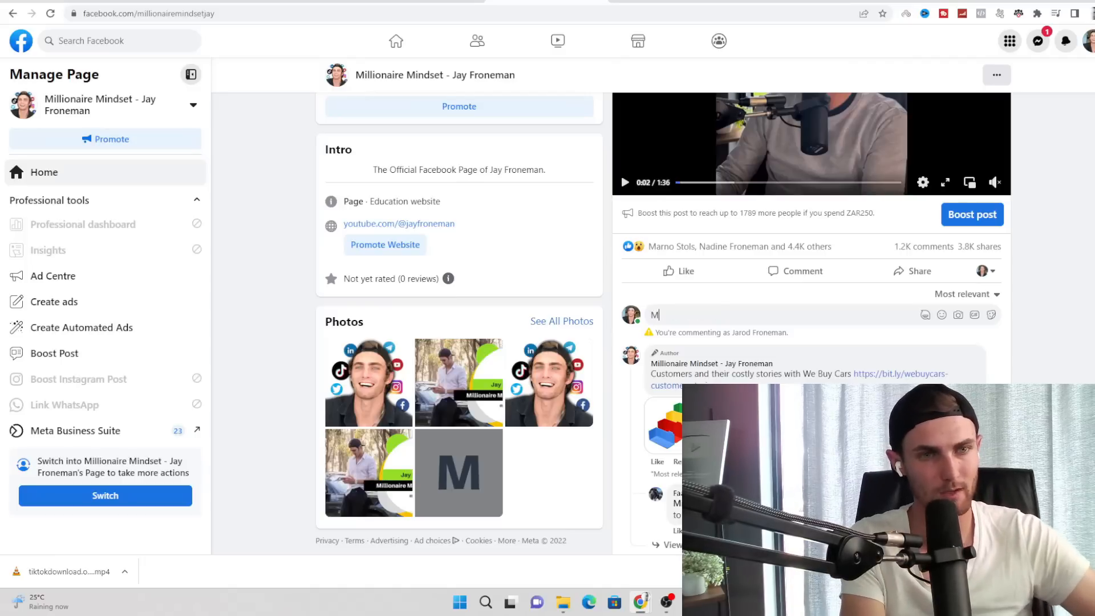
pyautogui.write('y $#')
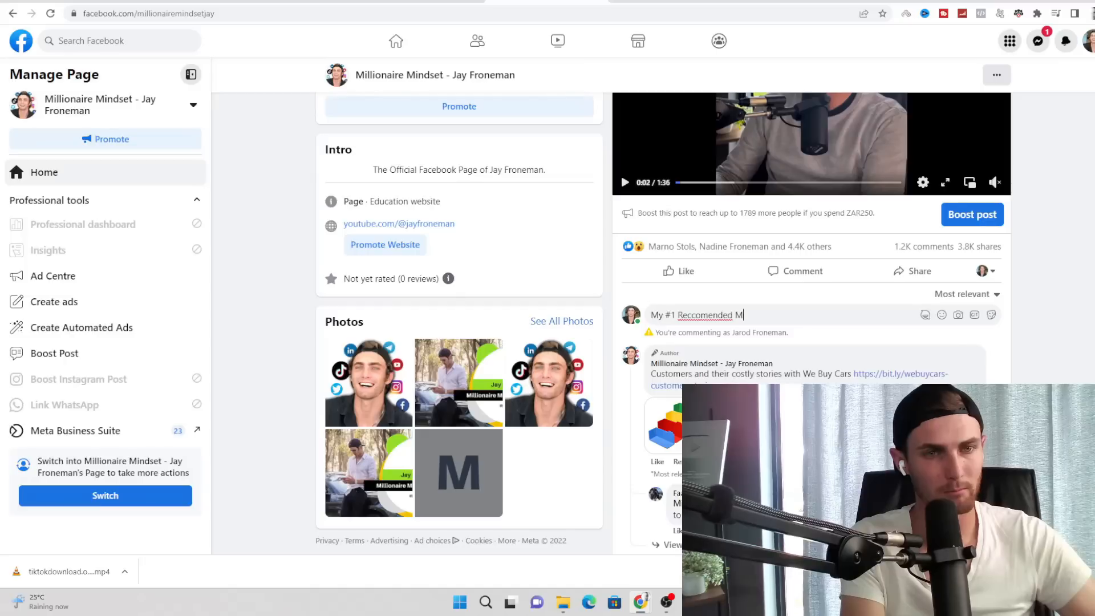
pyautogui.write('arketing Program')
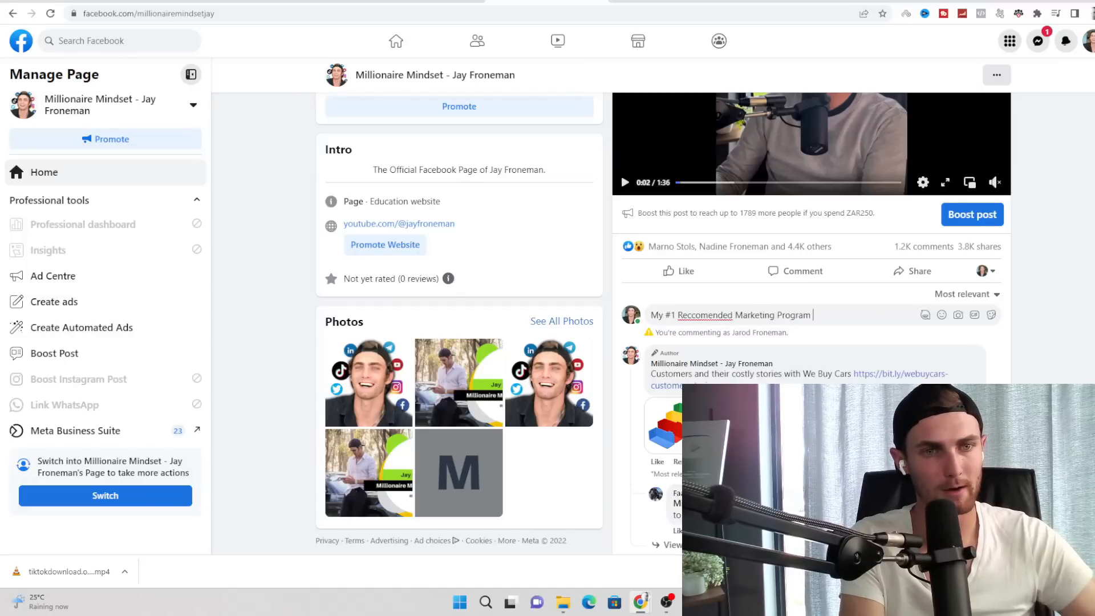
pyautogui.write('at the moment')
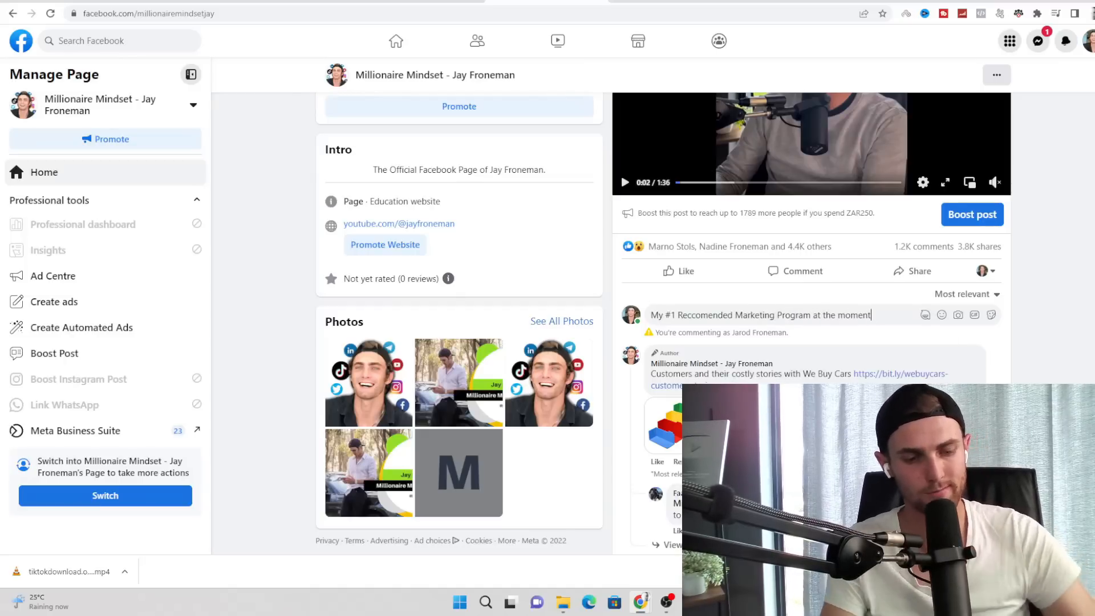
pyautogui.rightClick(704, 315)
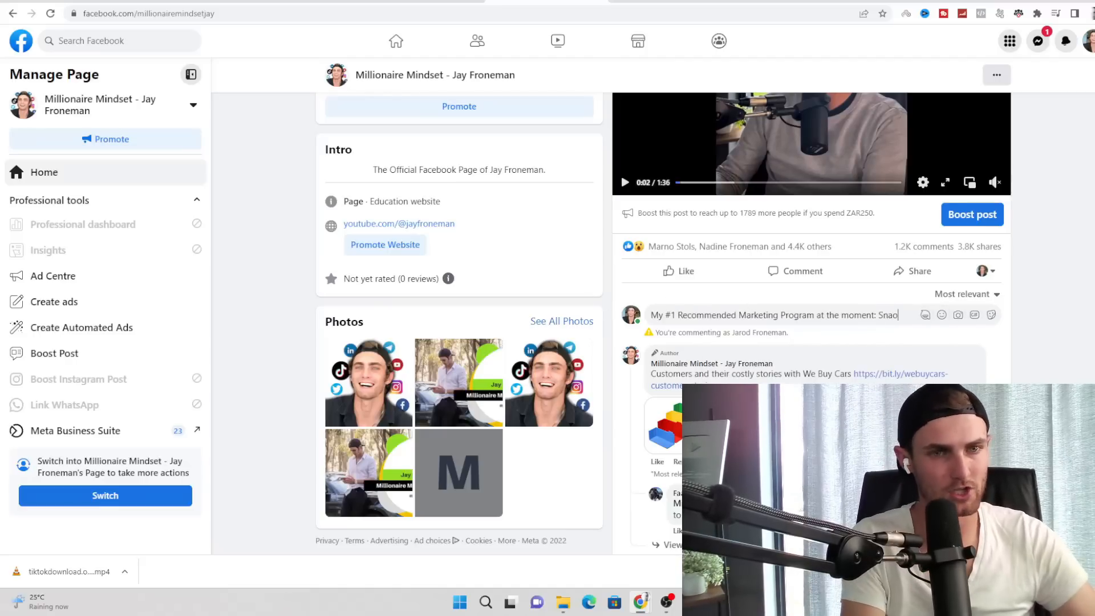
pyautogui.write('How To AM')
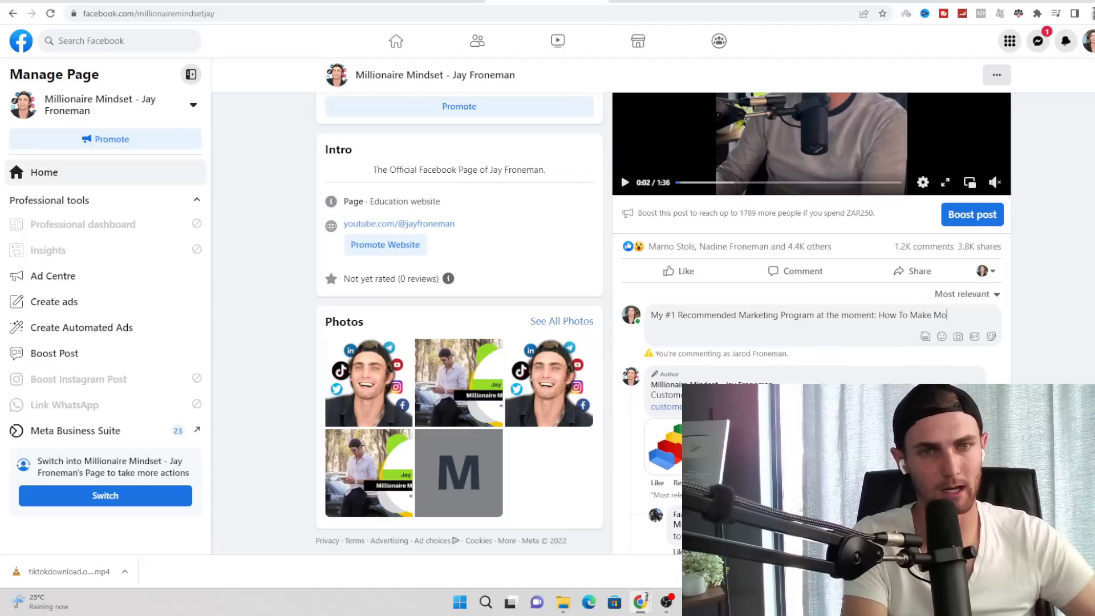
pyautogui.write('ney Online marketing on')
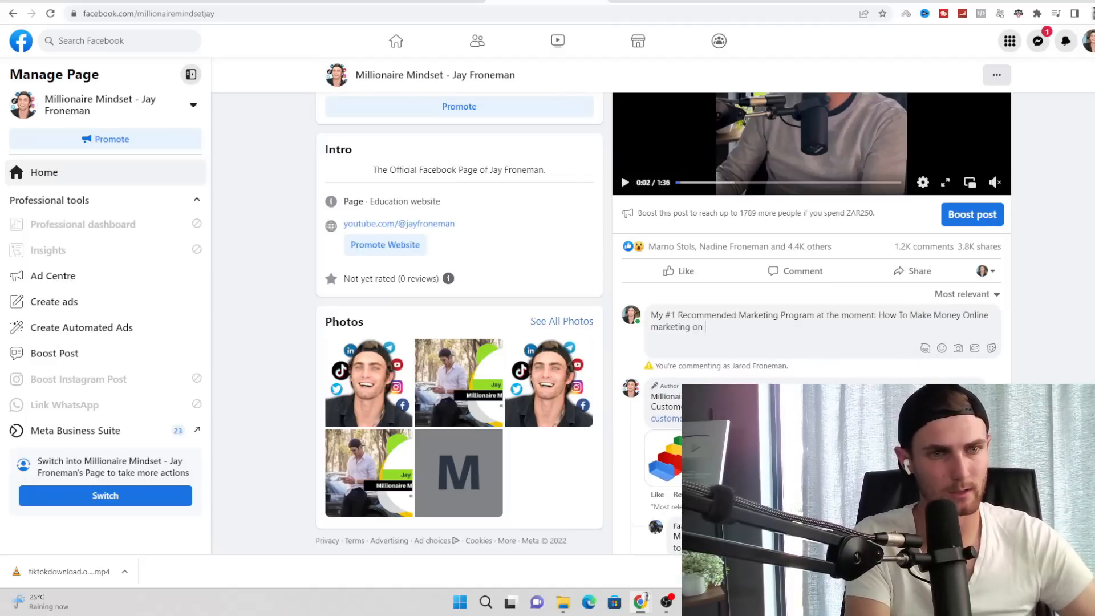
pyautogui.write('snapchat')
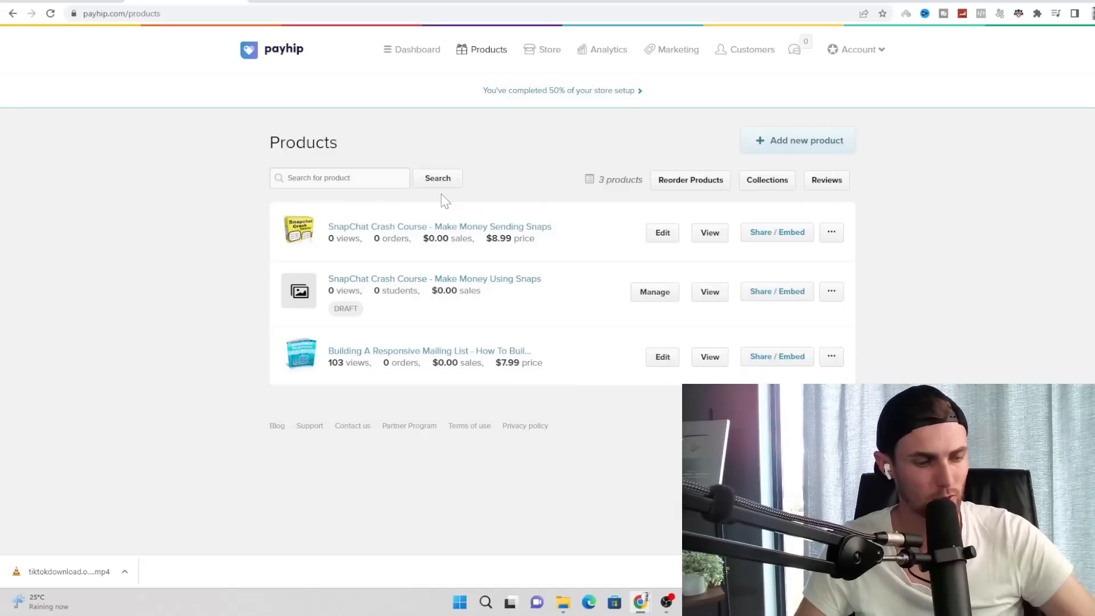
pyautogui.click(777, 231)
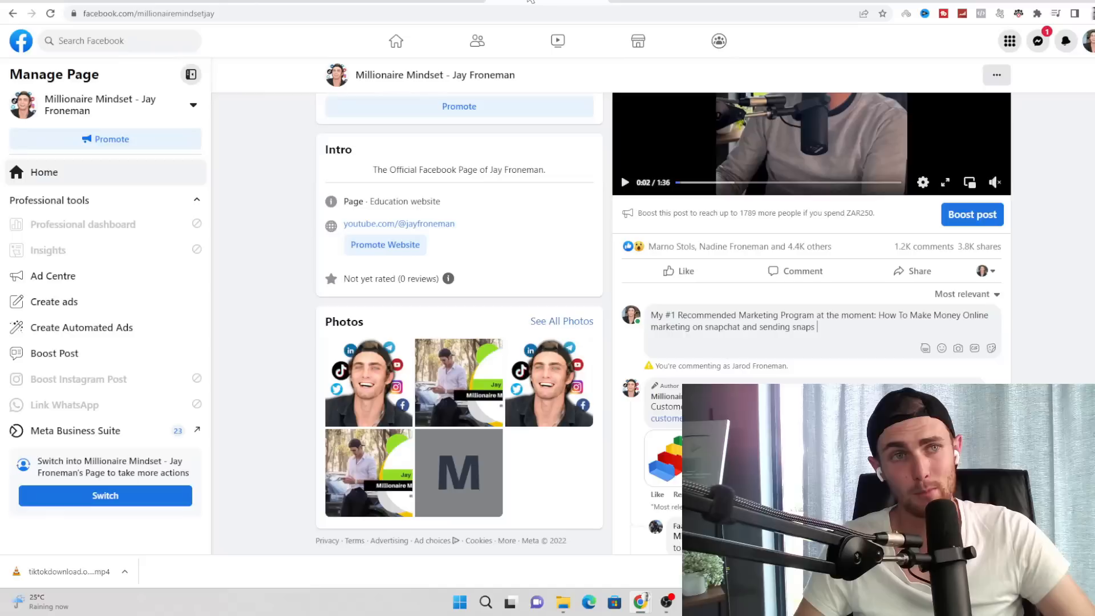
pyautogui.write('https://payhip.com/b/NXRAO')
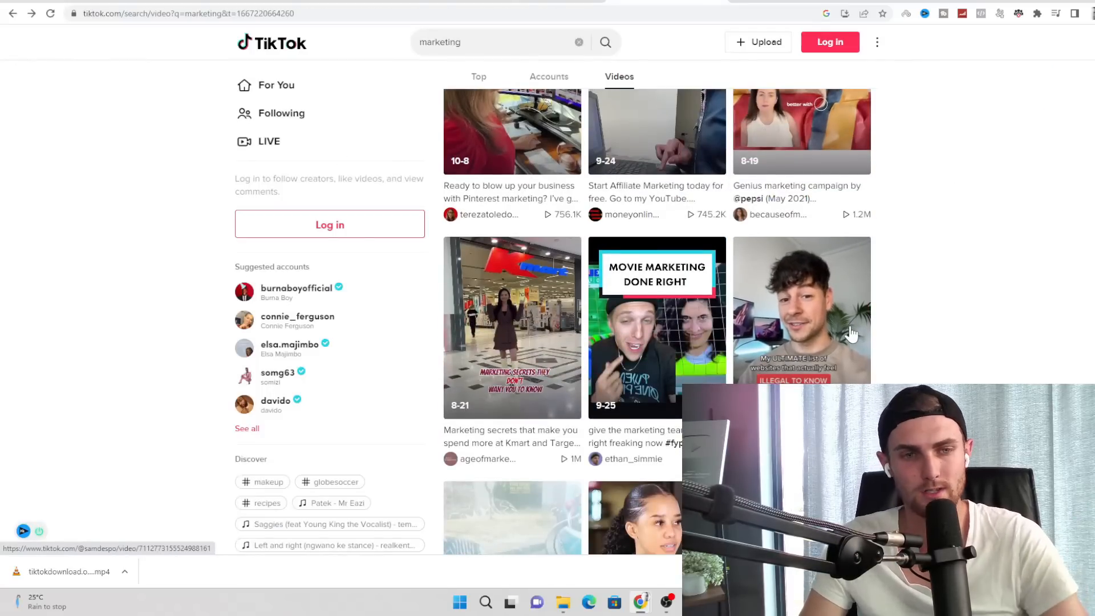
# - Scroll further through TikTok's marketing video search results
pyautogui.scroll(-3)
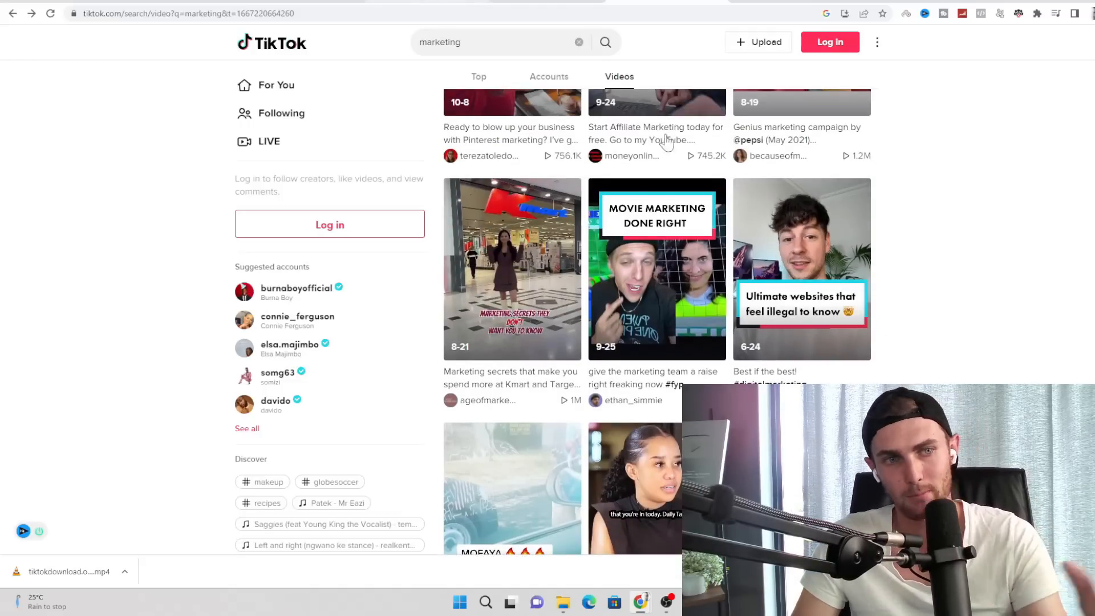
pyautogui.scroll(-3)
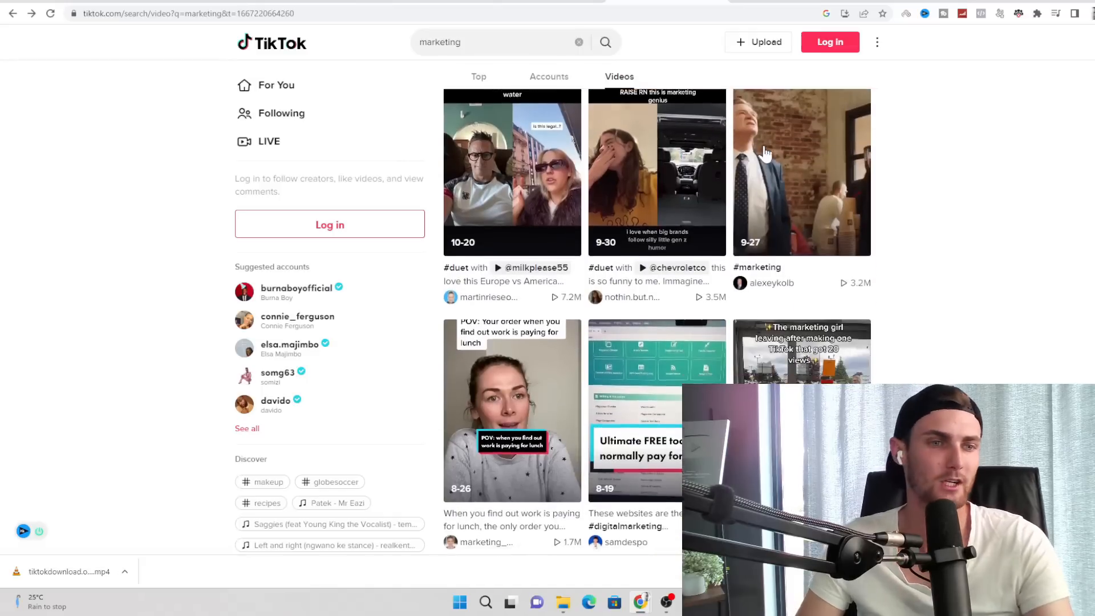
pyautogui.scroll(-3)
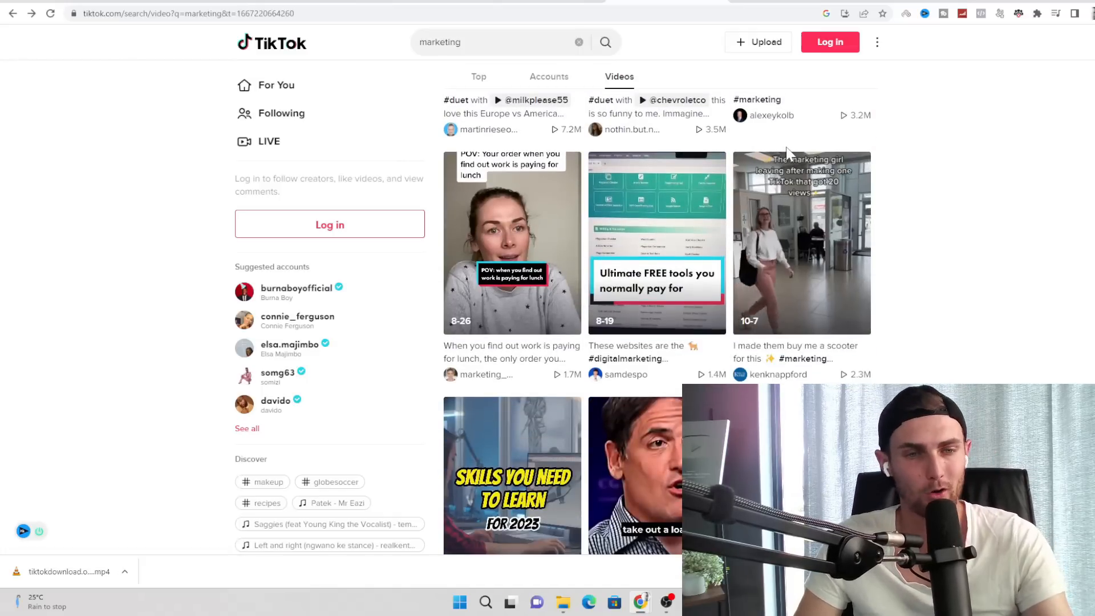
pyautogui.scroll(-3)
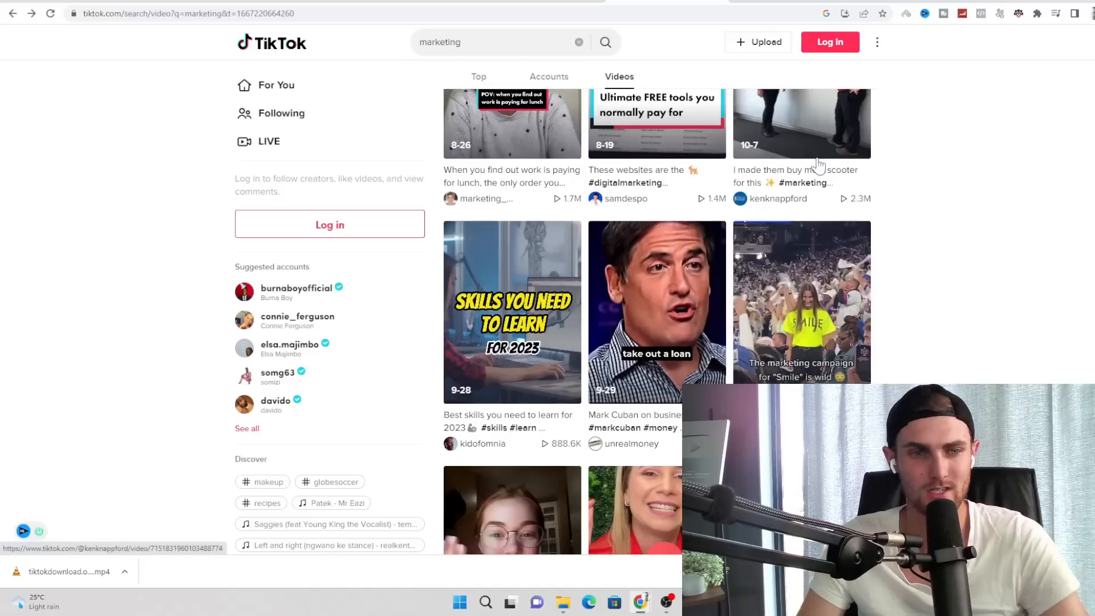
pyautogui.scroll(-3)
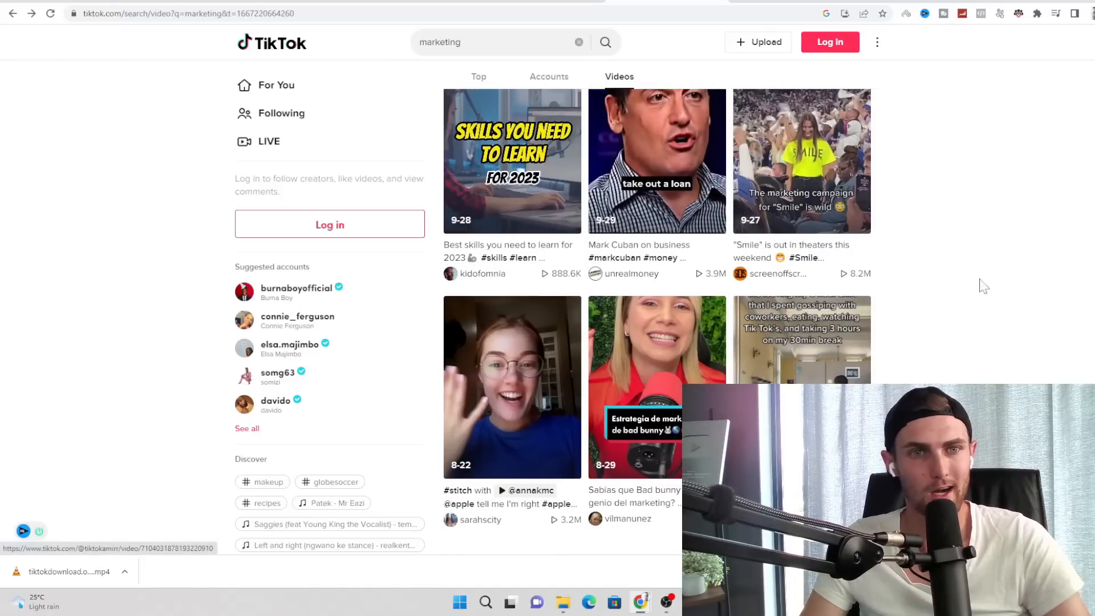
pyautogui.scroll(3)
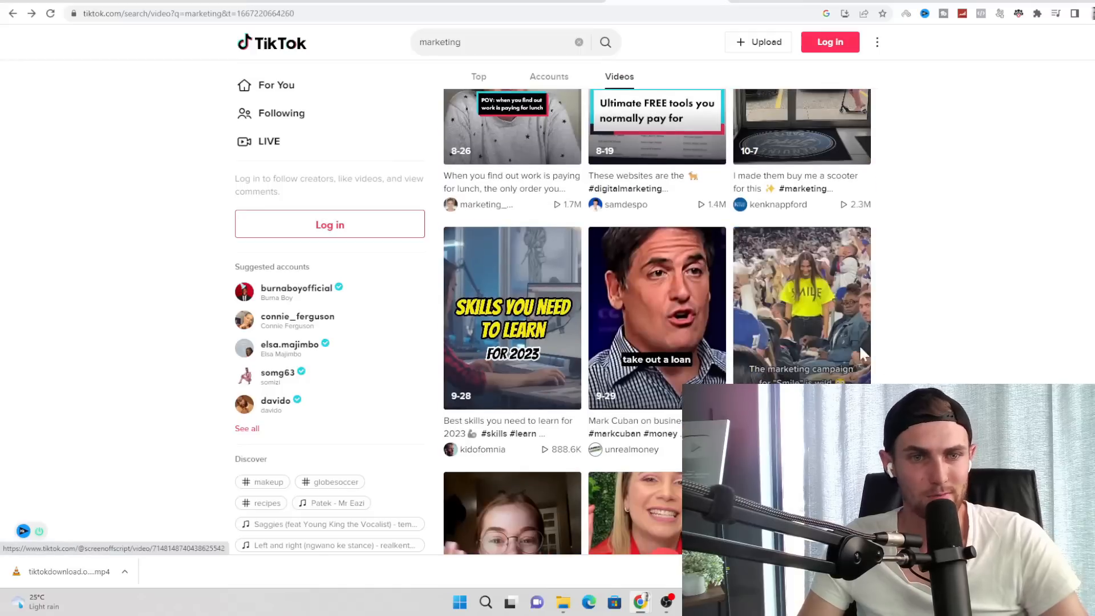